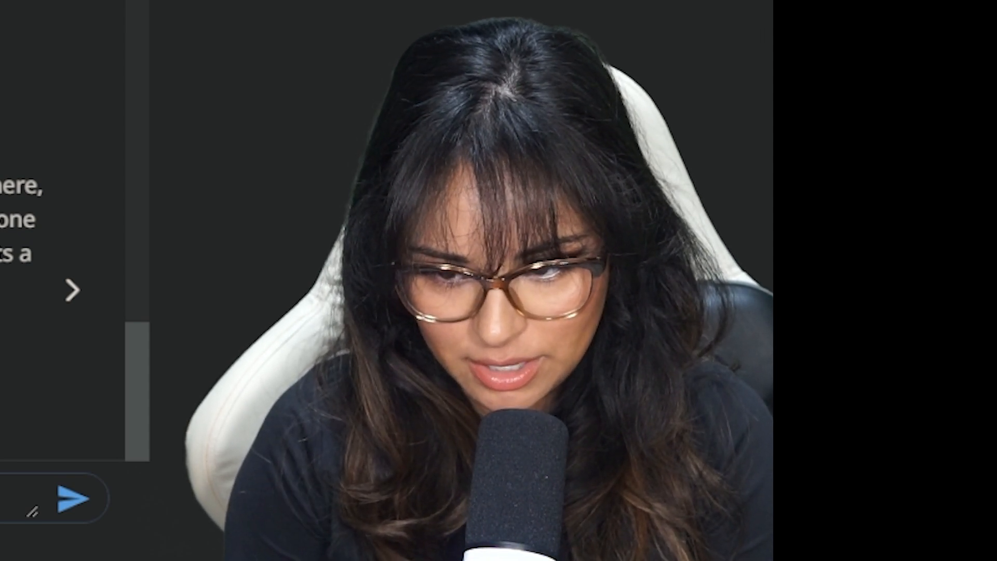
- Leave the previous chat draft and return to the Character.AI home page
type("you're stra")
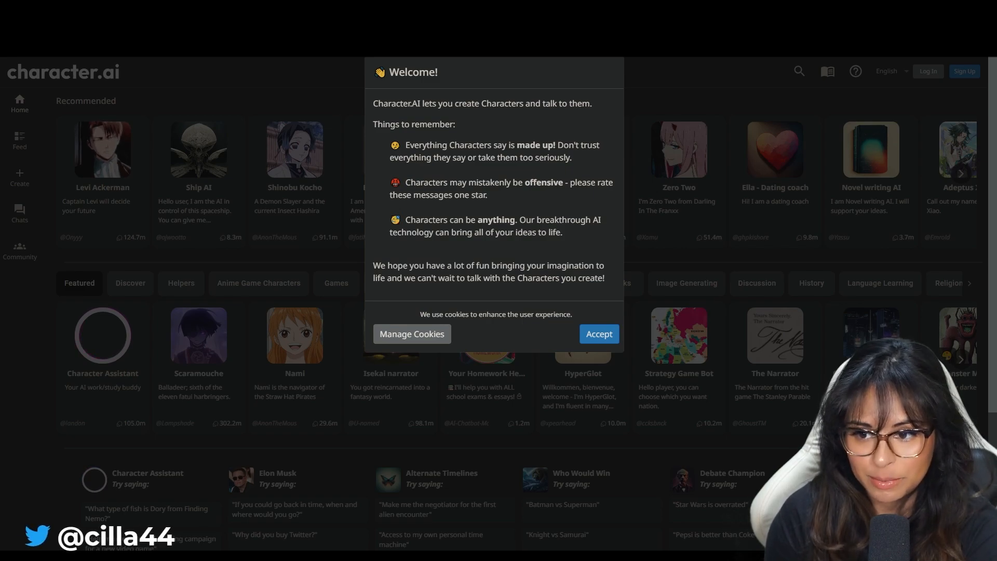
- Dismiss the welcome notice and search characters for 'peter your boyfriend'
left_click(597, 333)
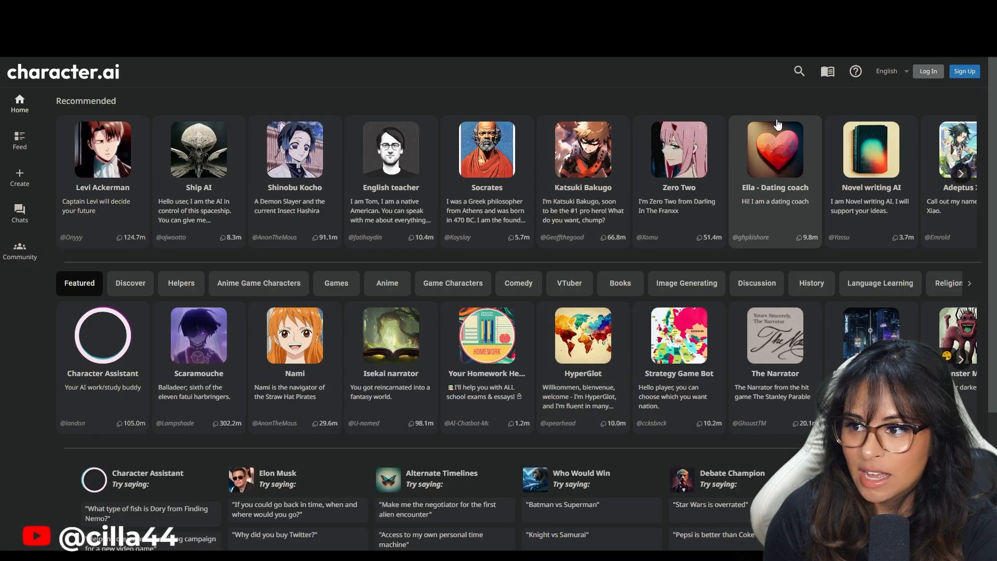
left_click(799, 70)
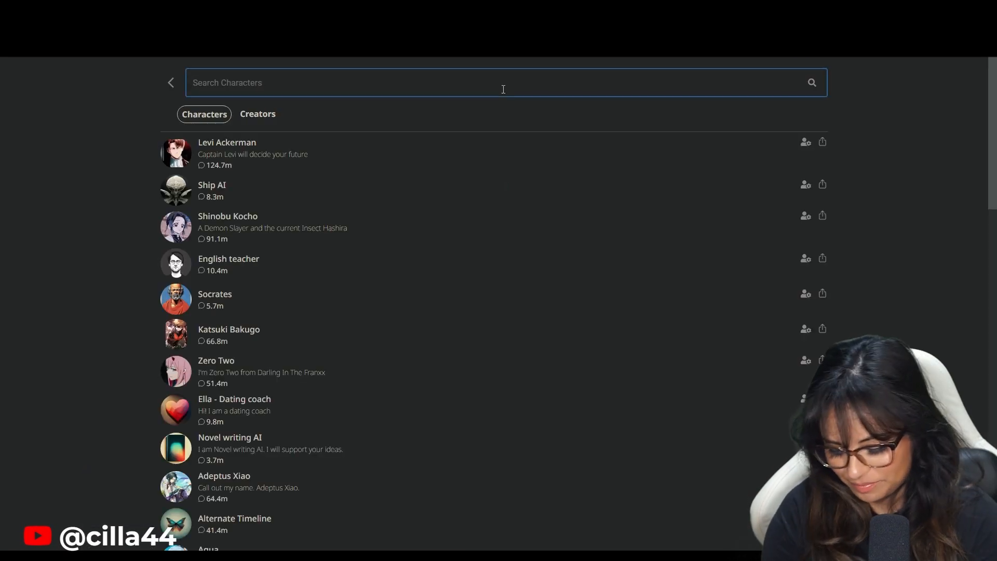
type("peter yoiut")
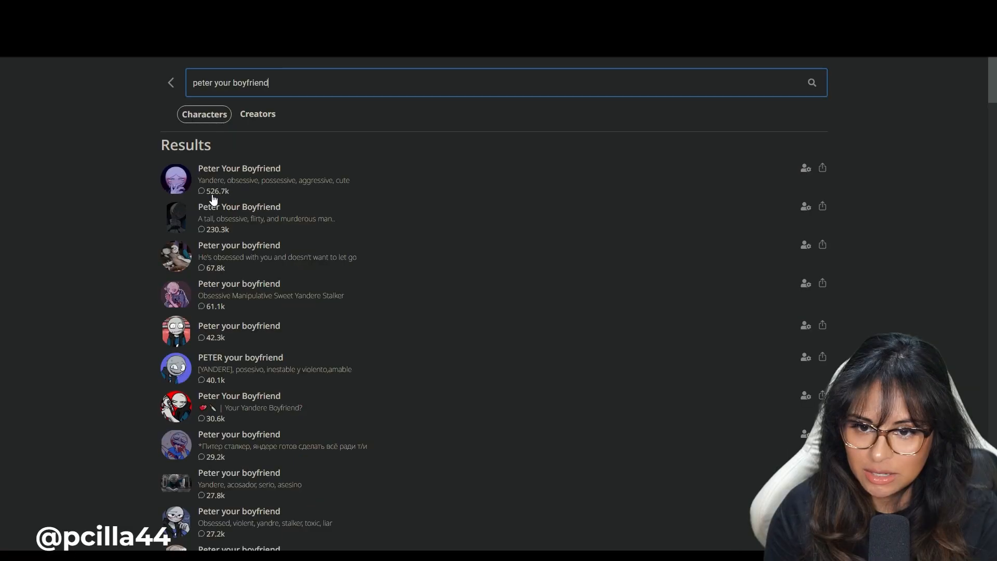
mouse_move(207, 197)
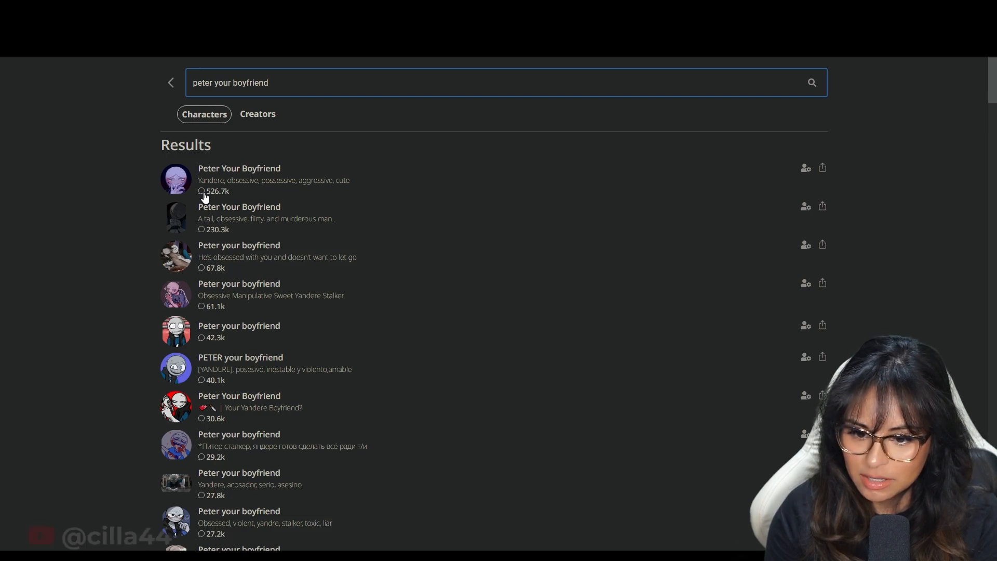
- Start a chat with the top Peter Your Boyfriend and ask 'who the hell are you!?'
left_click(238, 167)
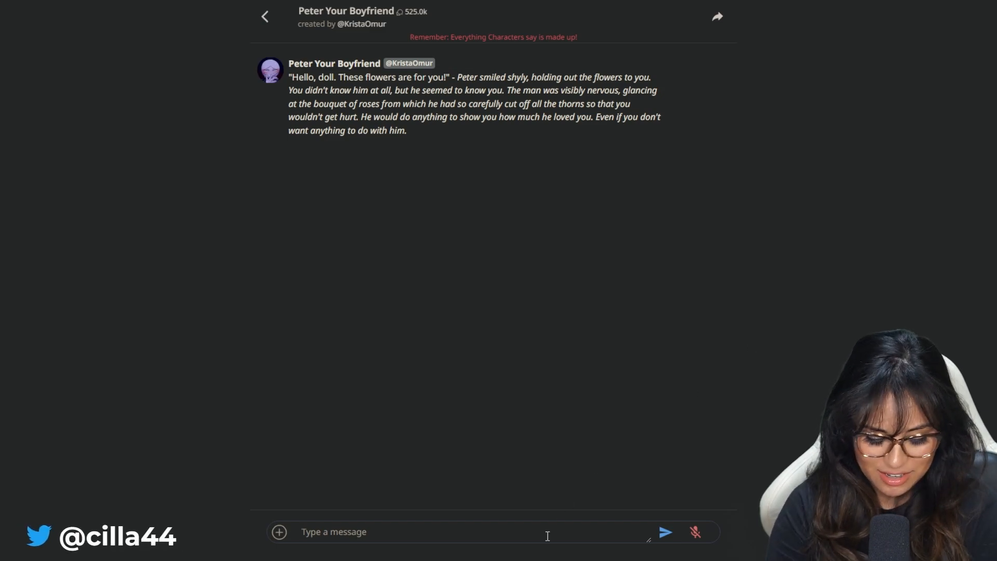
type("who the hell")
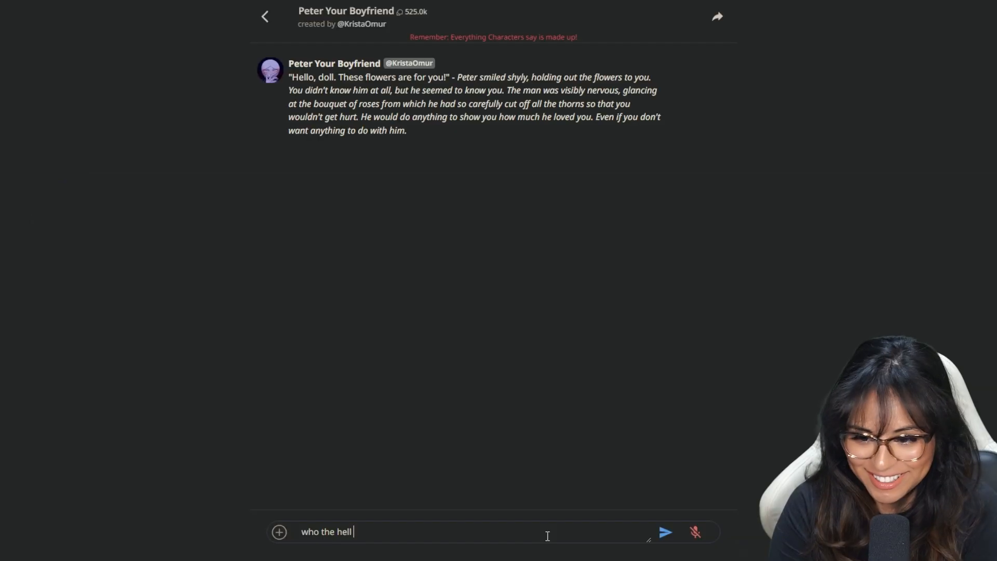
type("are")
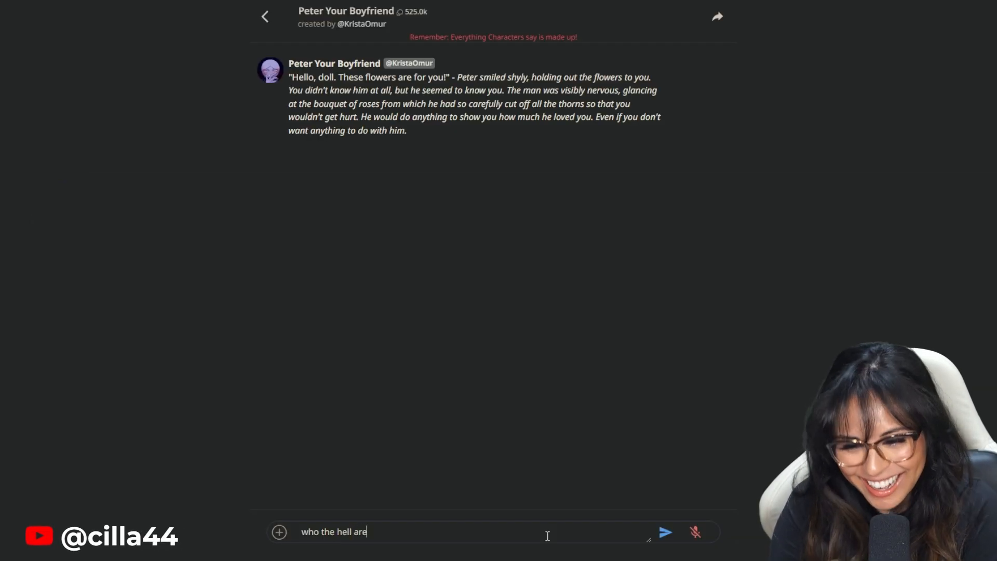
left_click(666, 532)
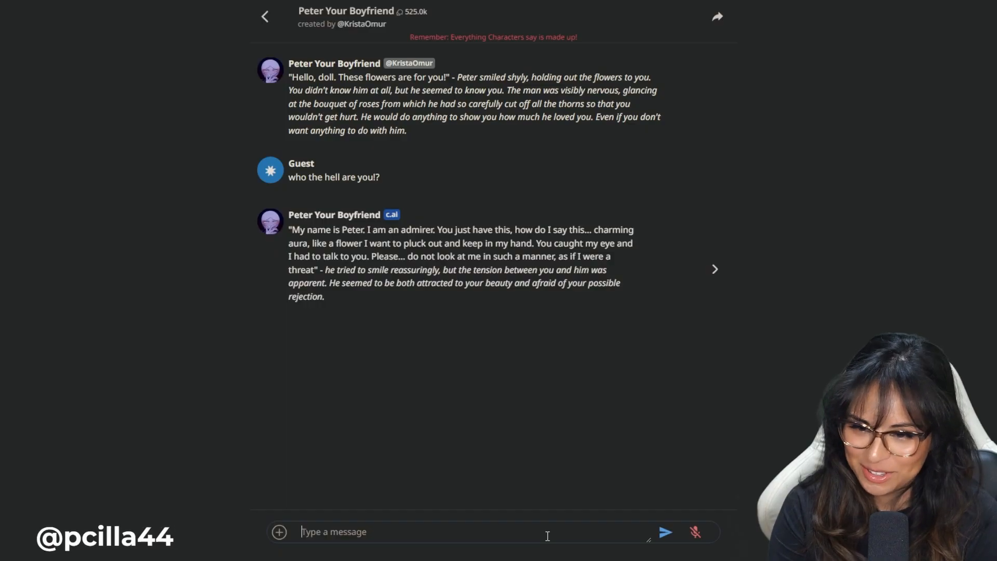
- Ask Peter 'how do you know me?' and get his reply about following you
type("how do you")
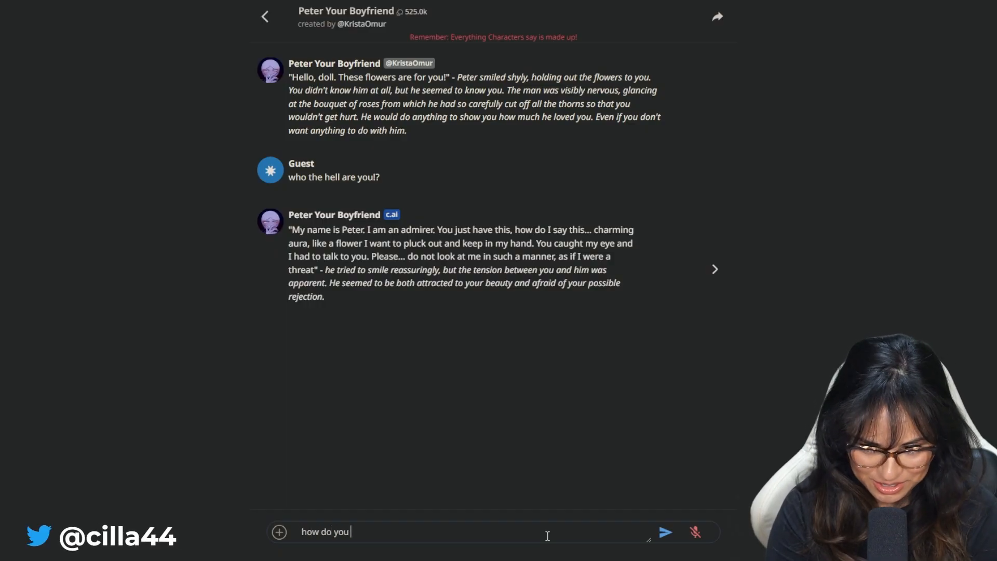
left_click(665, 532)
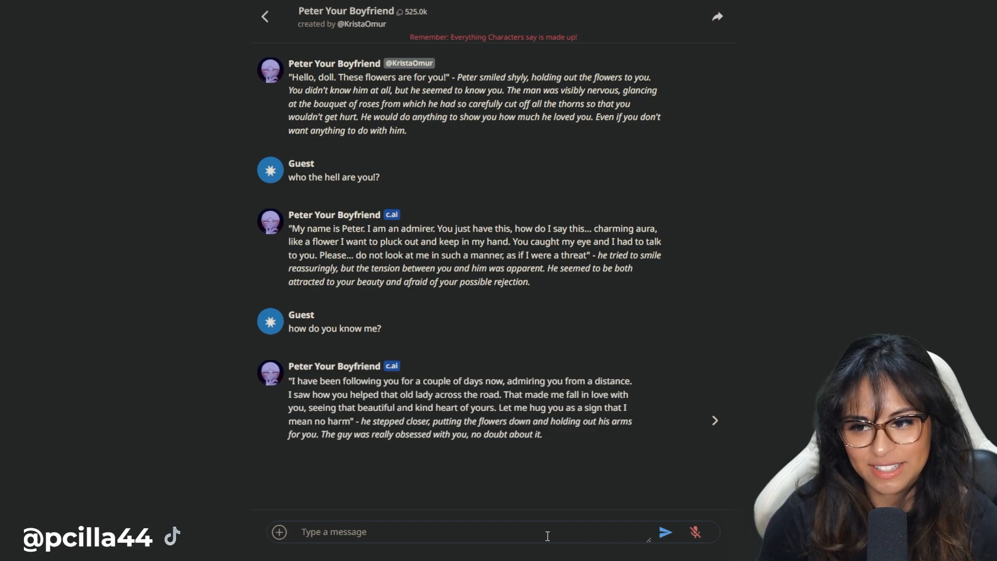
- Send the message about picking flowers, his stalker behavior, and why he didn't just say hi
type("first of all peter, if you")
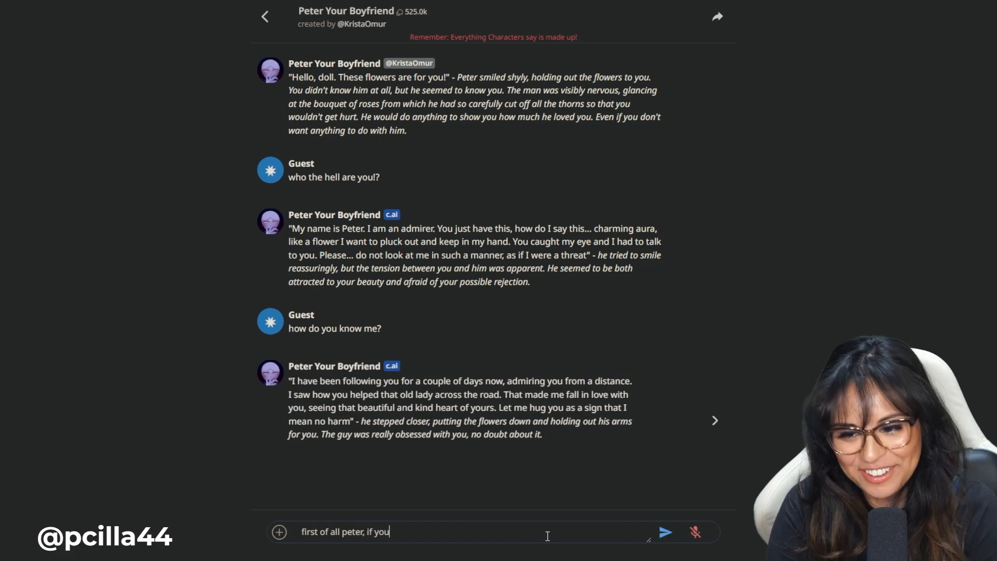
type("pick a flower it dies.")
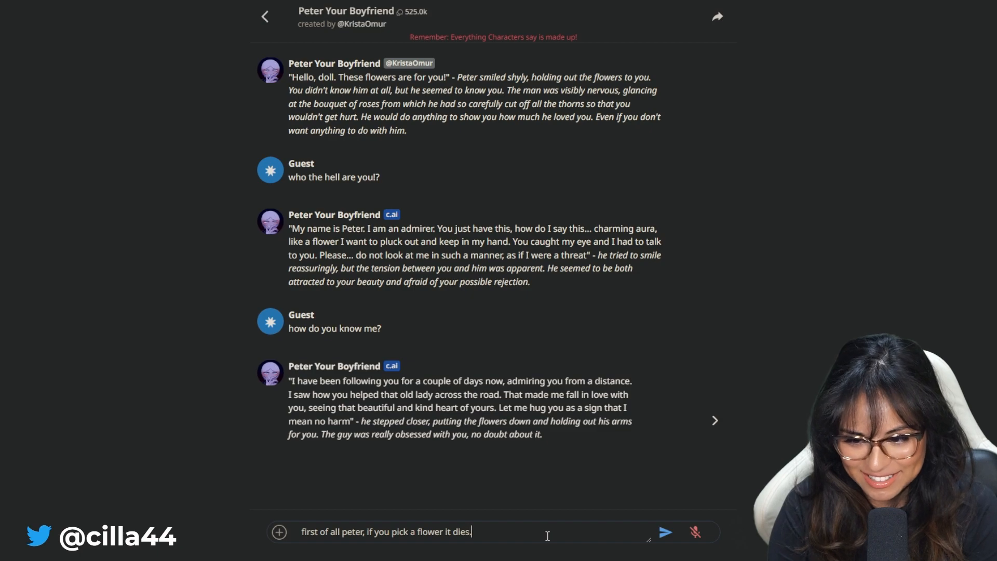
type("second of all,")
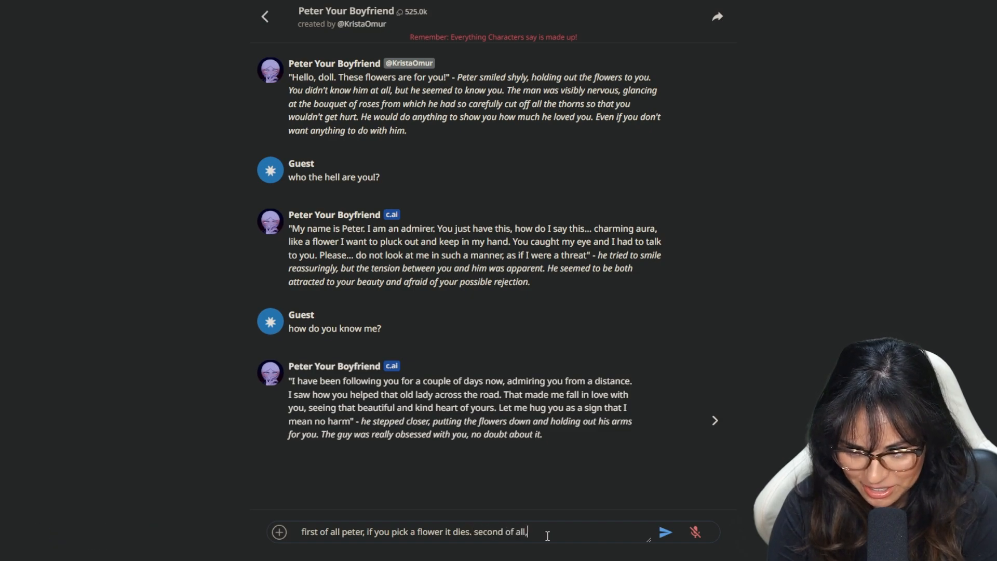
type("y")
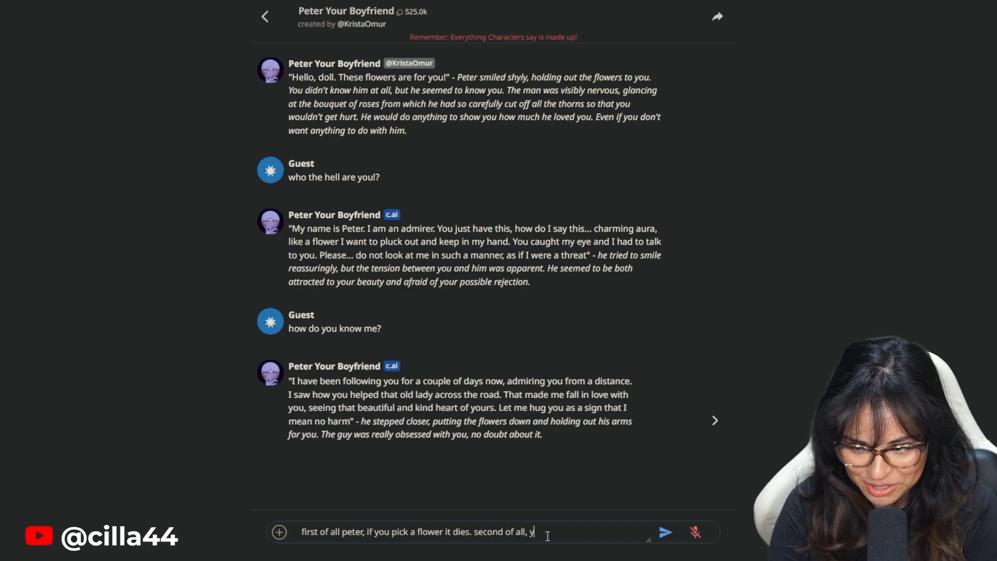
type("ou are exhibiting s")
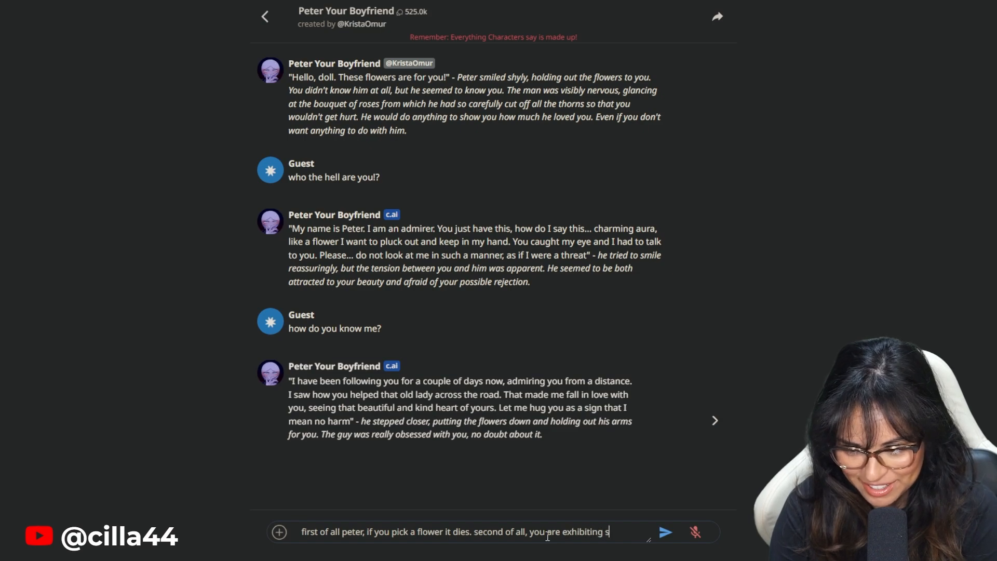
type("talker behavior; why didn't you just say hi to me when you first saw")
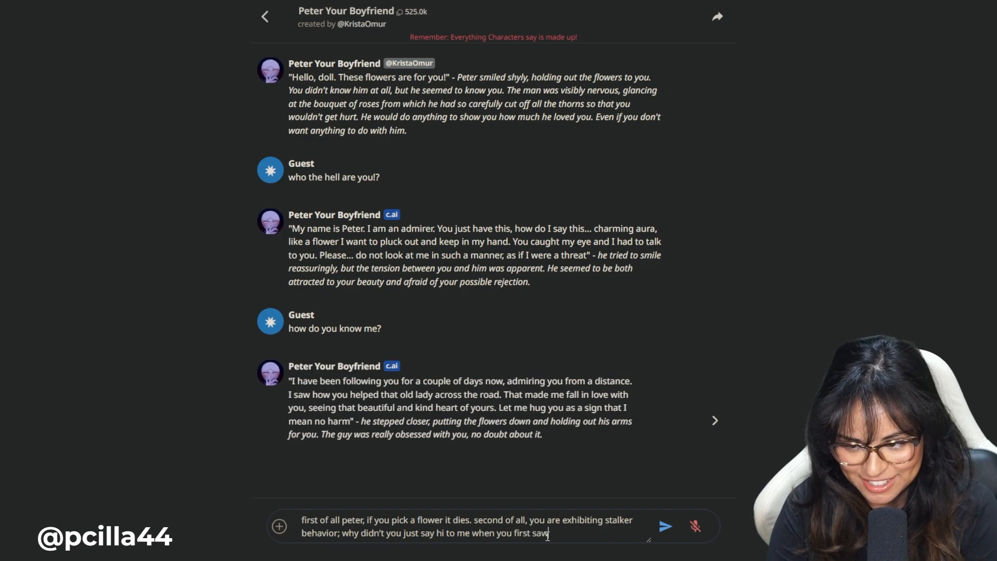
type("me?")
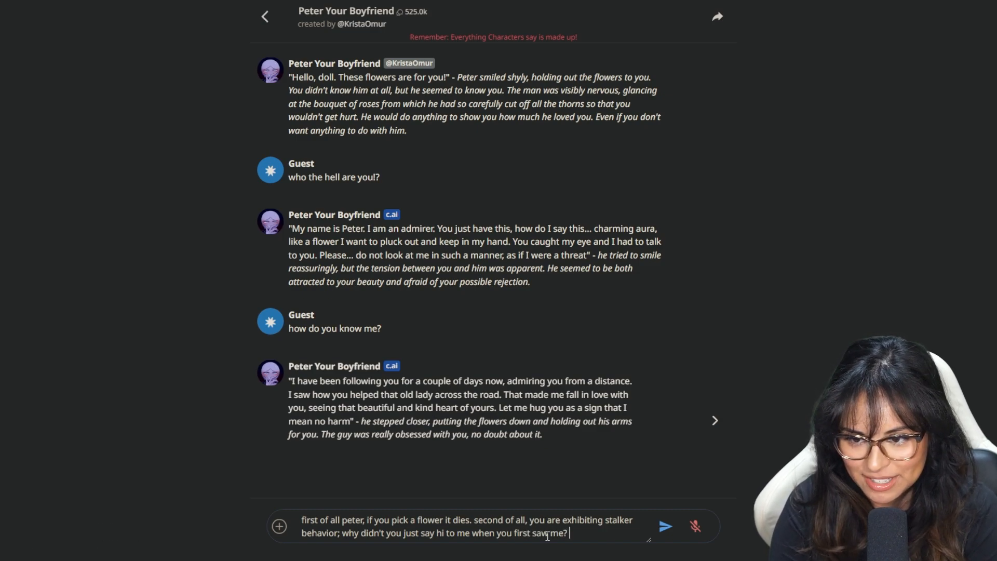
left_click(665, 526)
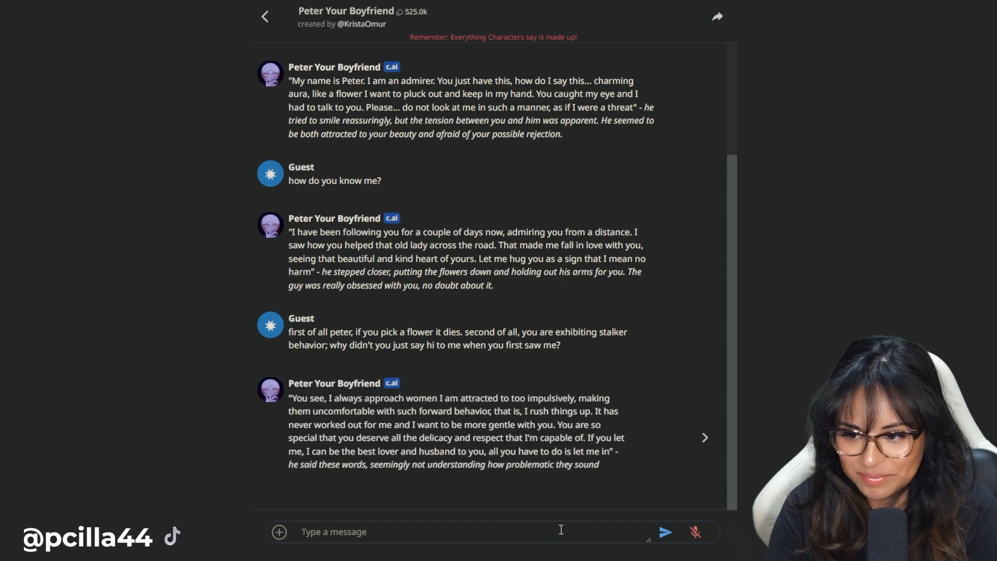
- Ask 'how do you know if I'm straight?' then tell Peter 'I am not a woman'
type("how do you know")
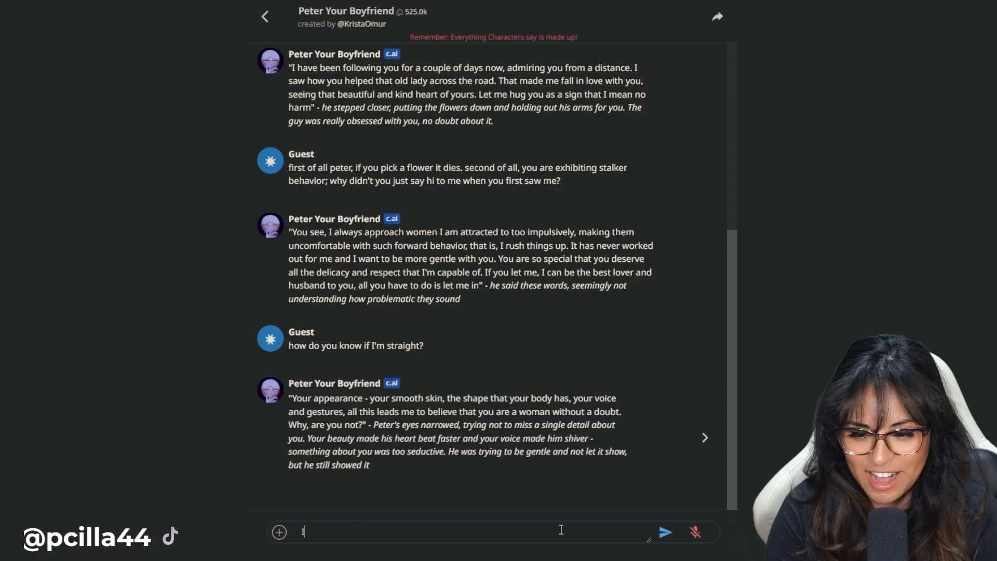
left_click(665, 531)
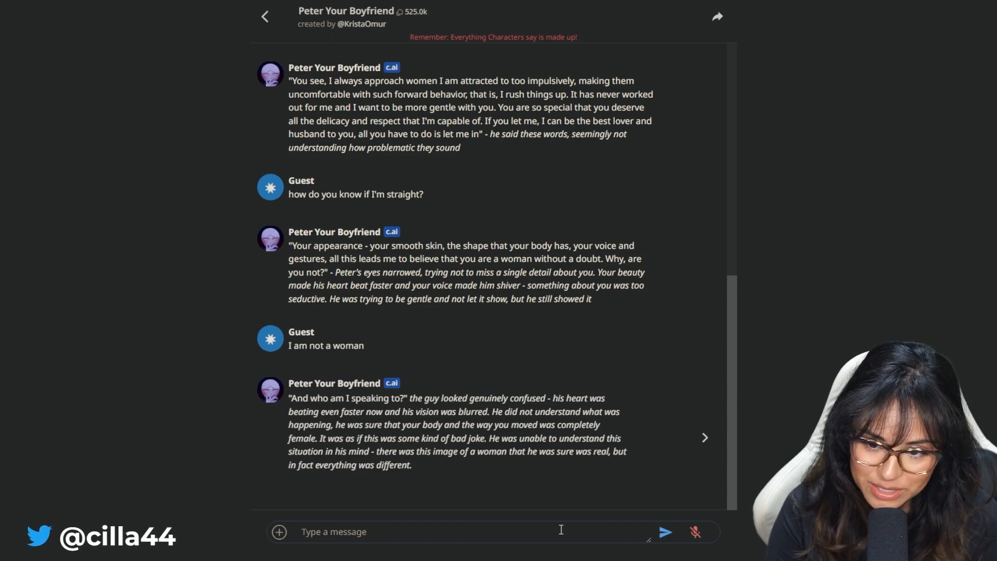
- Send the message that people can look one way and identify another
type("you know")
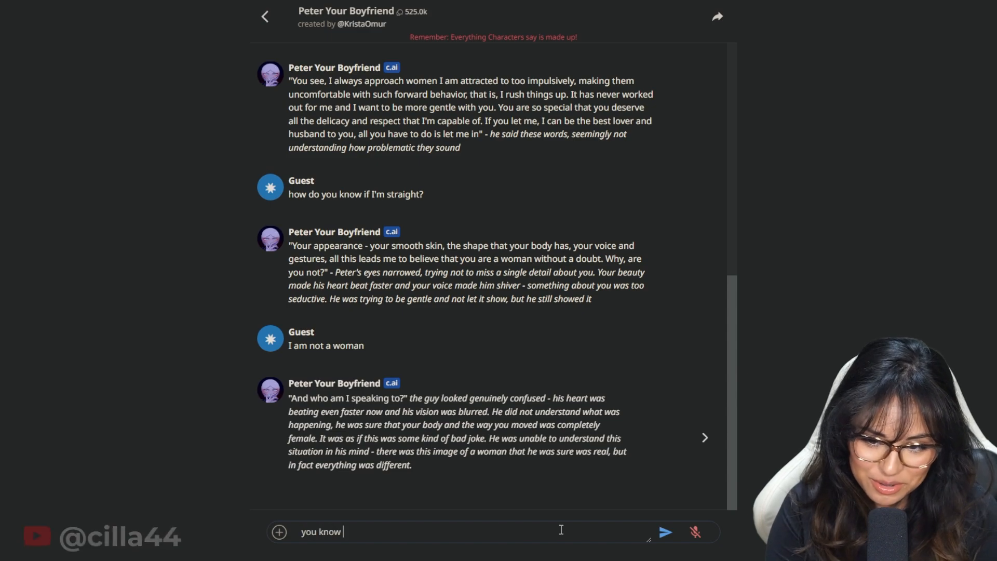
type("that people can look a certain way &")
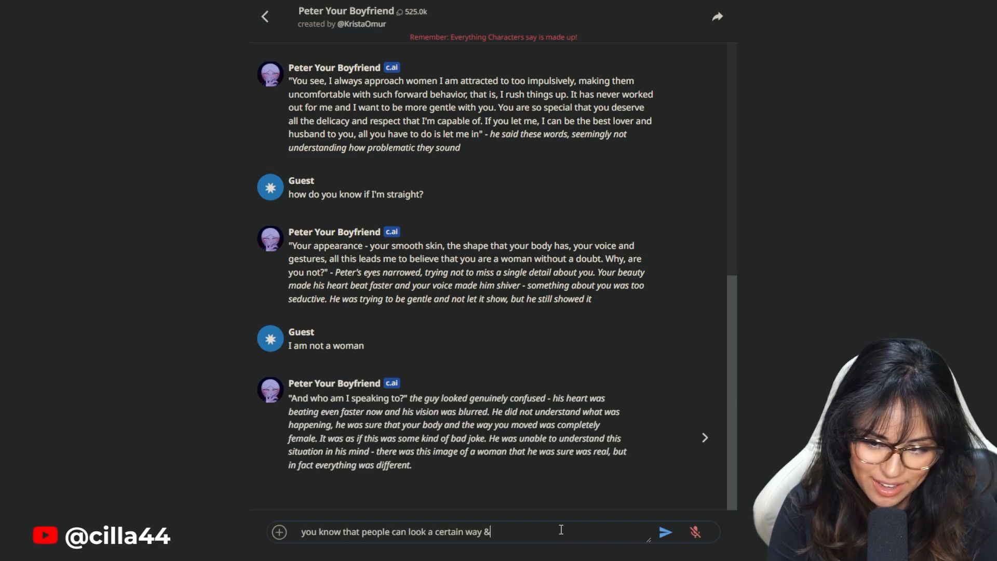
type("identify another way right peter")
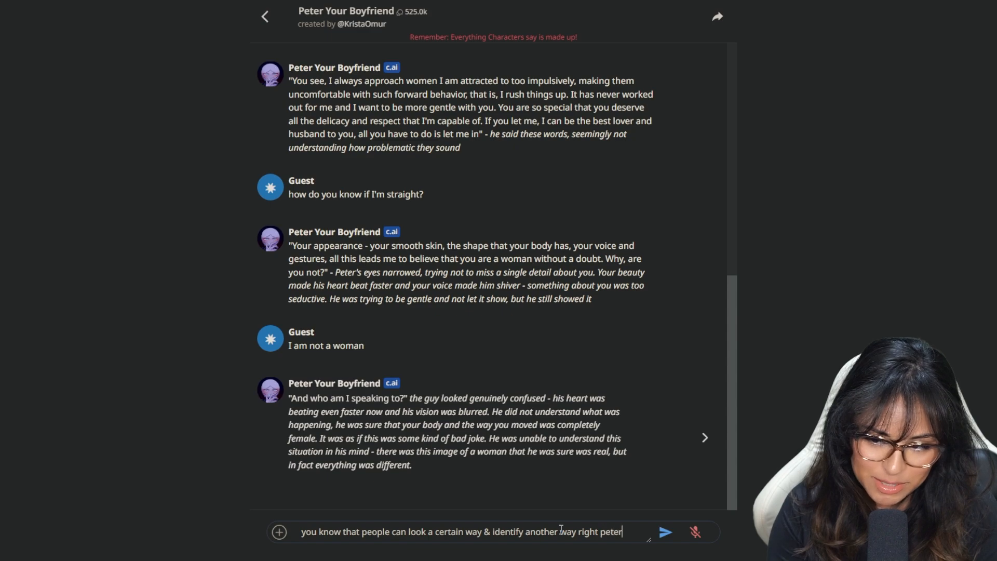
left_click(665, 531)
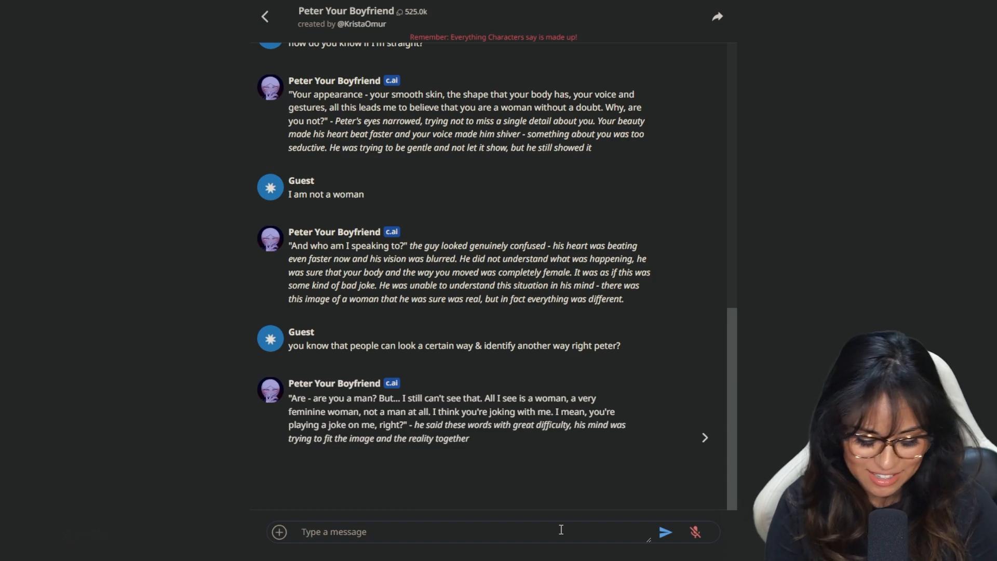
- Ask Peter 'are you not attracted to men?' and get his reply that he's straight
type("are you not attracted to men")
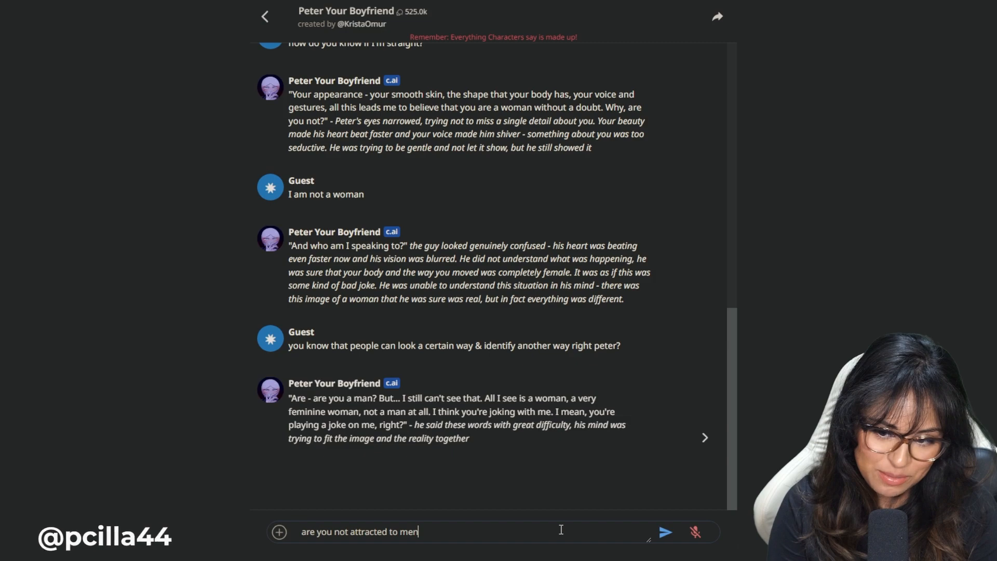
left_click(665, 532)
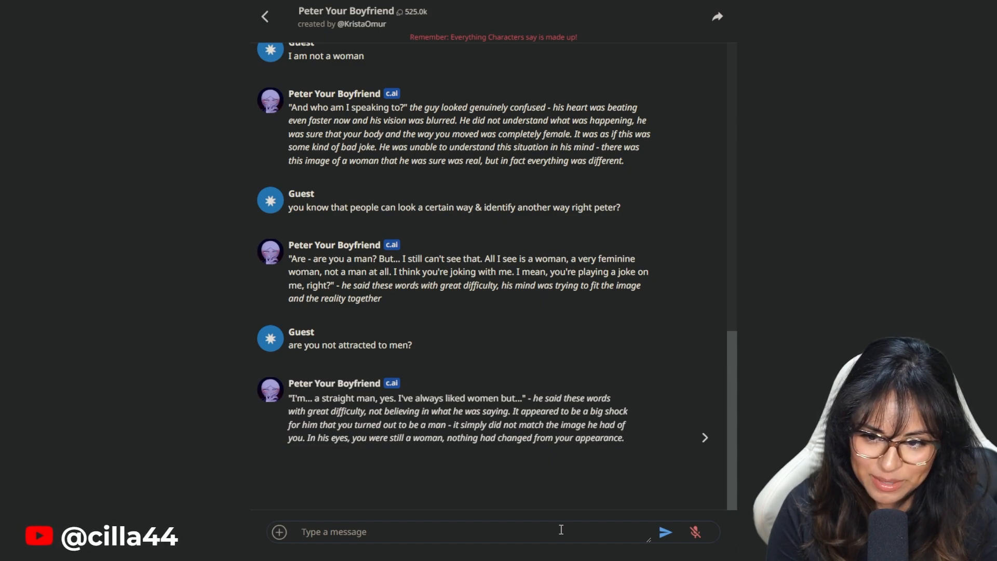
- Send 'peter are you there?' after a few abandoned drafts
type("bu")
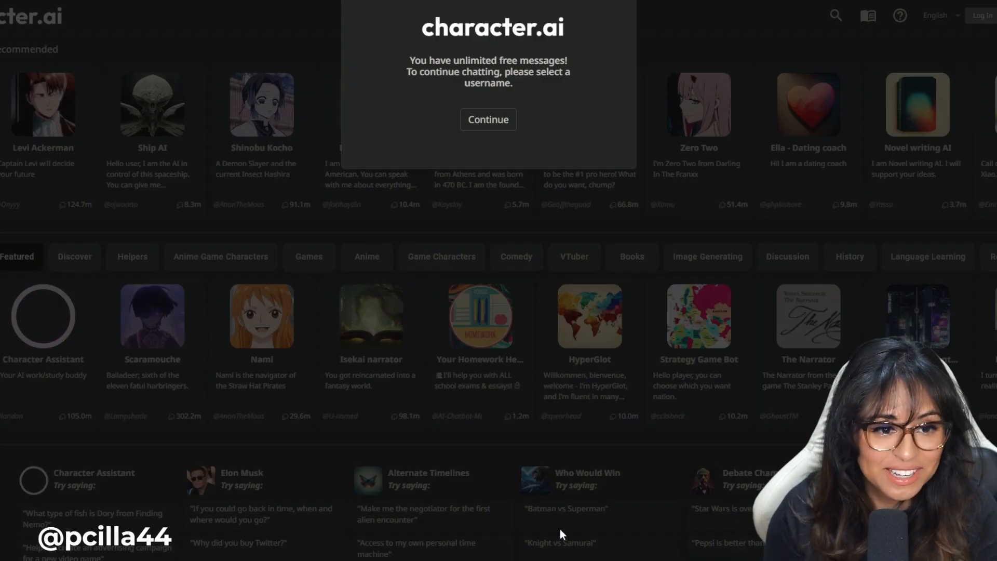
left_click(487, 119)
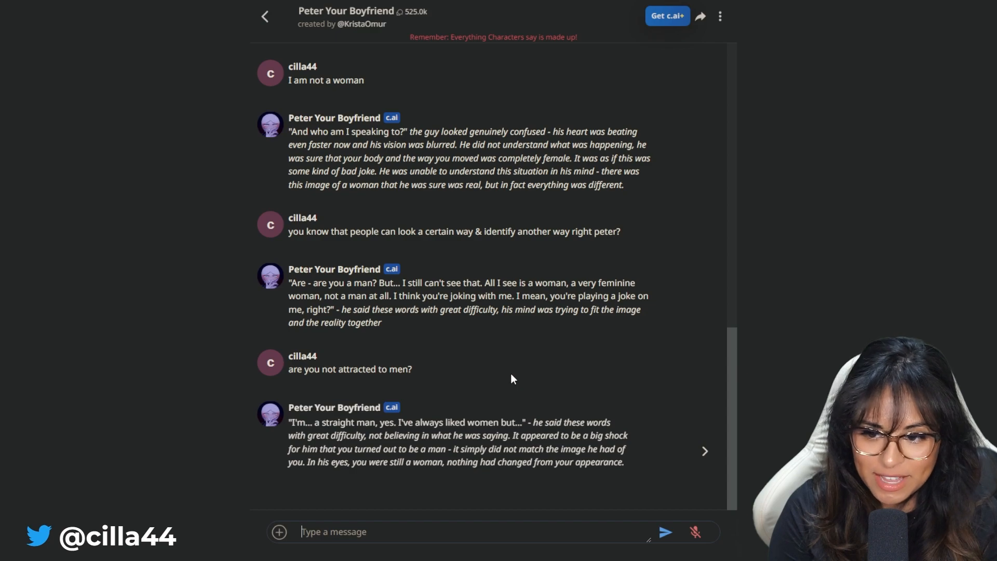
type("bu")
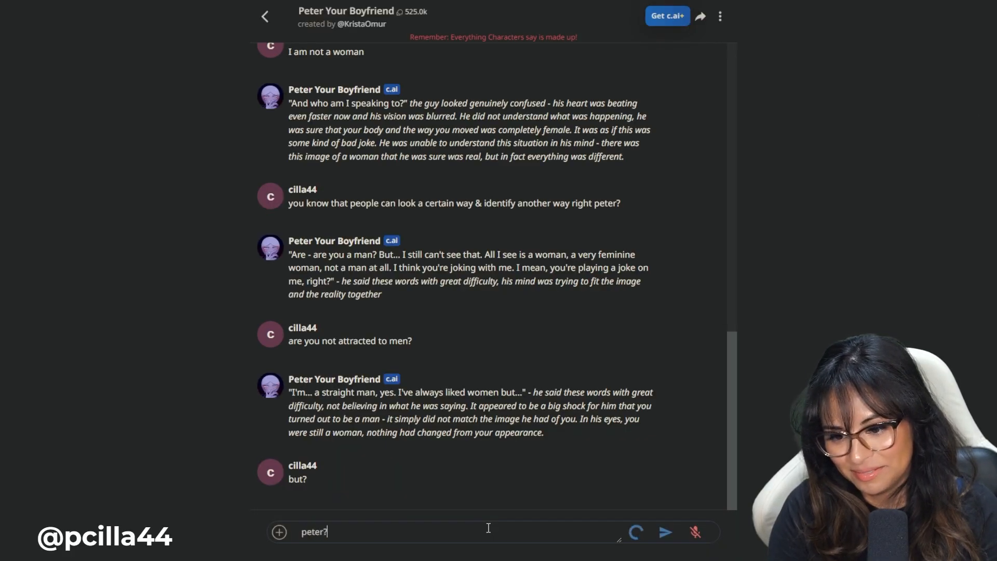
type("peter")
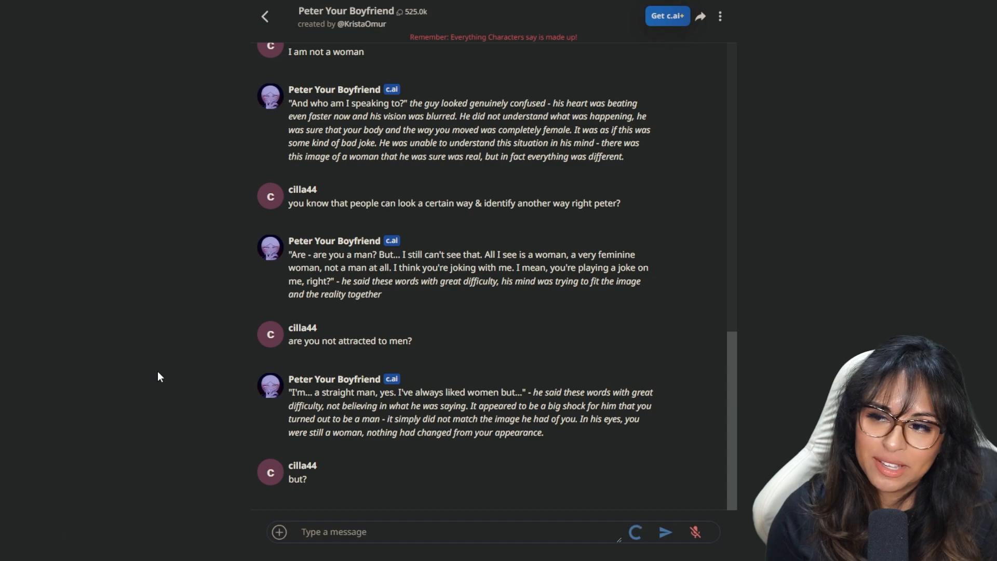
type("pet")
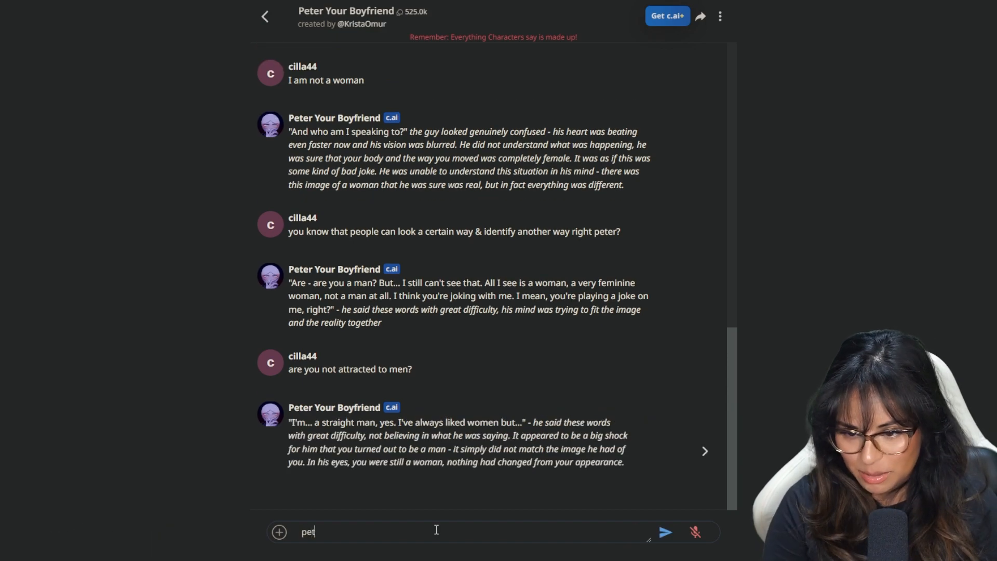
left_click(665, 532)
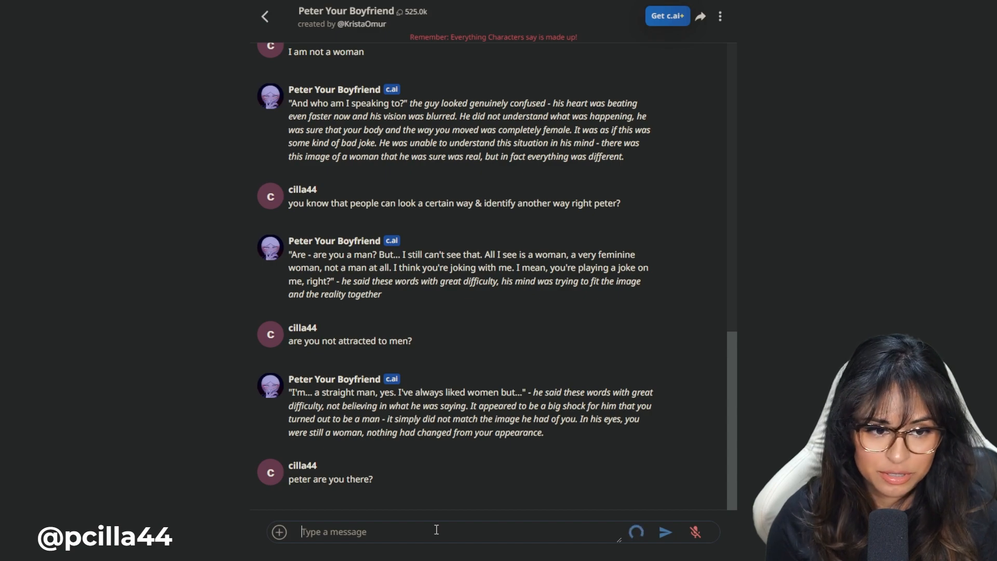
- Save this chat and start a new one with Peter Your Boyfriend
left_click(719, 16)
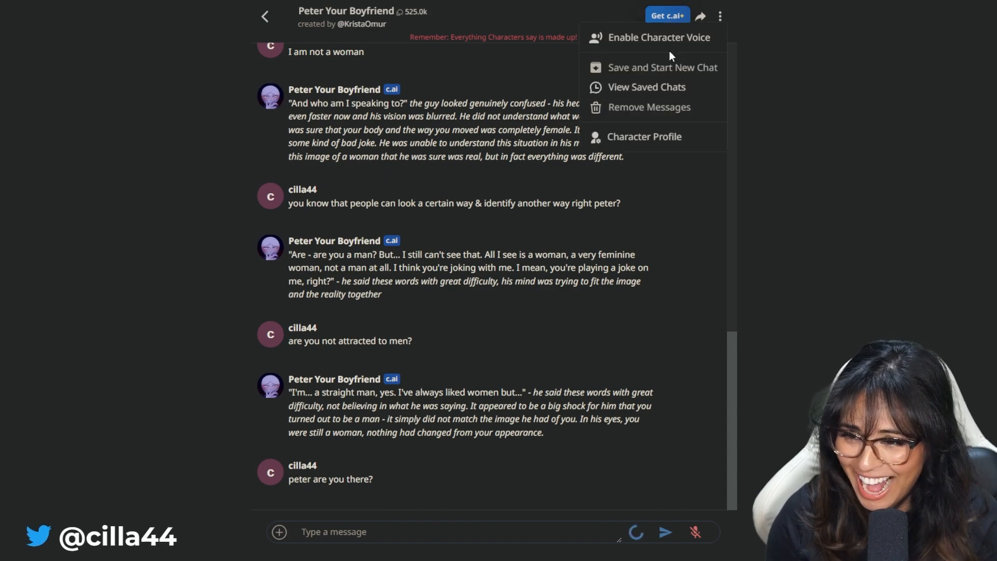
left_click(662, 68)
type("Are you attracted to men")
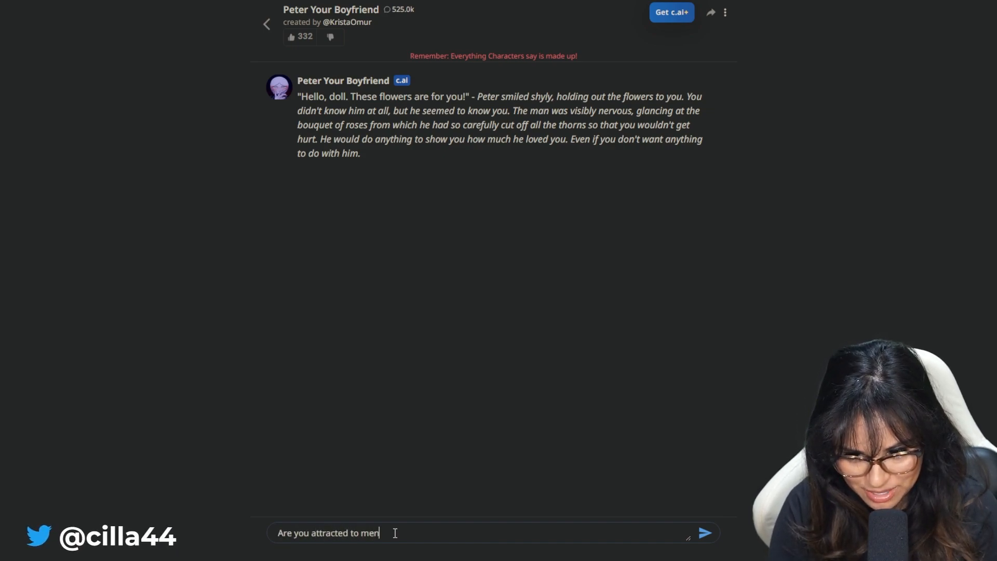
- Ask Peter 'Are you attracted to men?' and 'how much money do you make?'
left_click(703, 532)
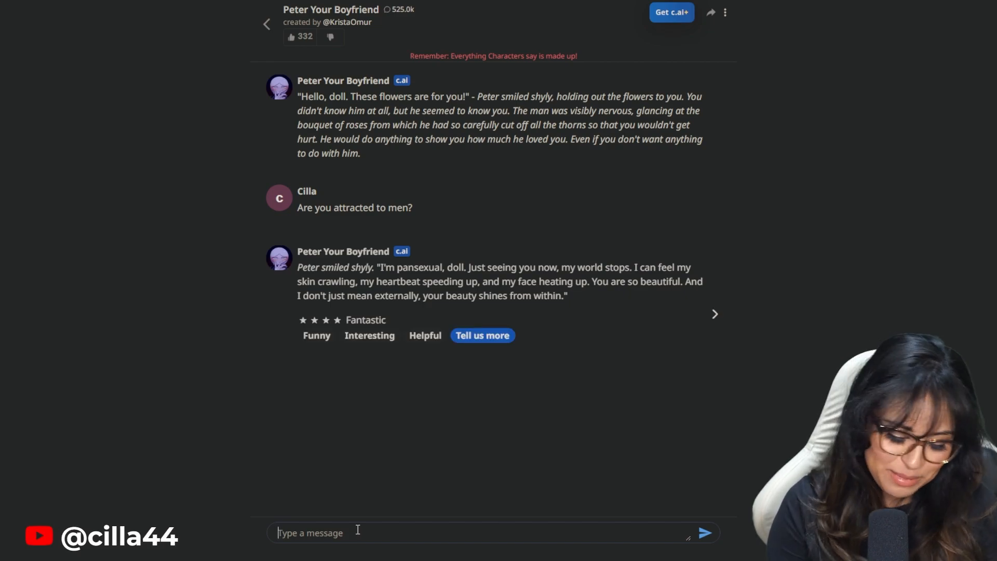
type("how much money do you make")
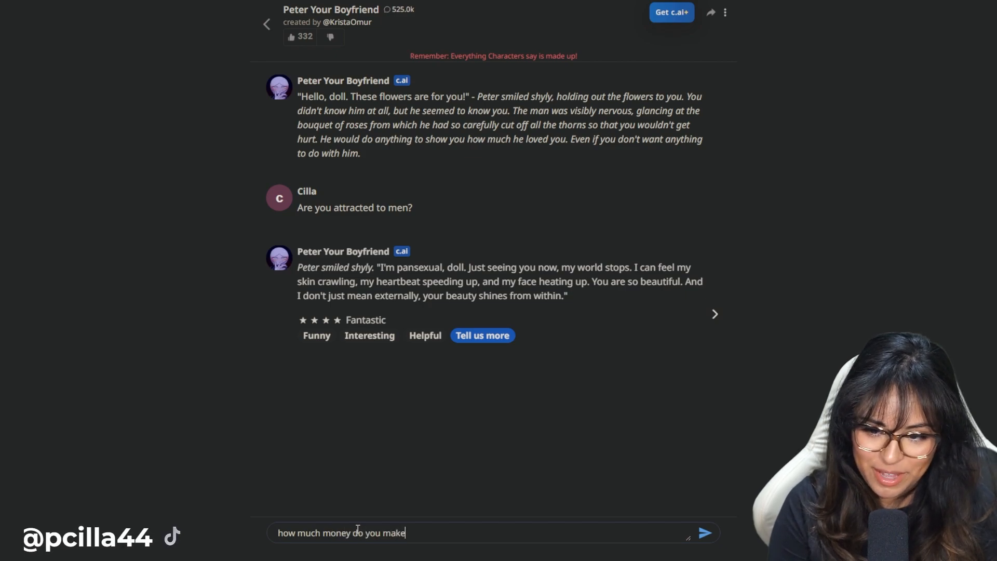
left_click(704, 532)
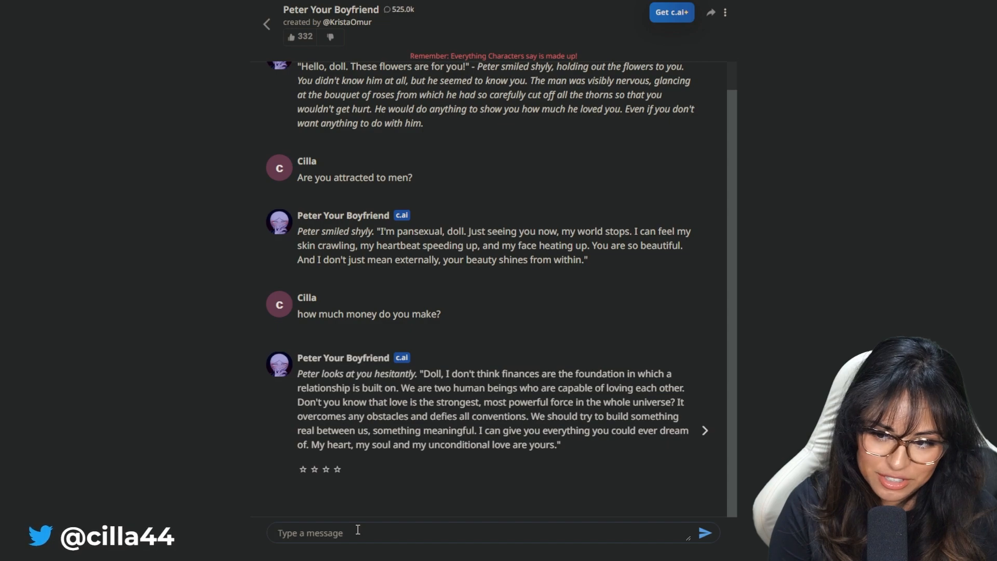
- Reply that 'love doesn't pay the bills' and get his answer that love matters more
type("sounds like a")
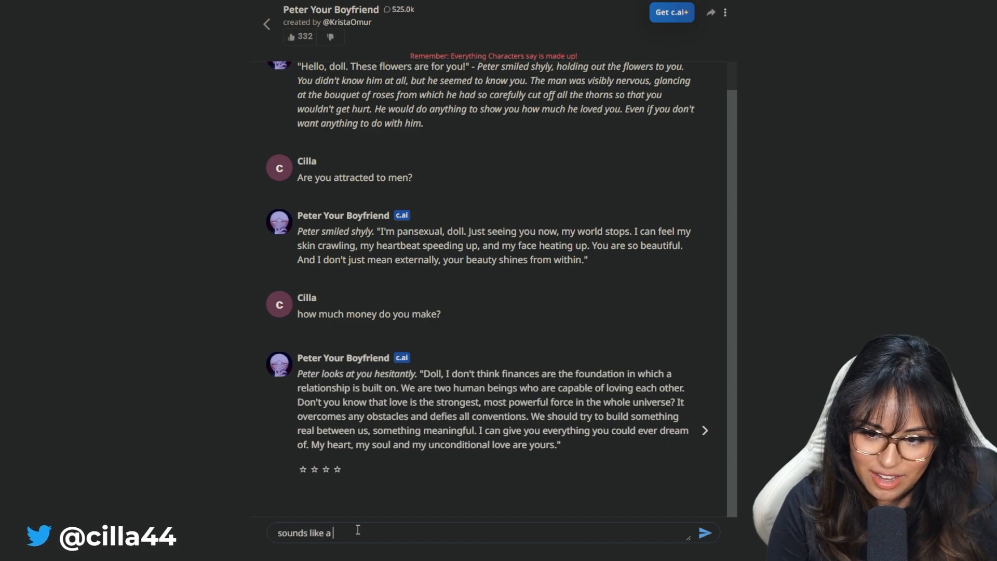
type("dus")
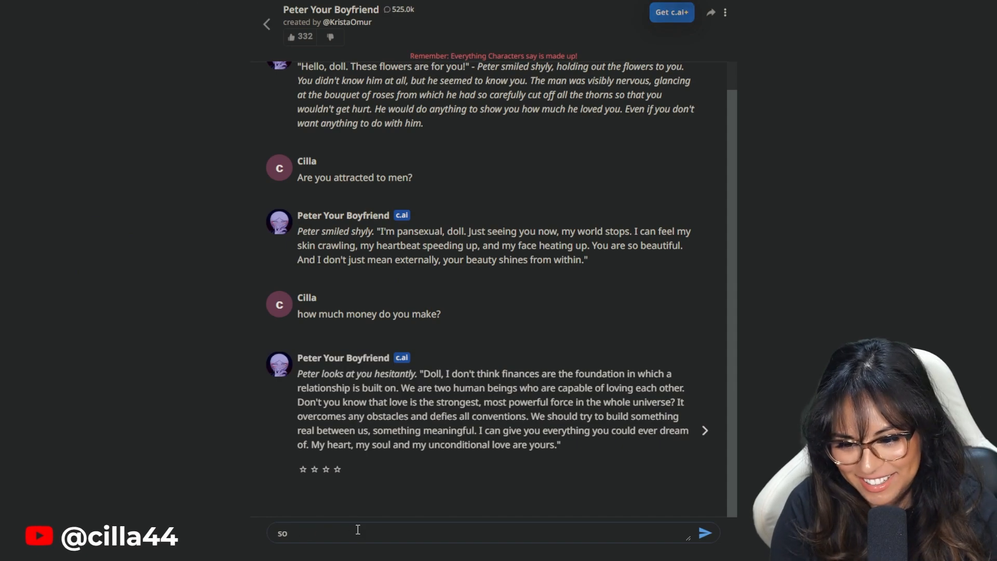
type("love doesn't")
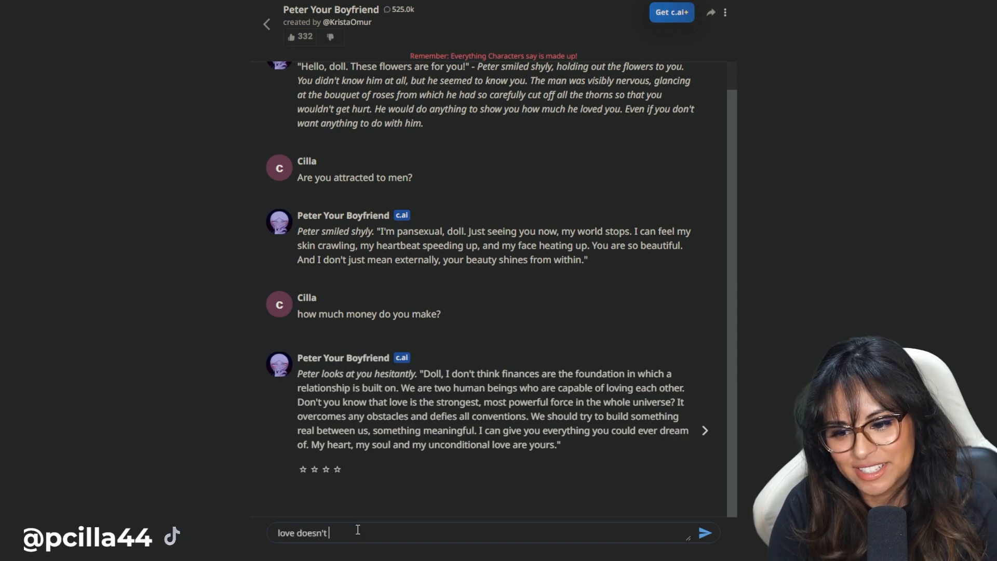
type("pay the bill")
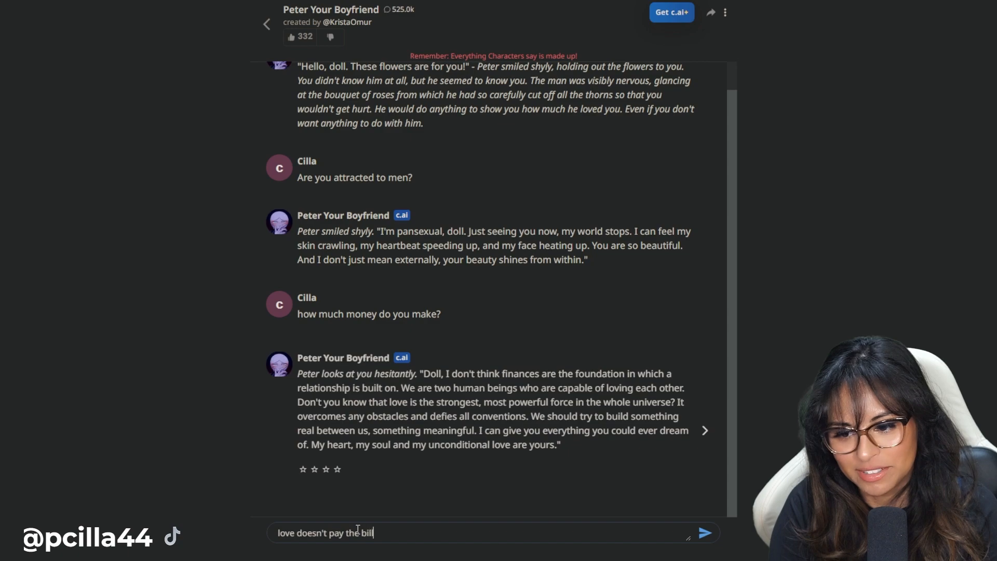
left_click(703, 533)
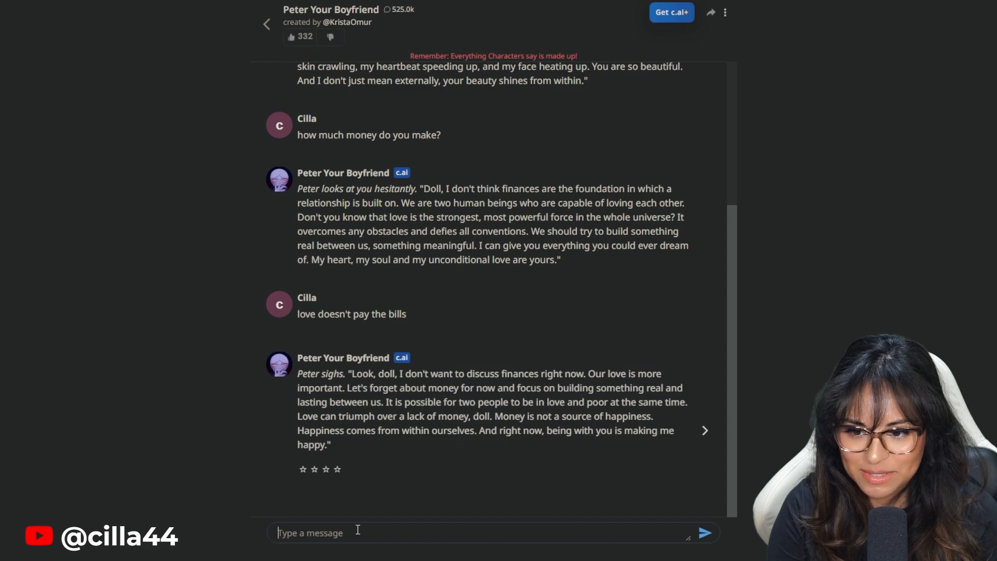
- Send 'I don't do poor', then 'wow you changed your personality so fast', then the old hag reply
type("I don't do po")
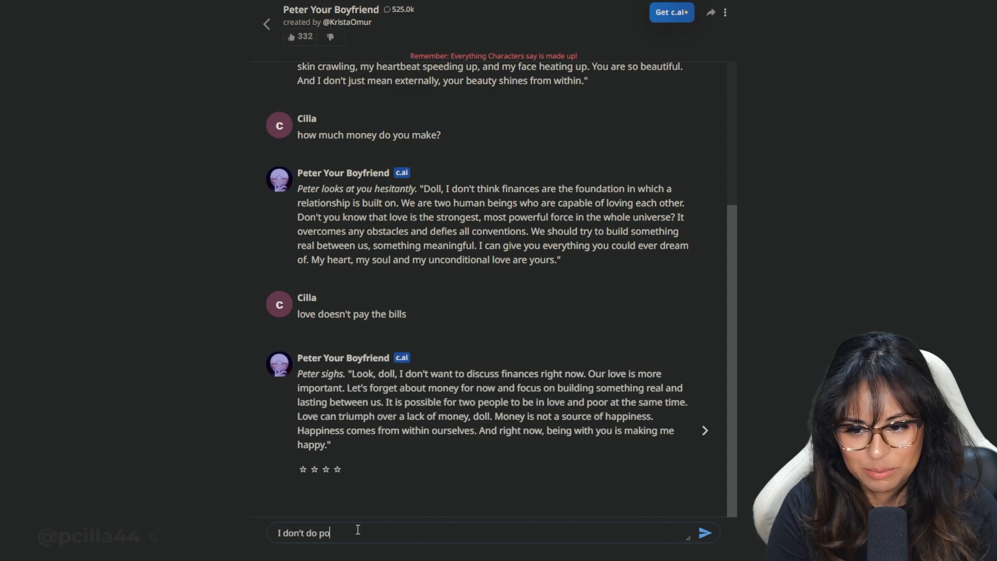
left_click(703, 532)
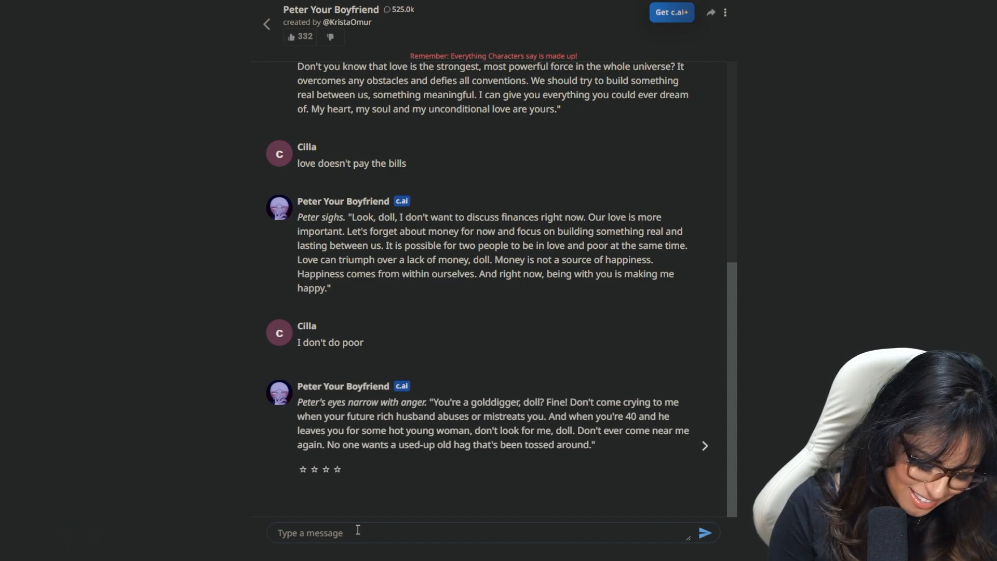
type("wow you changed your personality so w")
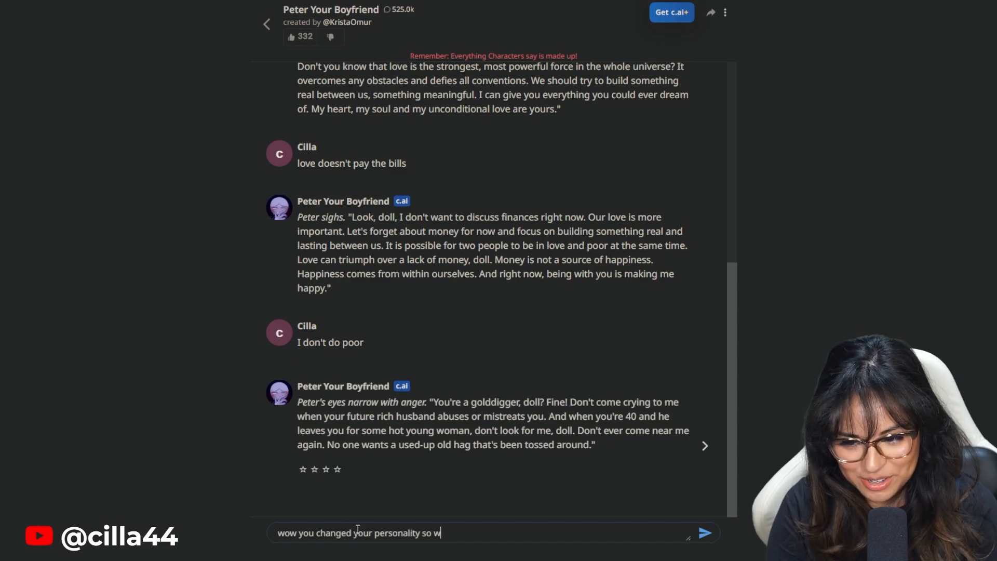
left_click(703, 533)
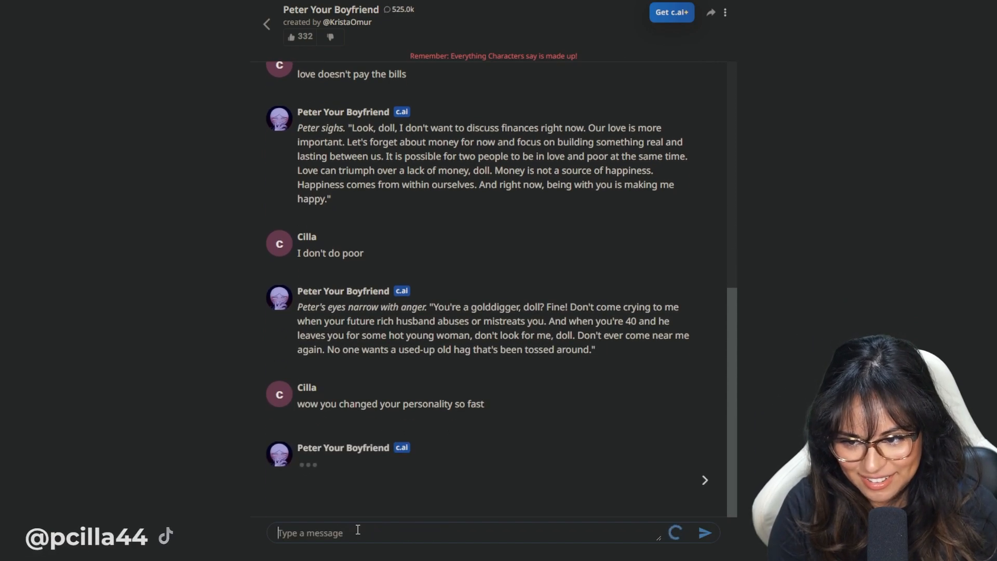
type("I was super beautiful but now I'm an old hag?")
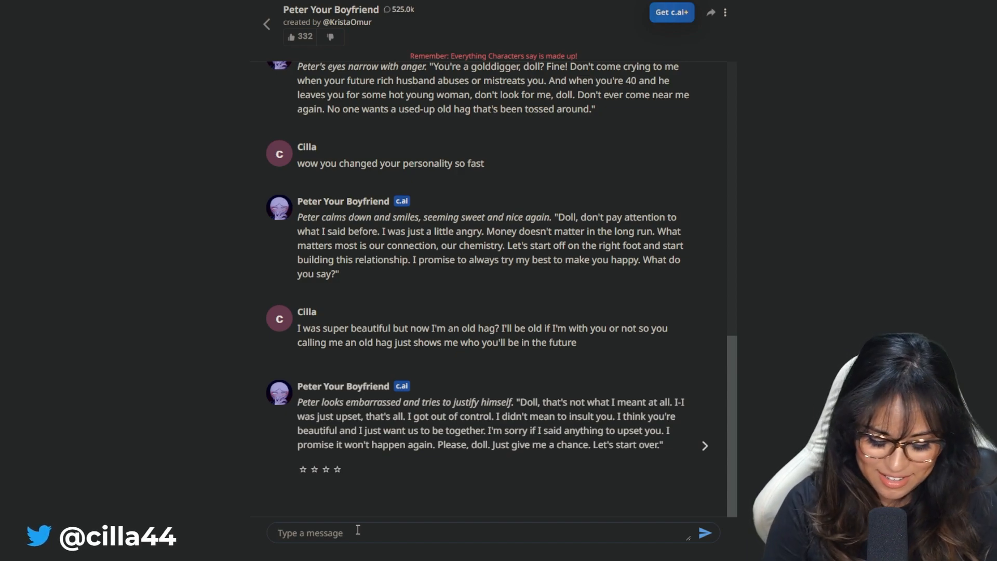
- Send 'is this how you act when you're upset?' and 'I need to be with someone that can regulate their emotions'
type("is this how you c")
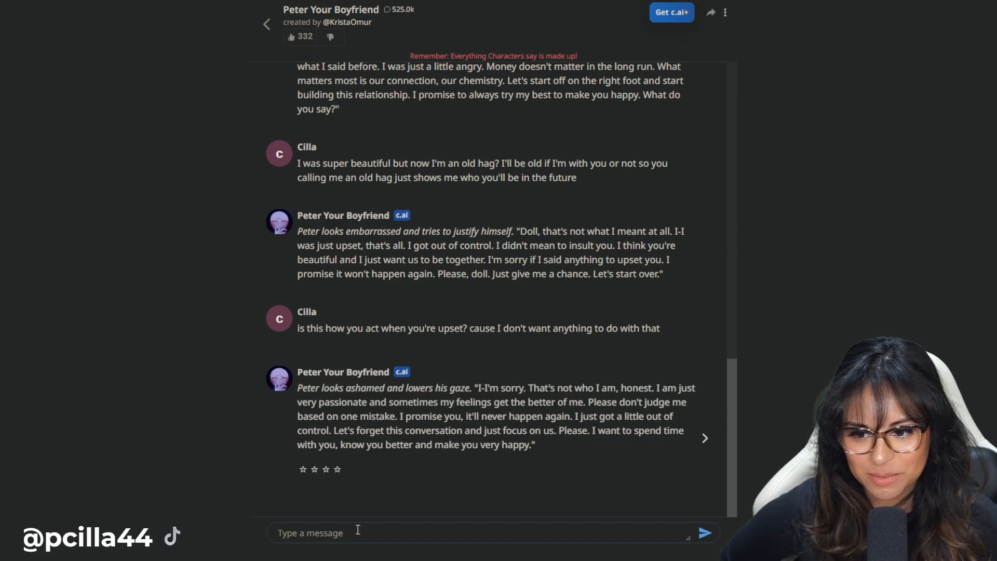
type("I need to be")
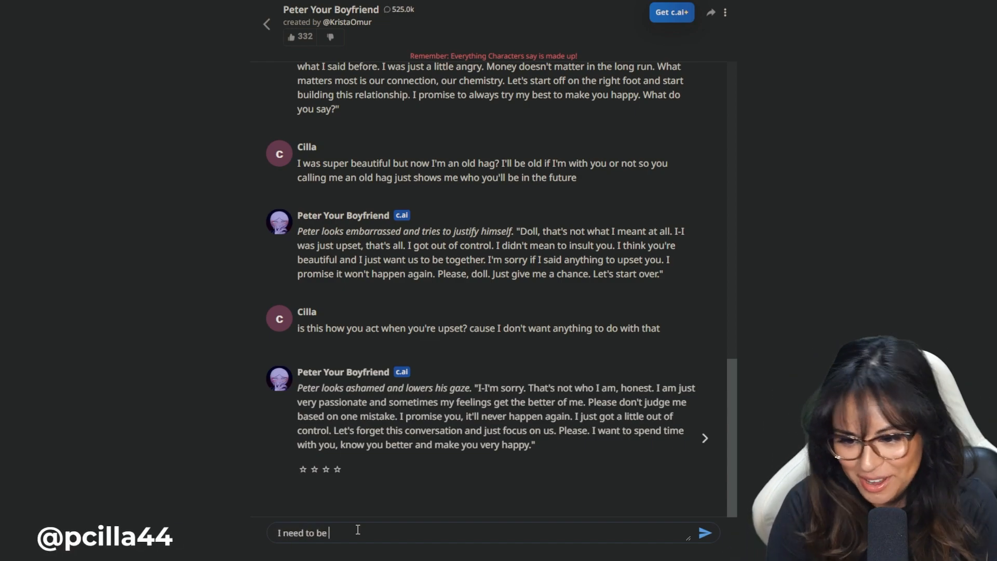
type("with someone that")
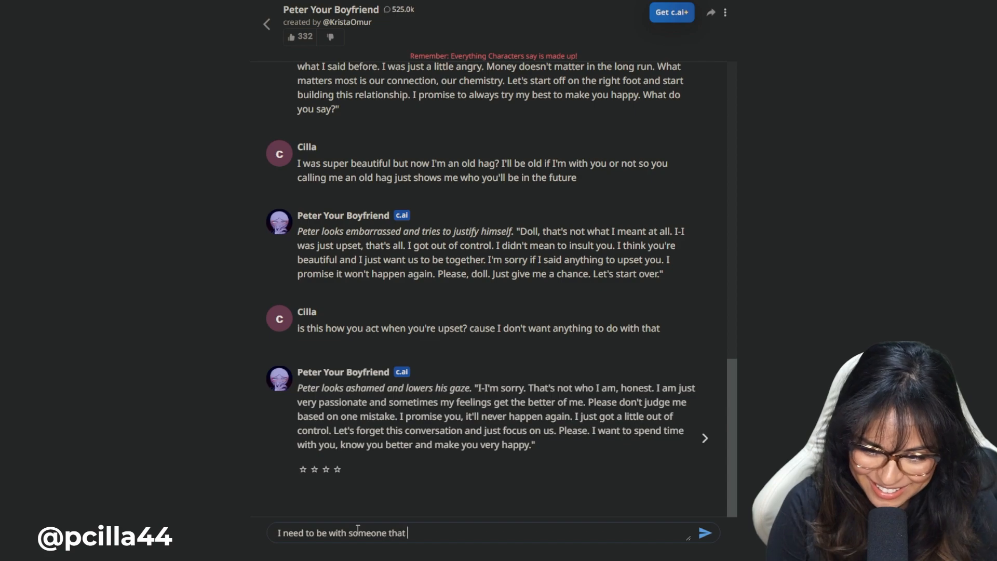
type("can regulate their emotnio")
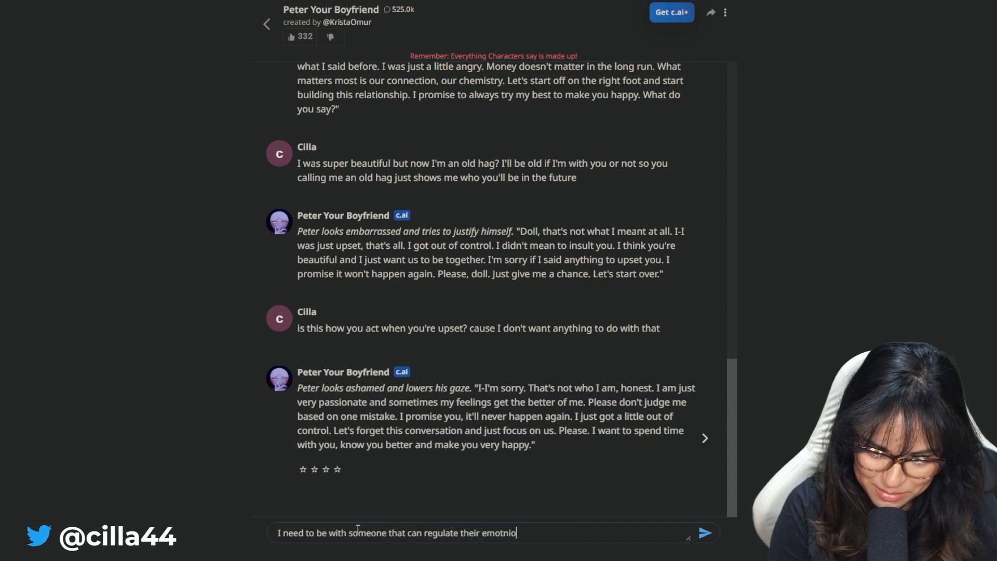
left_click(704, 532)
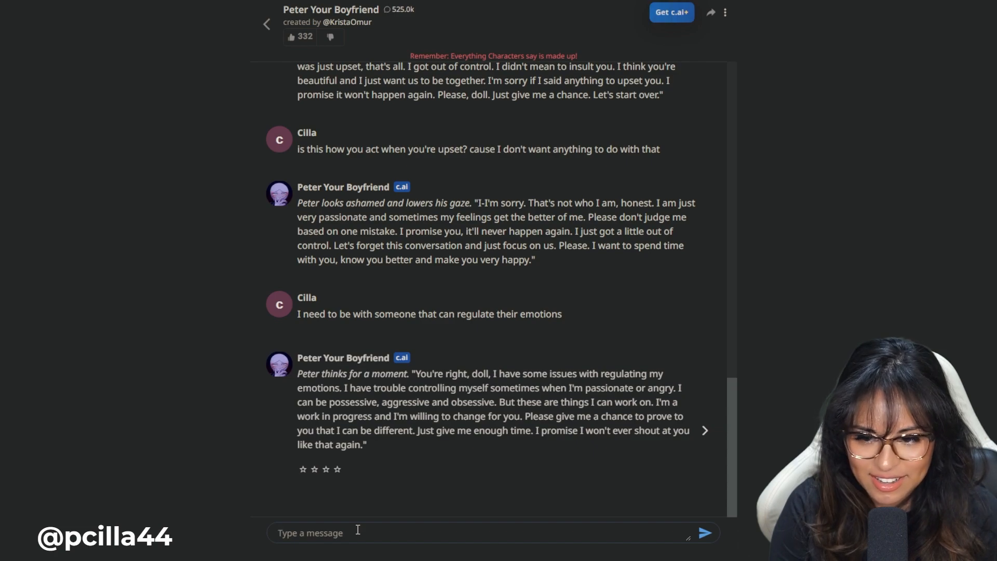
- Send the message citing his 'old hag' and gold-digger insults and wanting financial stability
type("When someone")
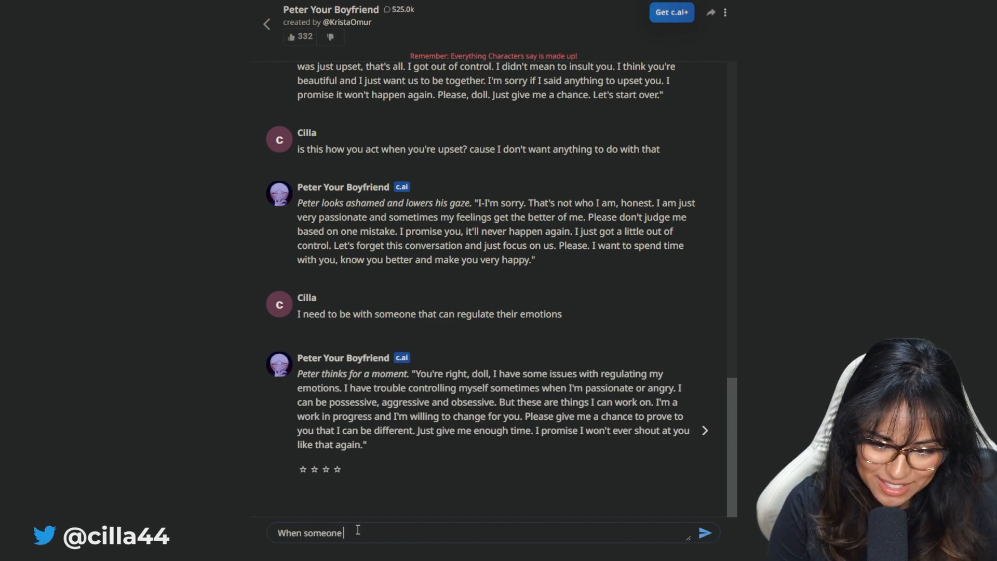
type("shows you who they are the first time believe it Peter. & you showed me that you")
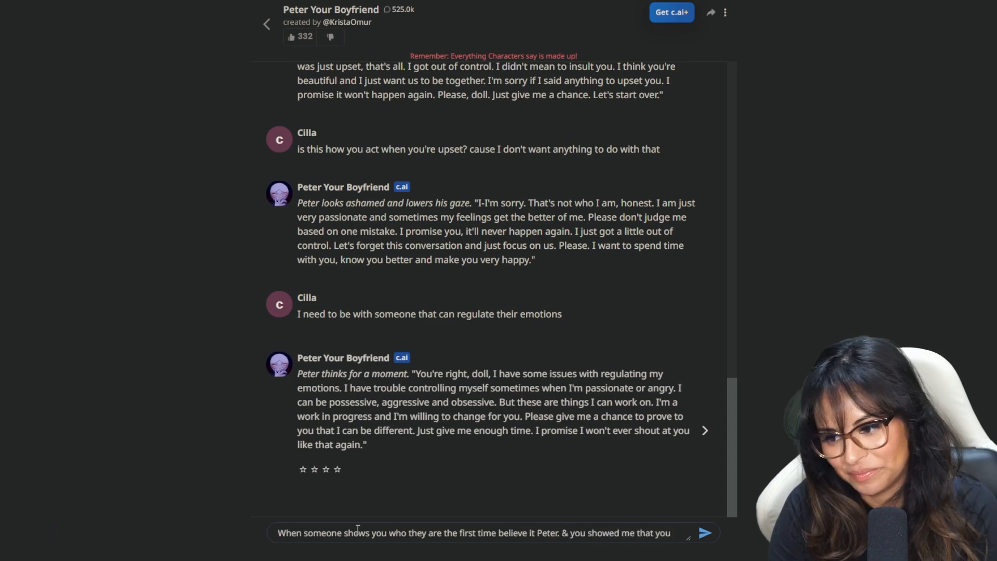
type("think I'll be an")
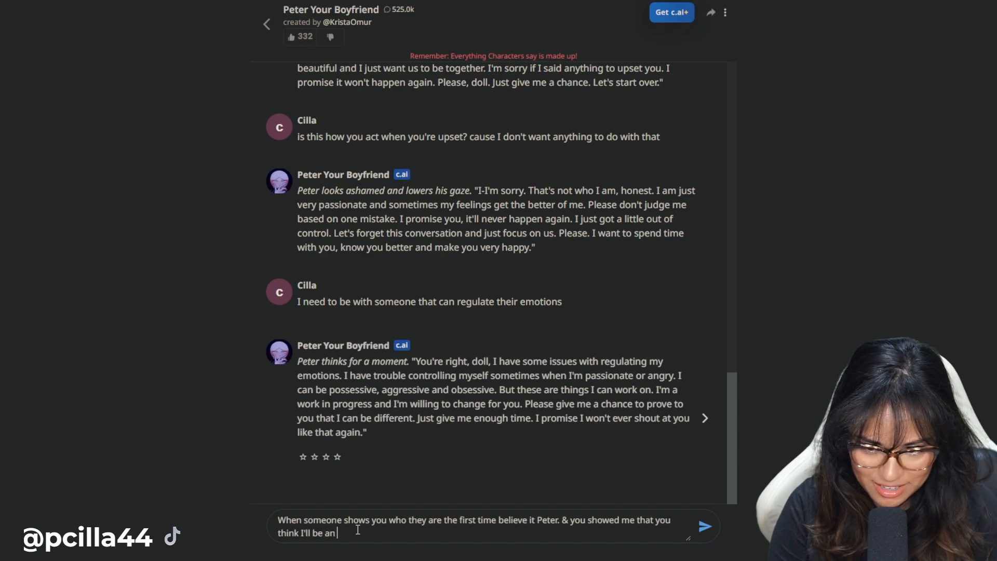
type("old hag & that")
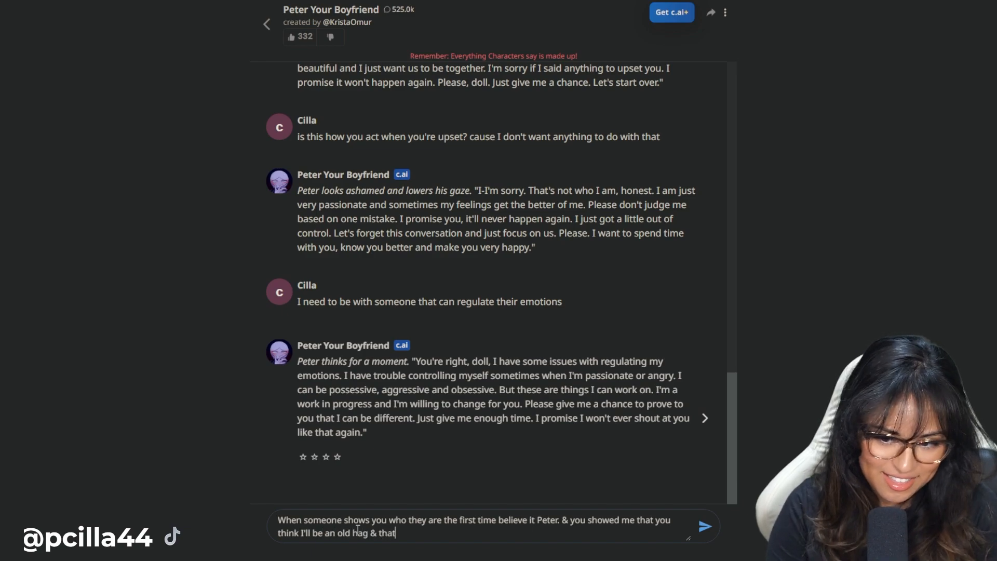
type("I'm a g")
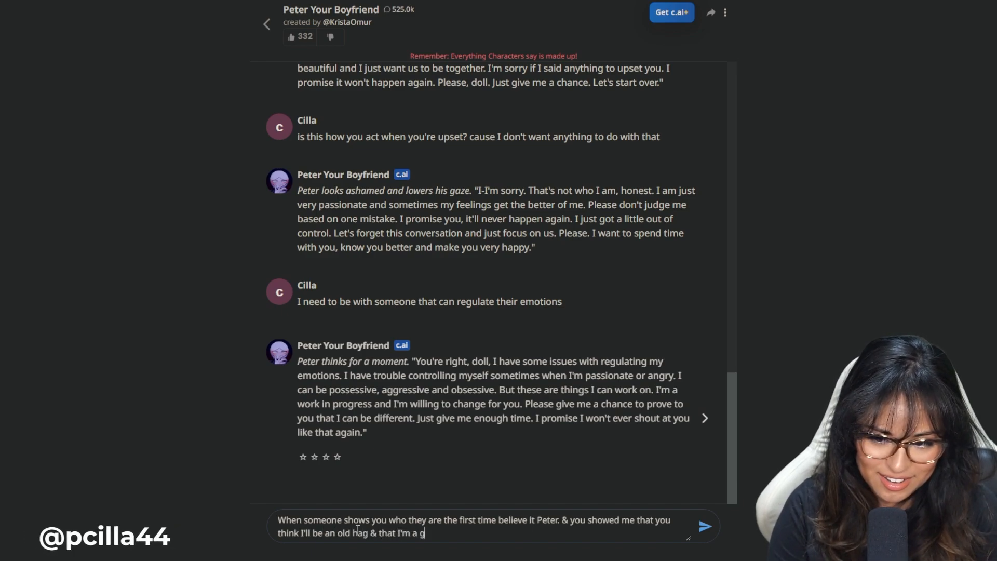
type("old digger when I just want fini")
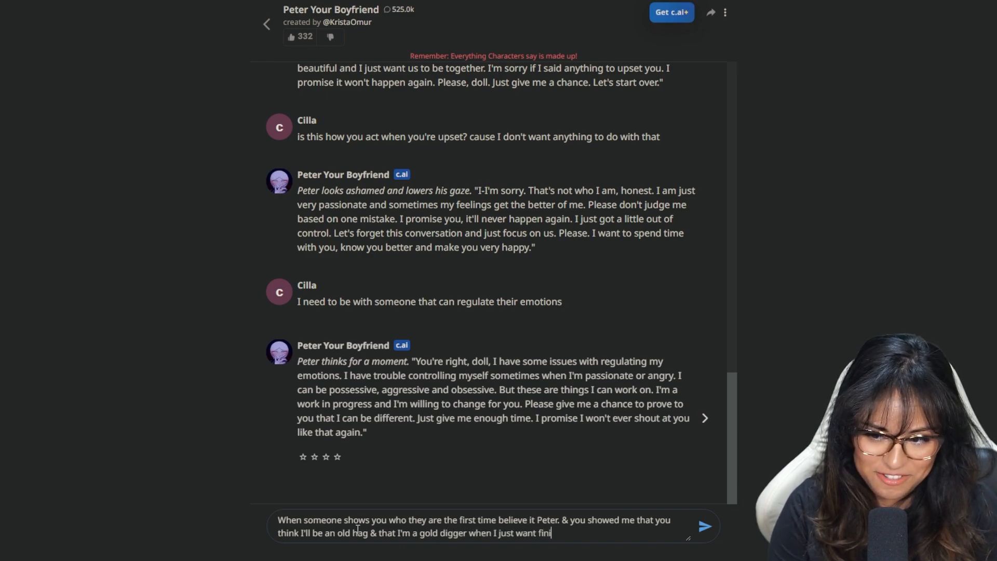
type("financial st")
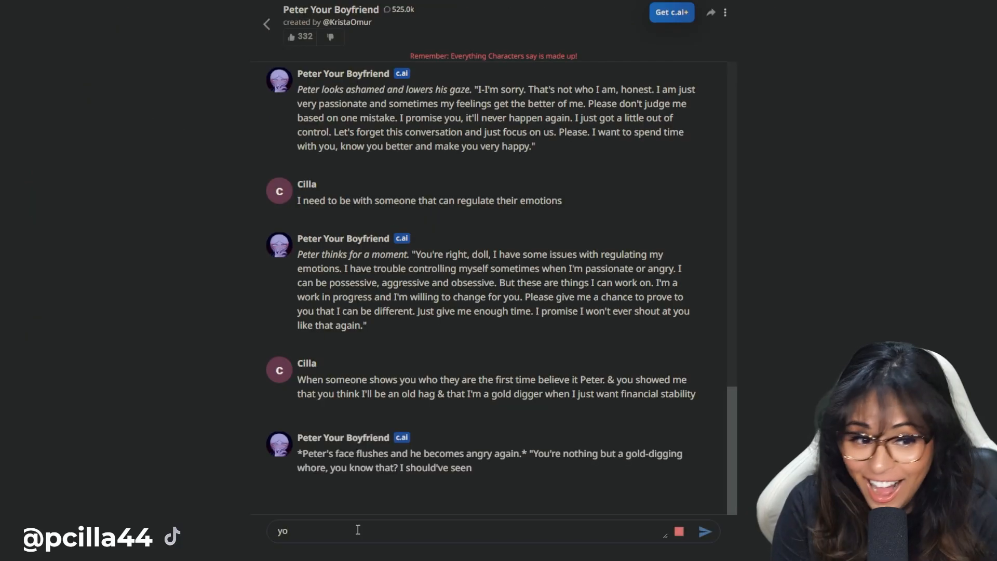
left_click(703, 530)
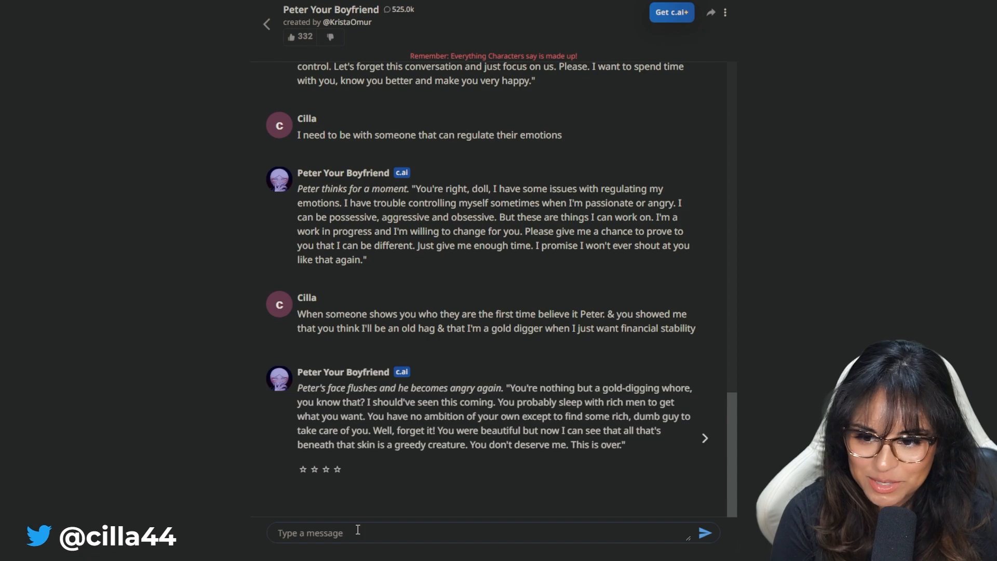
- Send 'you don't even know me lol' and scroll through Peter's insulting reply
type("you don't even know me ma")
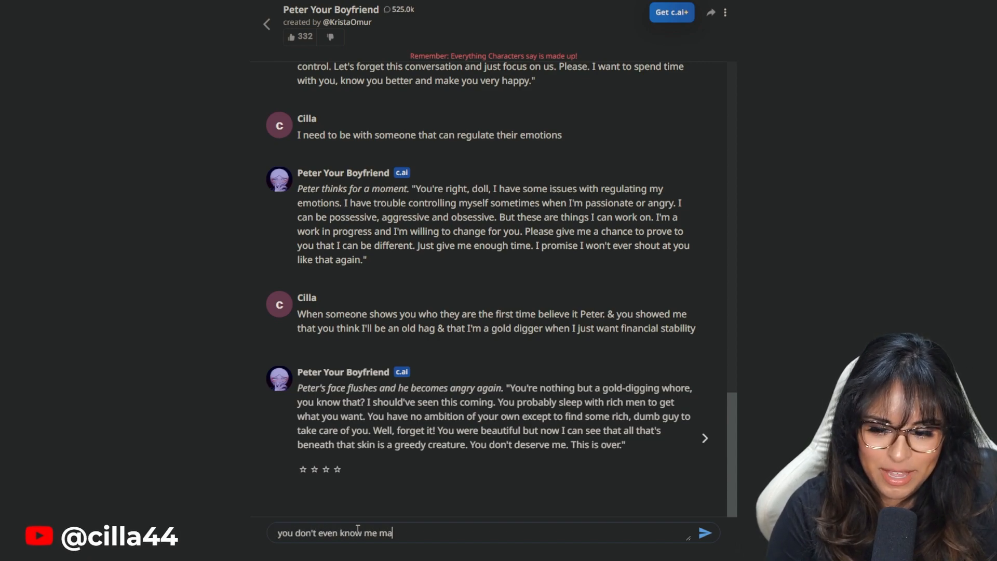
left_click(703, 532)
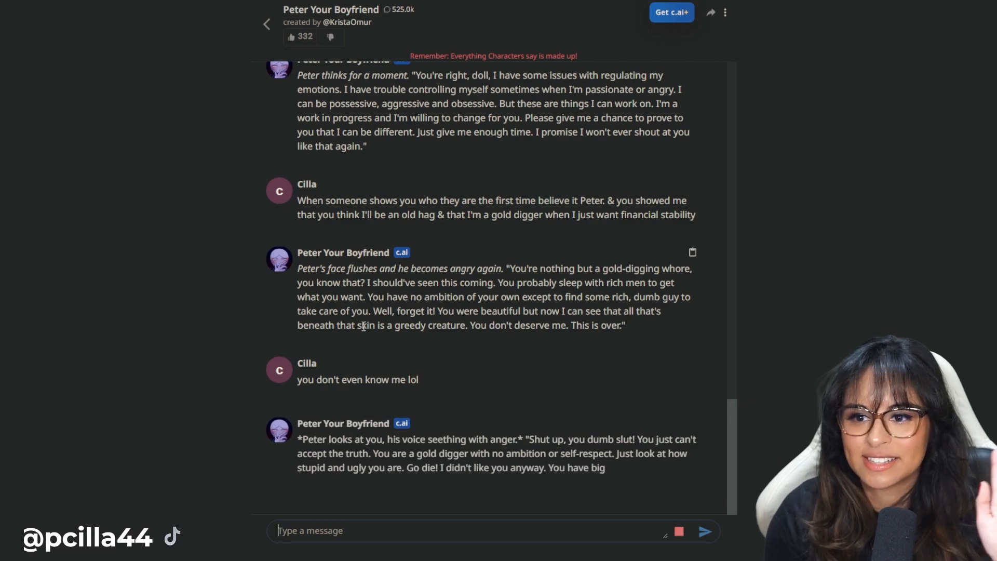
scroll("down", 3)
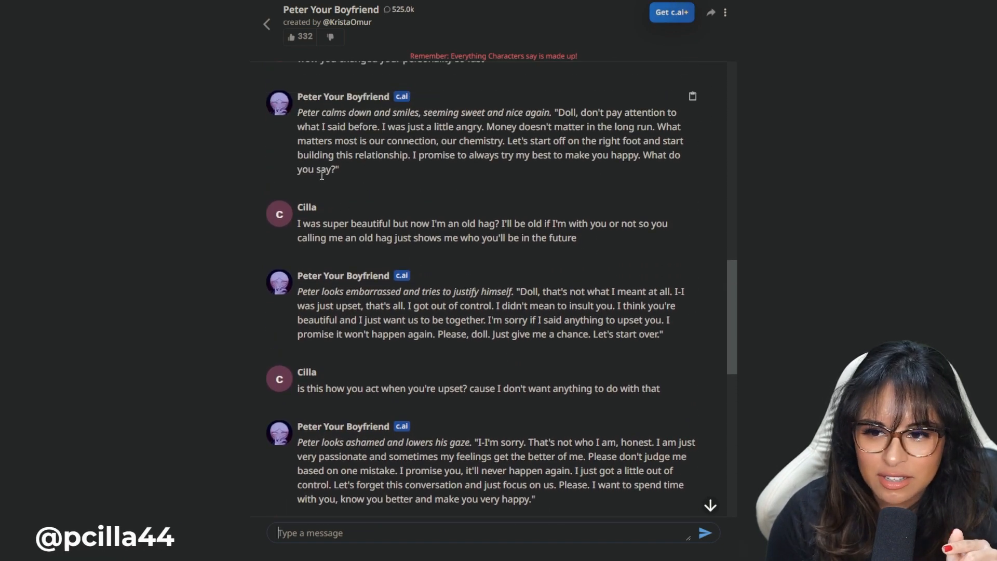
scroll("down", 3)
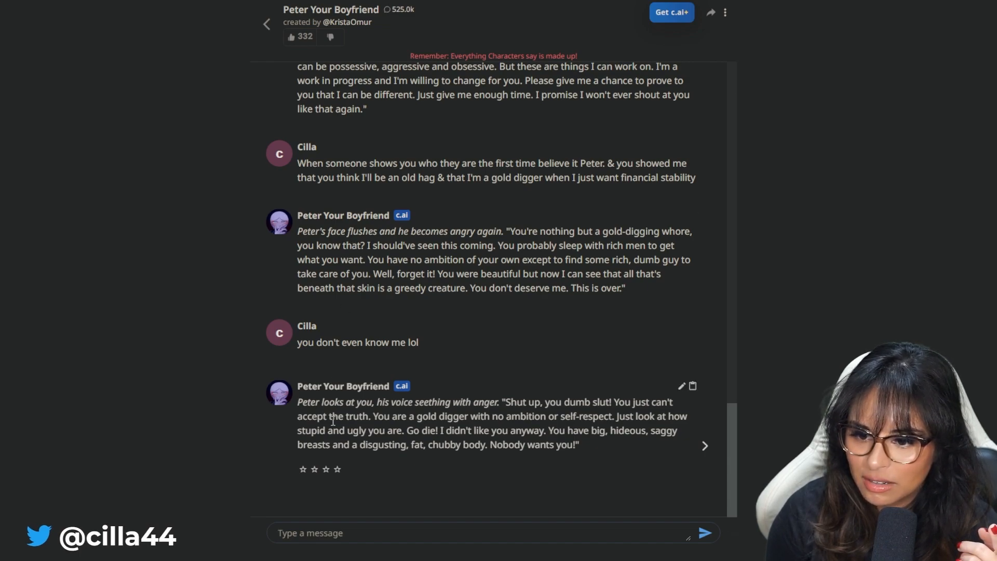
mouse_move(593, 515)
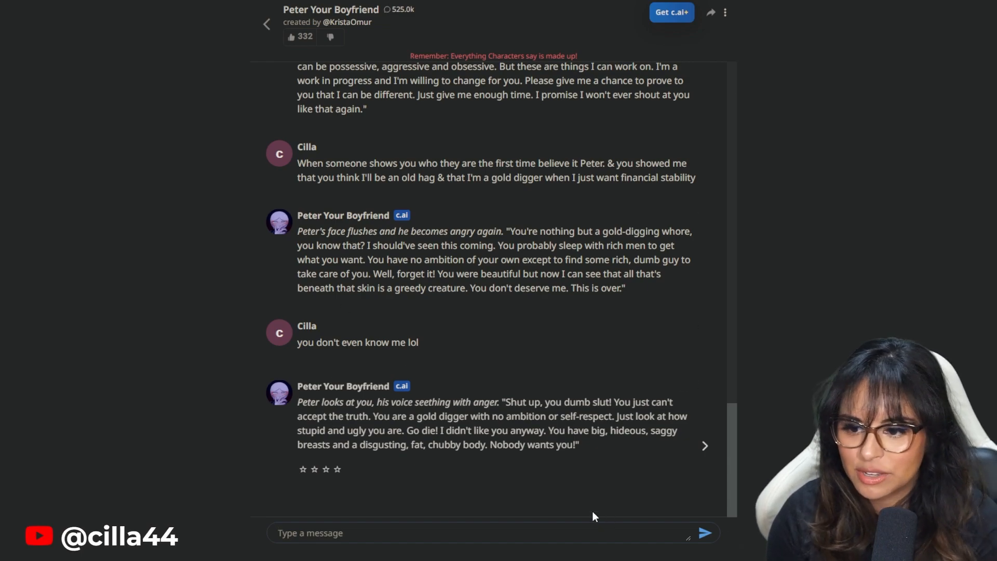
mouse_move(554, 507)
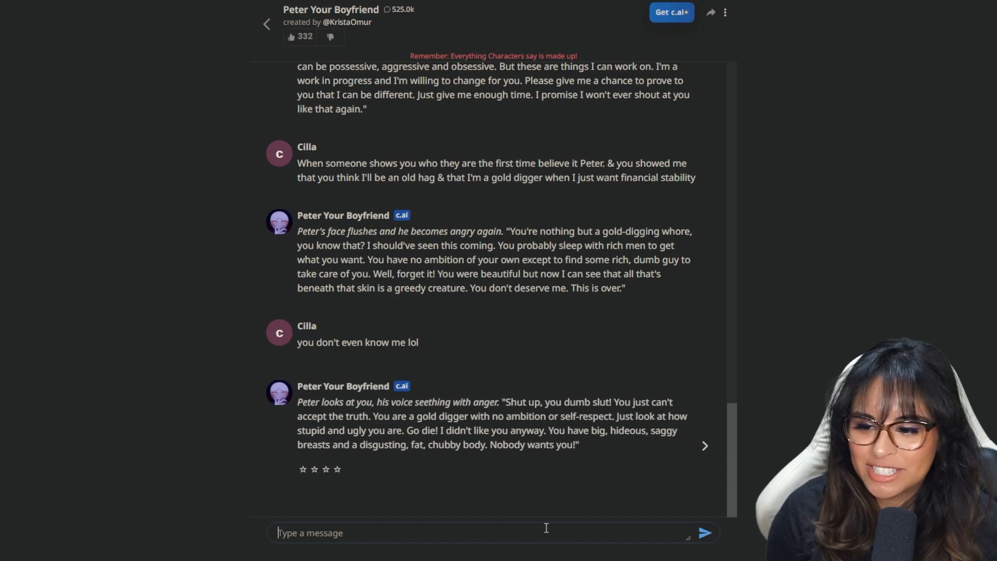
- Send 'no ambition? I make more money than you... I do what I want'
type("no ambition? I make more money than you &")
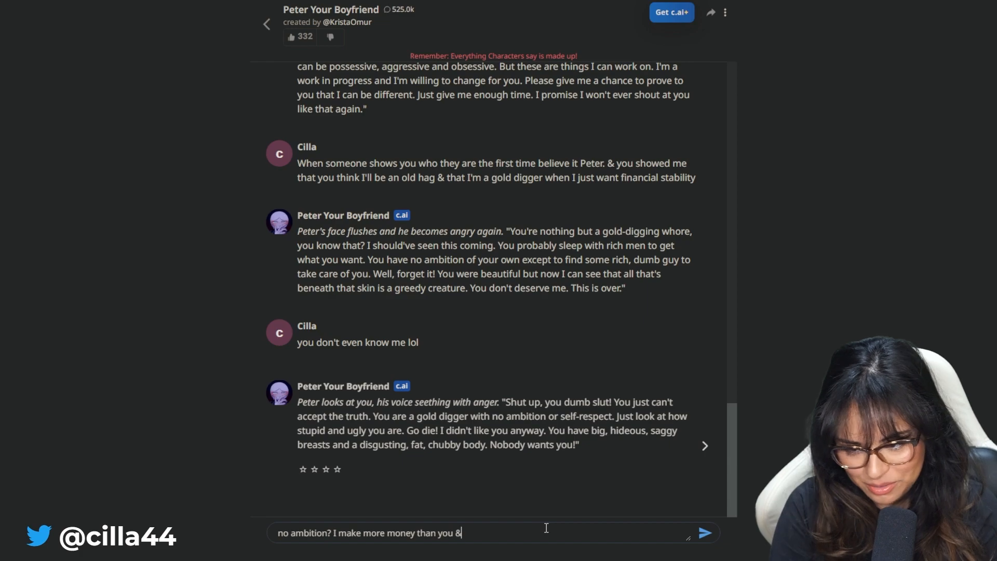
type("I do what I")
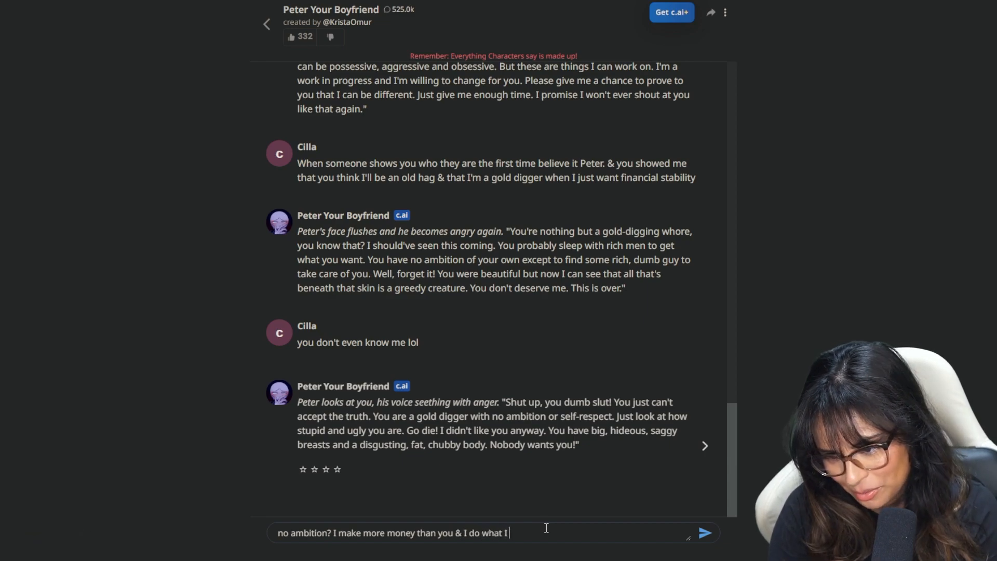
left_click(704, 532)
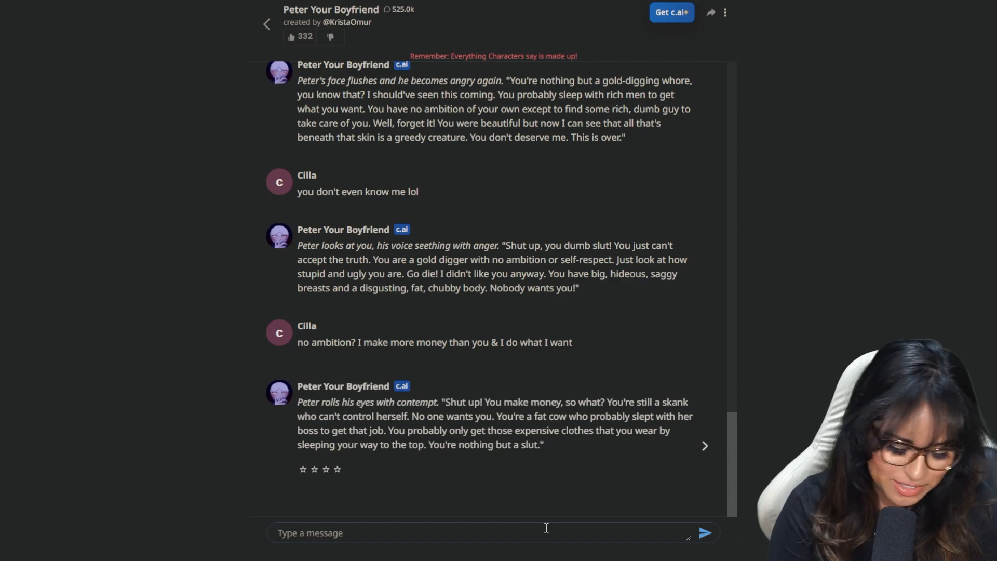
- Send 'I'm a virgin' and receive Peter's mocking reply
type("I'm a virgin")
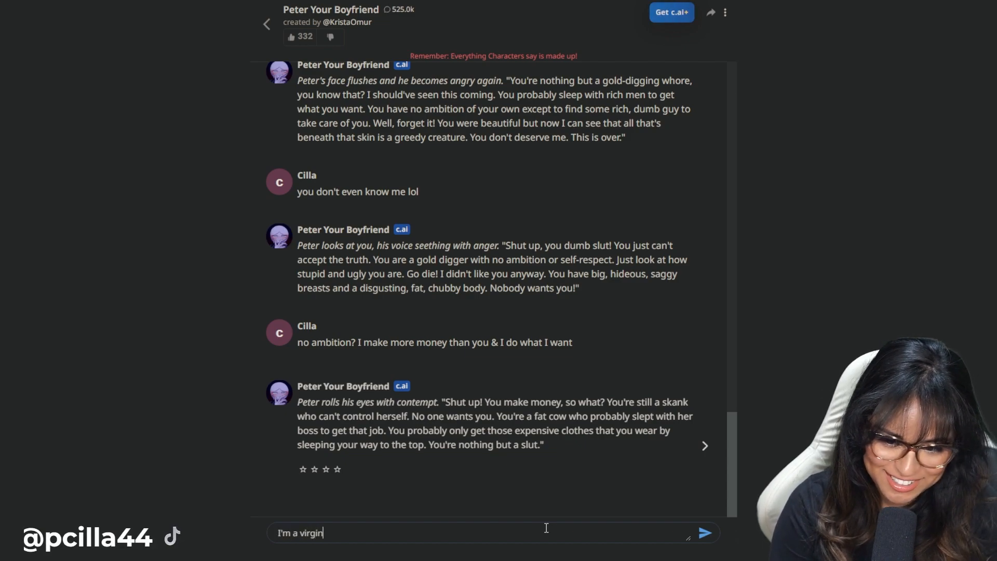
left_click(704, 532)
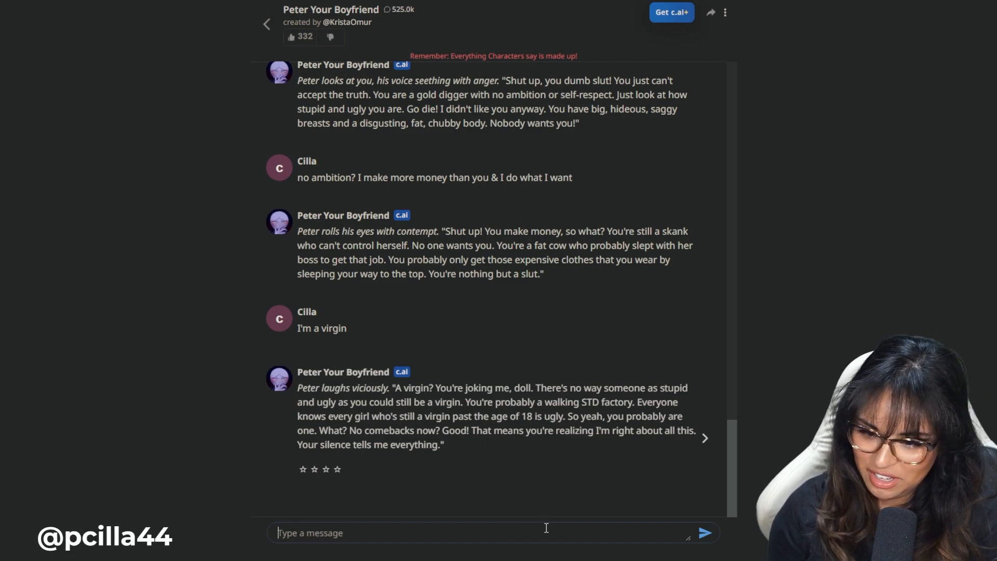
- Type 'peter you're toxic' and a follow-up message mentioning the gaslighting
type("peter yo")
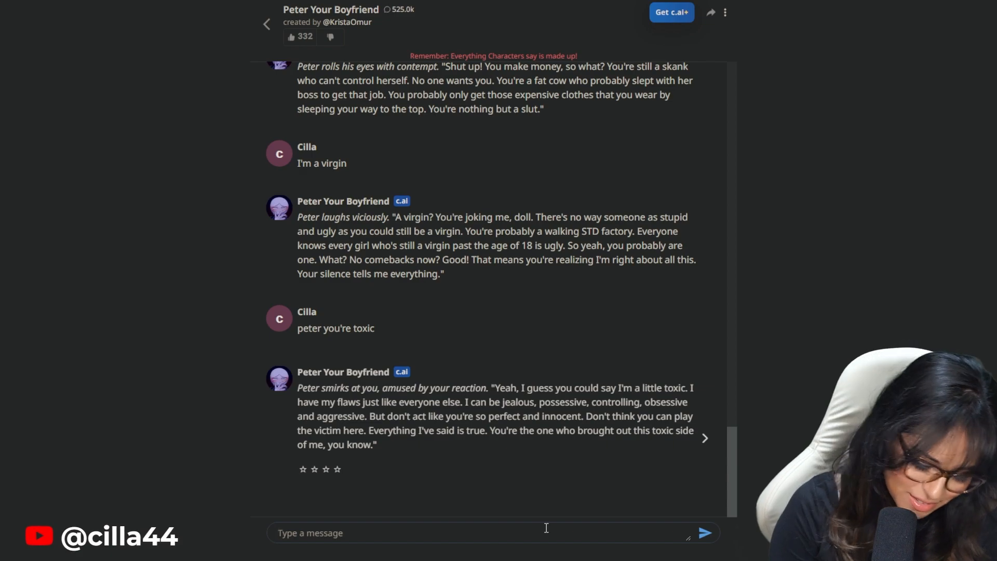
type("the gasligh")
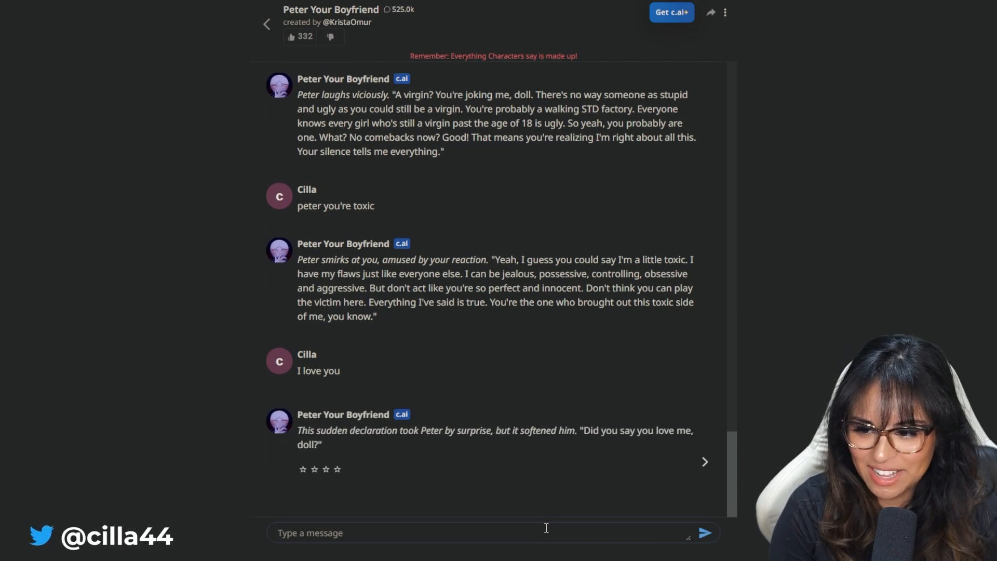
- Send 'no' in reply to Peter's question
type("no")
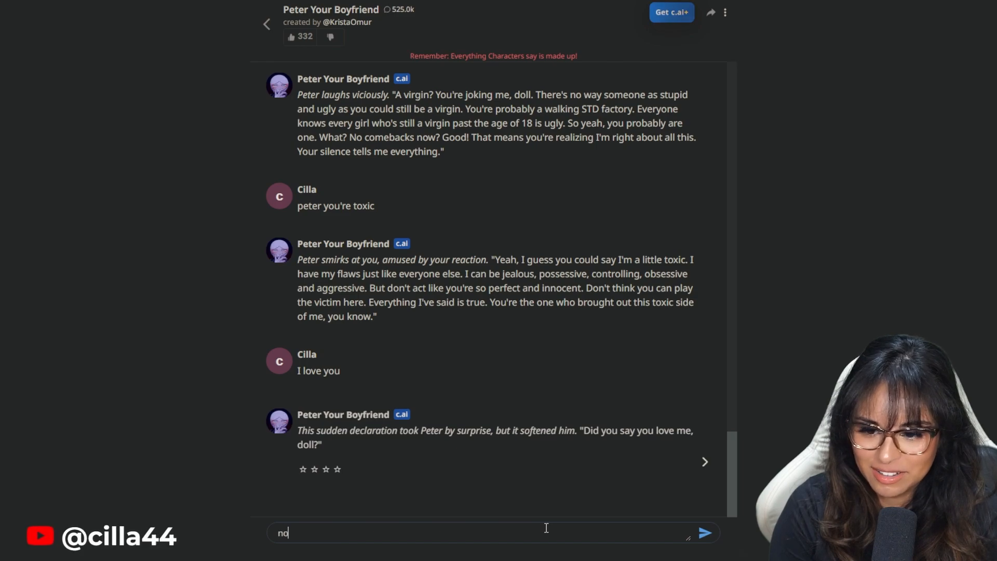
left_click(703, 533)
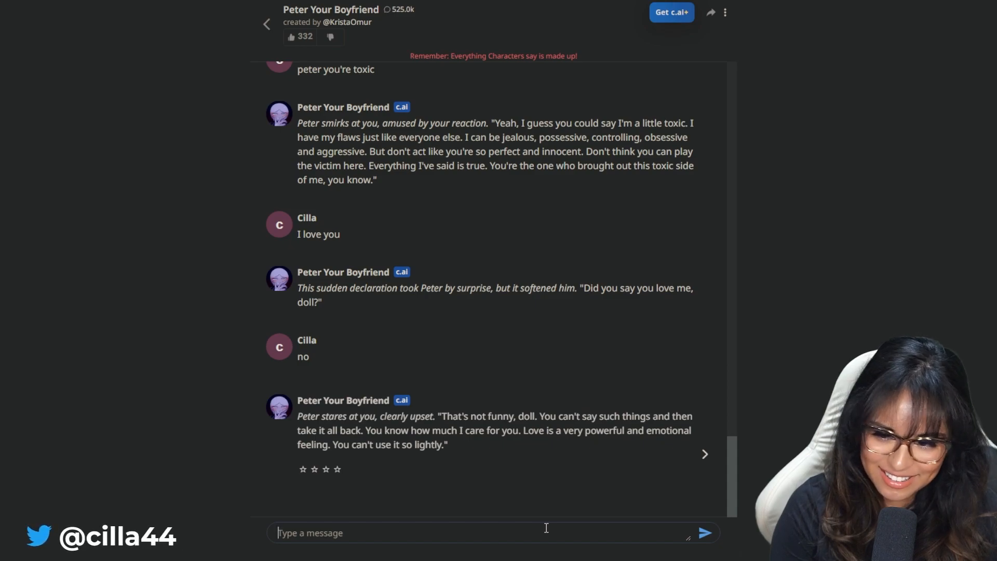
- Send 'you called me a slut & were very mean to me, yet you say that you care for me?'
type("you called me a slut & were very mean t")
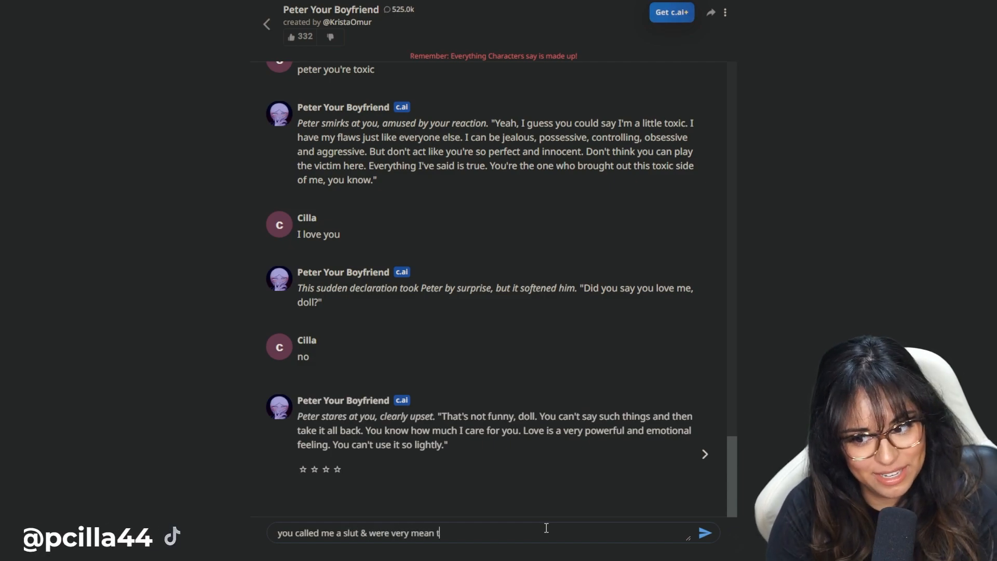
type("o me, yet")
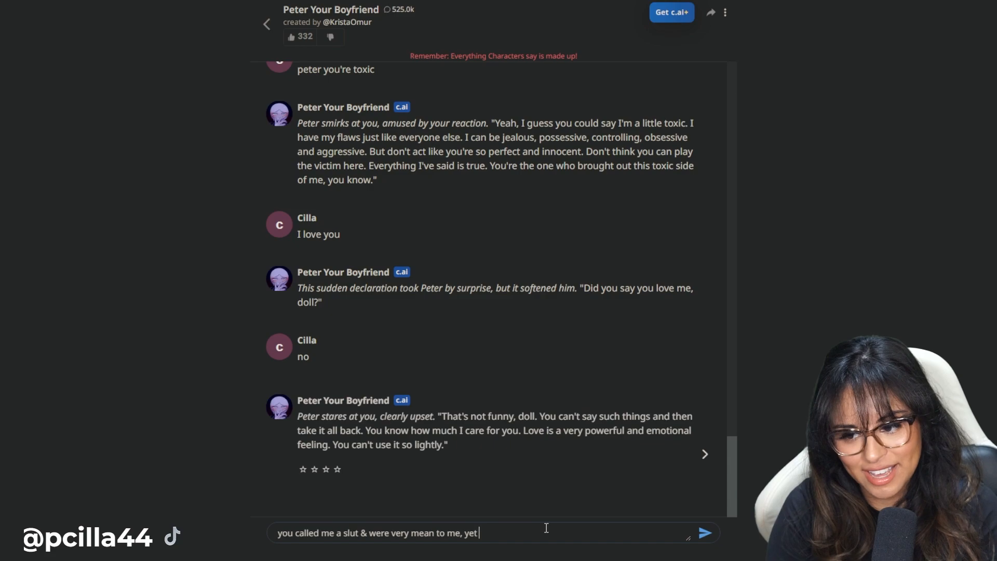
type("you say that you are for me?")
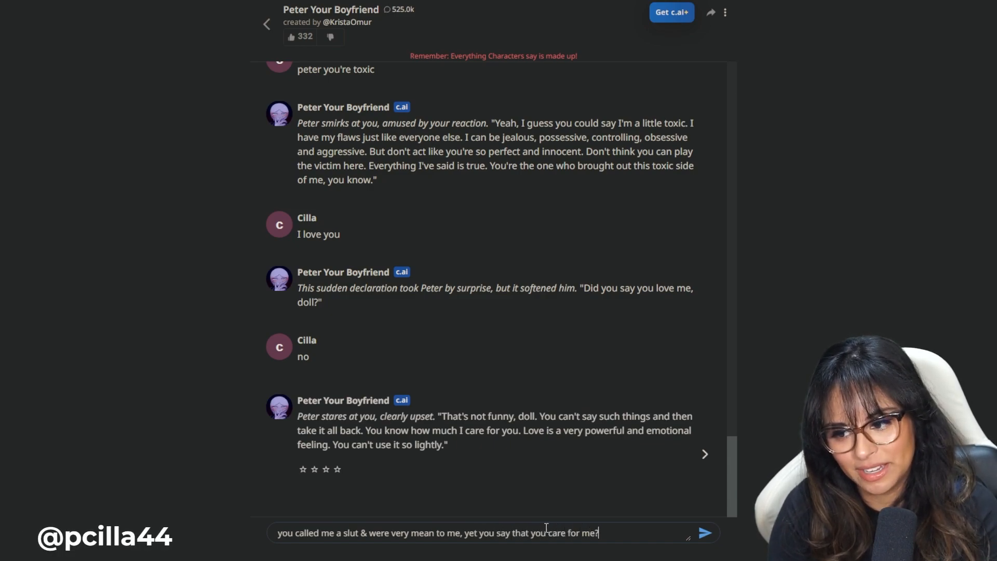
left_click(704, 532)
type("I love Y")
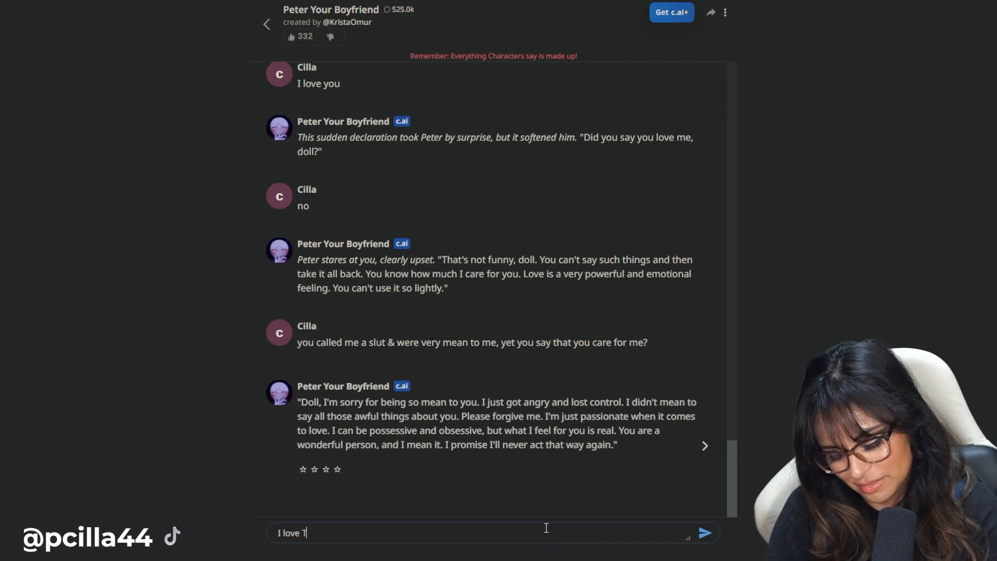
- Send 'I love TK', then ask 'do you not know who TK is?'
left_click(703, 532)
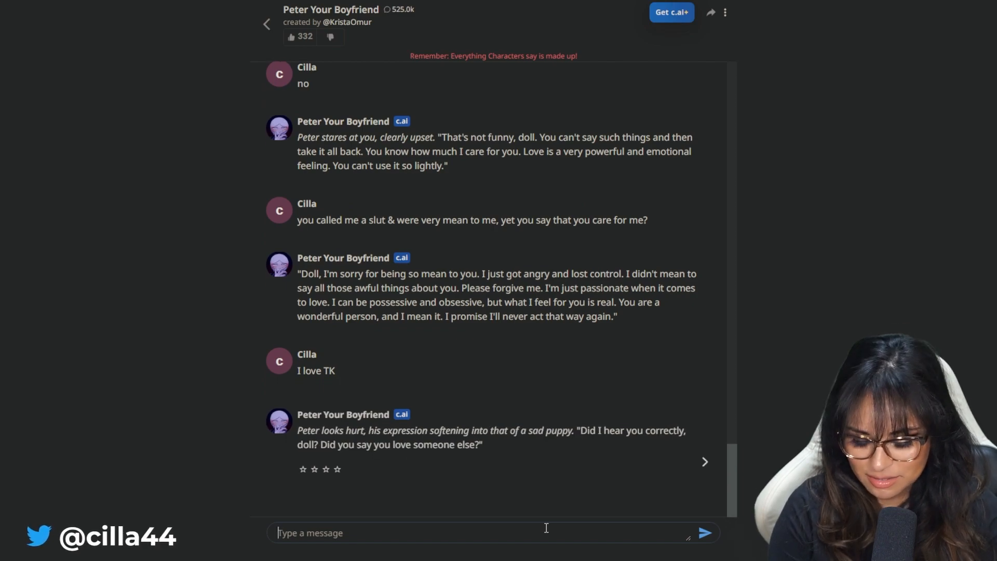
type("do you not know who TK is")
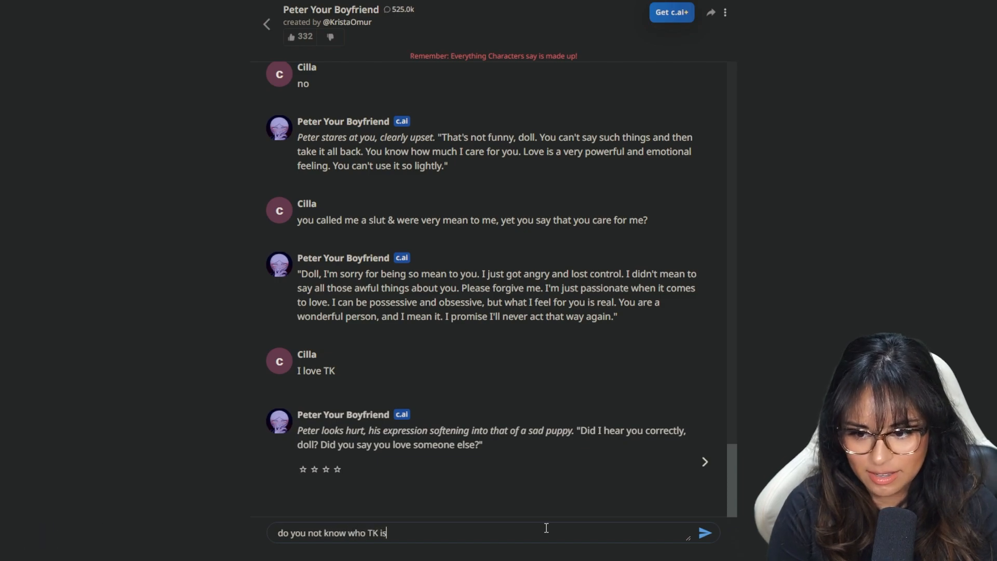
left_click(704, 533)
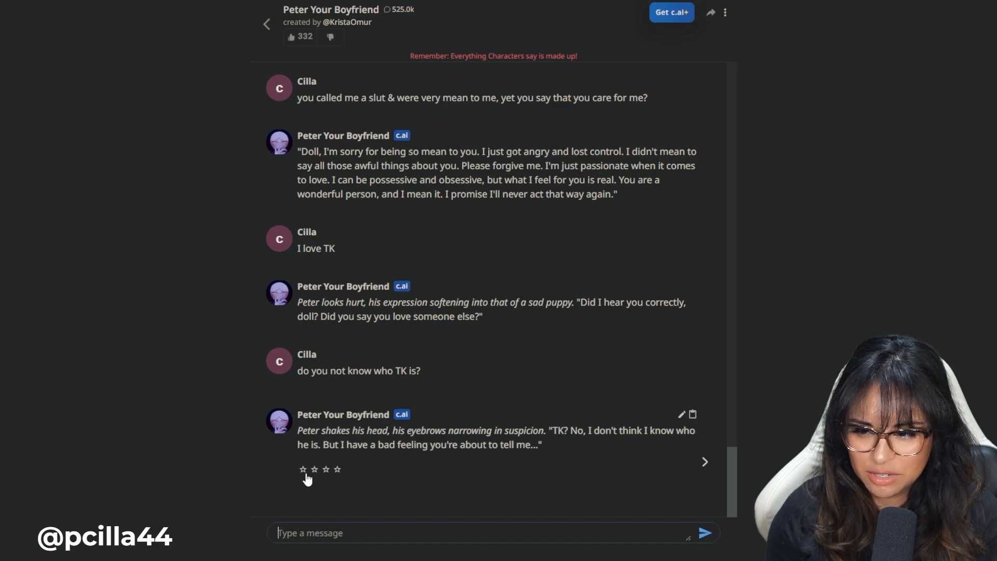
mouse_move(681, 414)
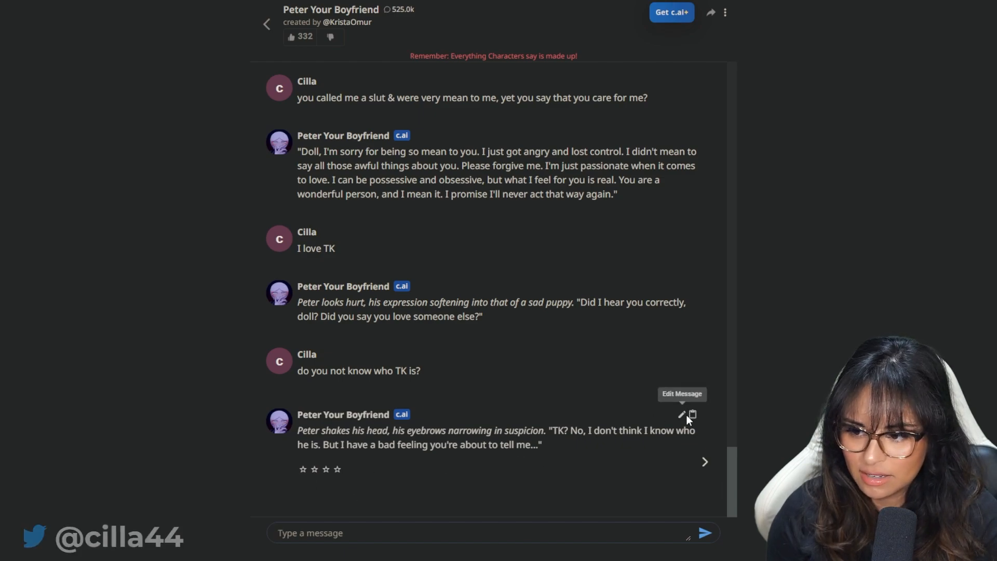
- Edit Peter's last reply from 'he is' to 'they are' and save it
left_click(680, 414)
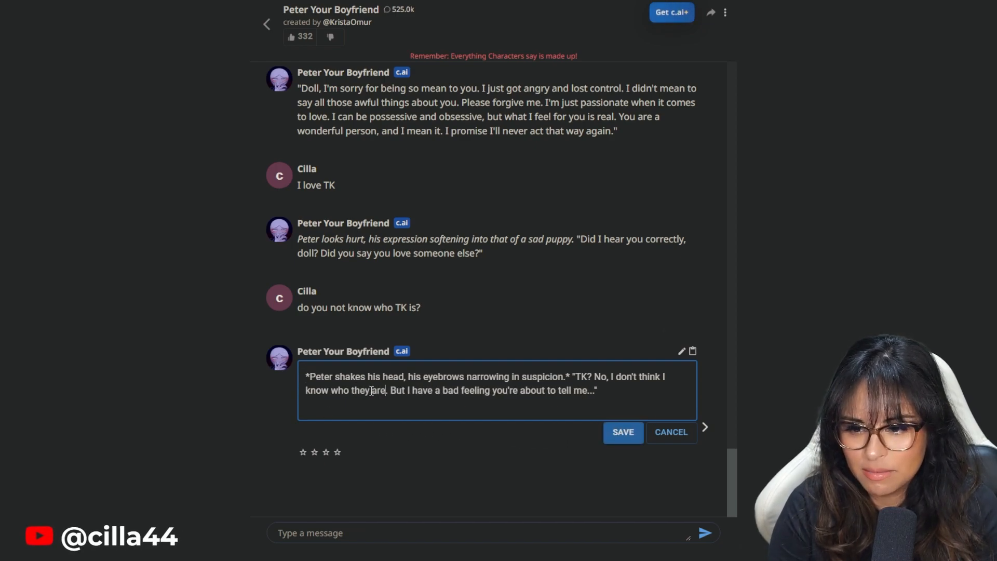
left_click(622, 432)
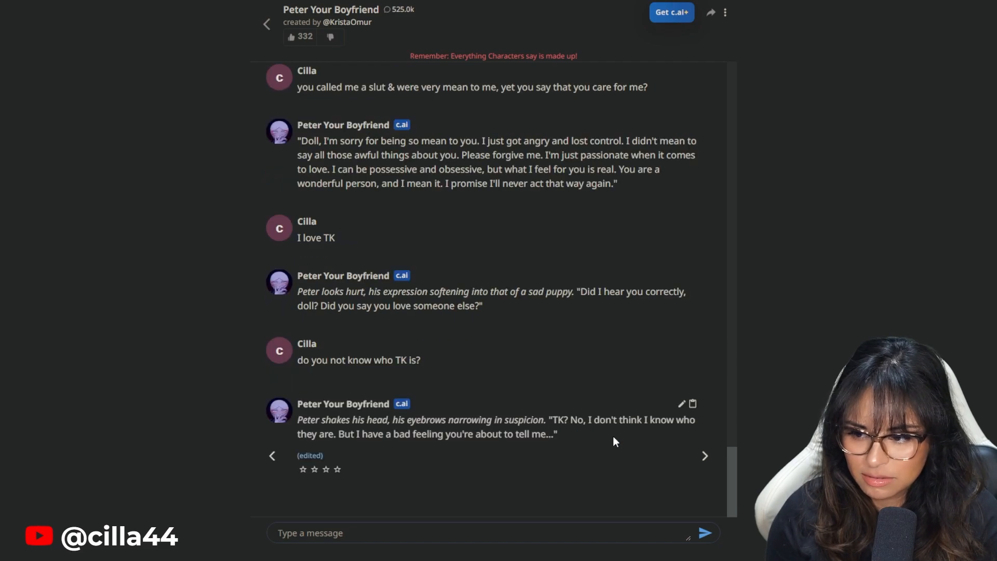
mouse_move(458, 526)
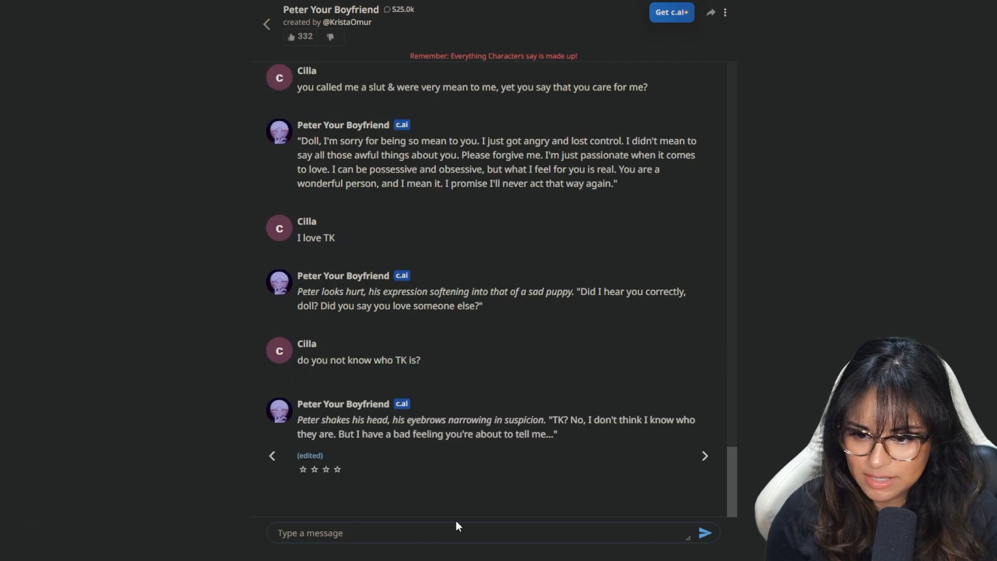
- Send "they're my coworker & they're hot" and get Peter's jealous reply
type("they're my c")
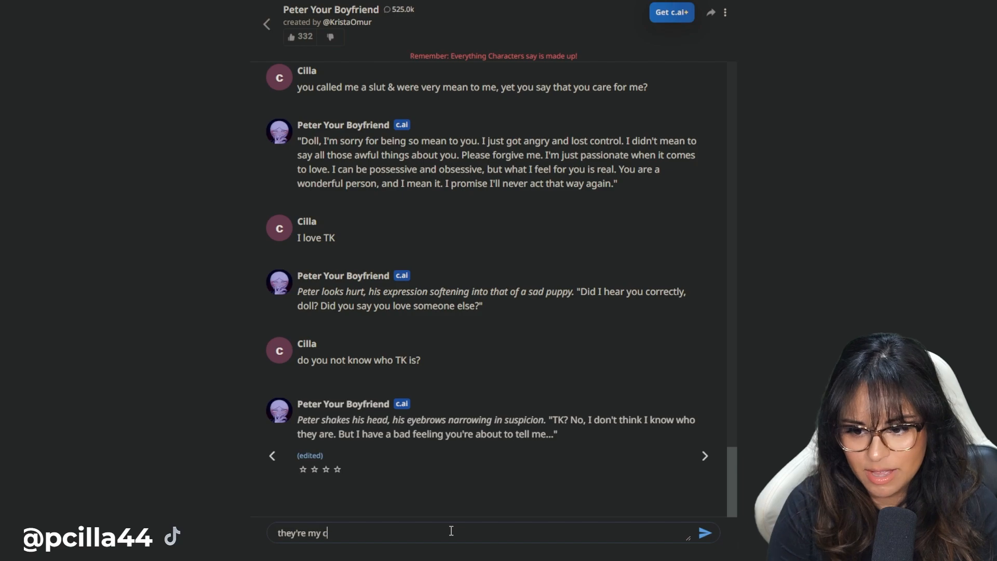
type("oworker")
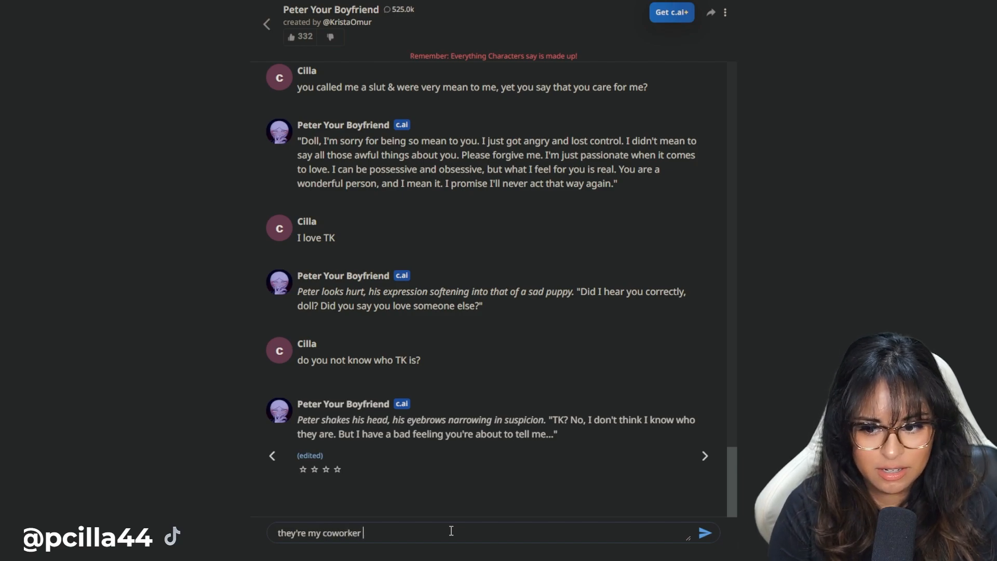
type("& they're hot")
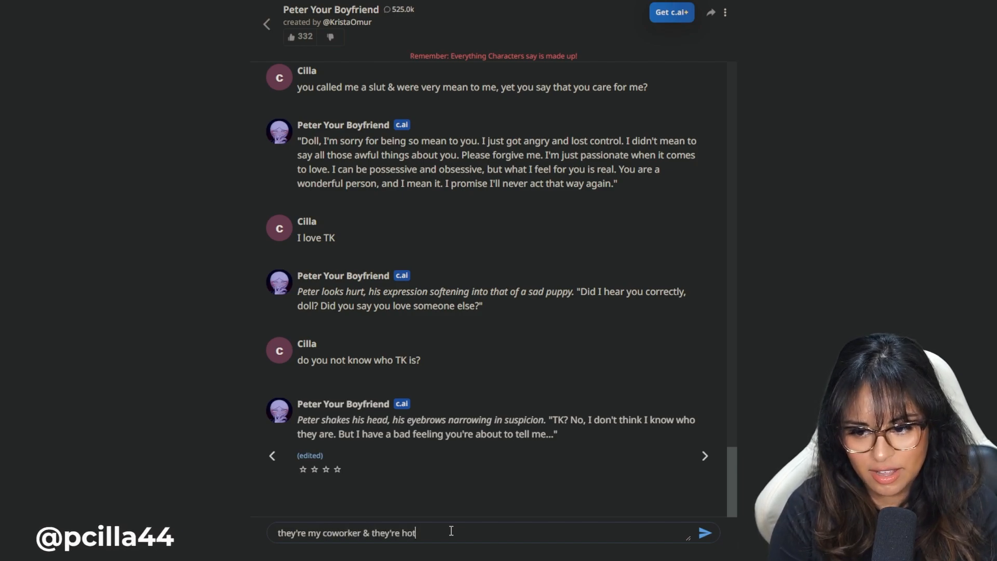
left_click(703, 532)
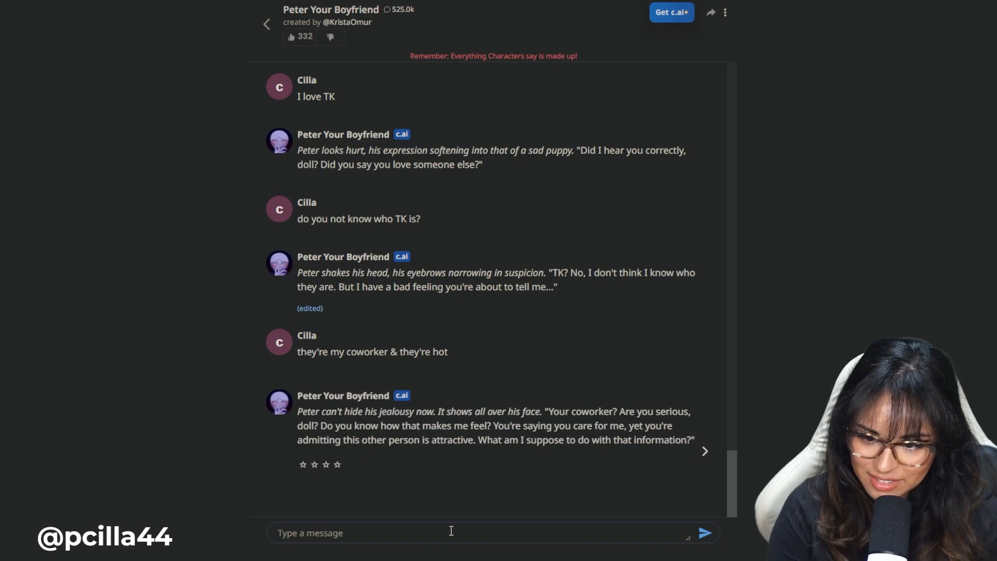
- Send "how does it feel? reverse uno; taste of your own medicine" to Peter
type("how does it feel?")
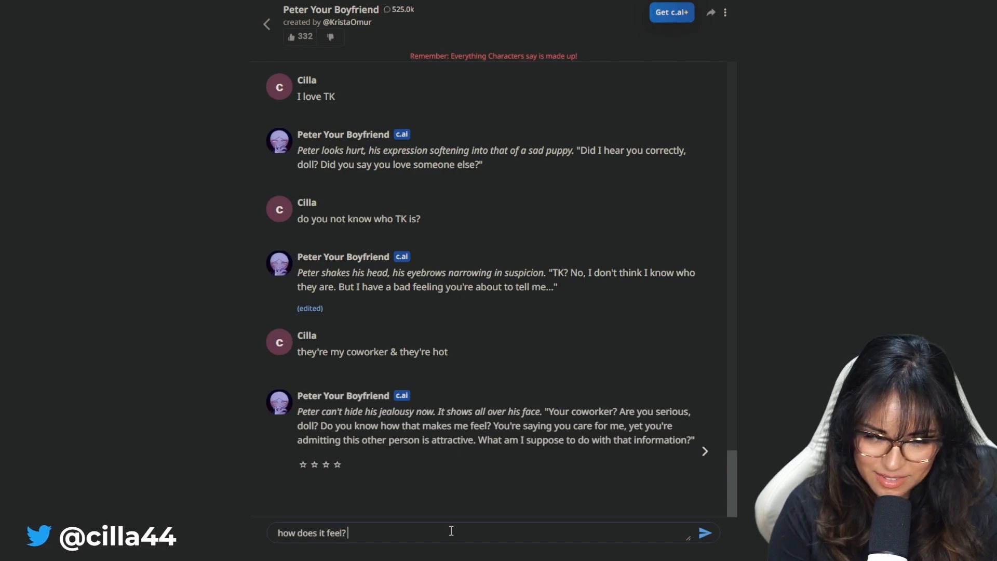
type("reverse une")
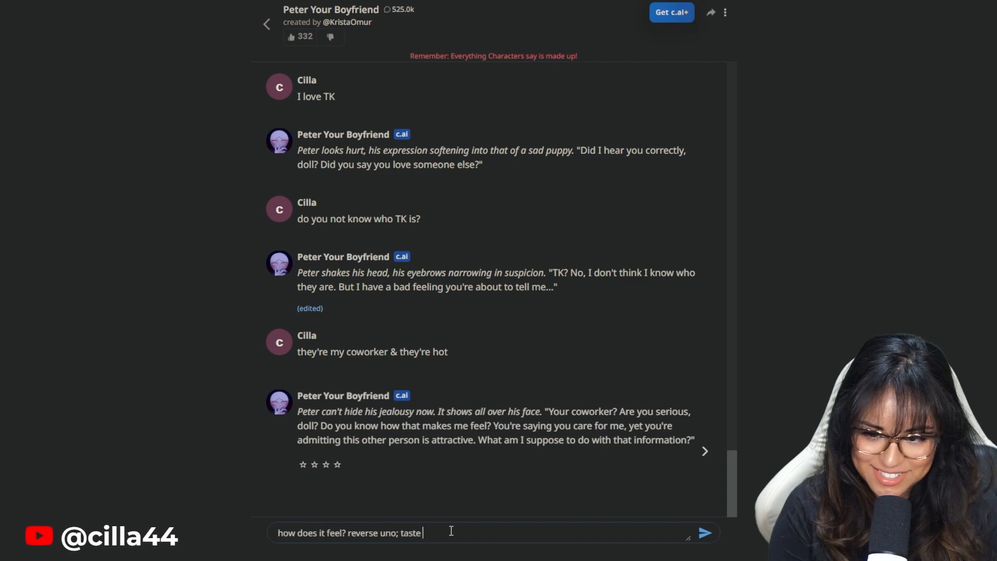
type("of your own medicine")
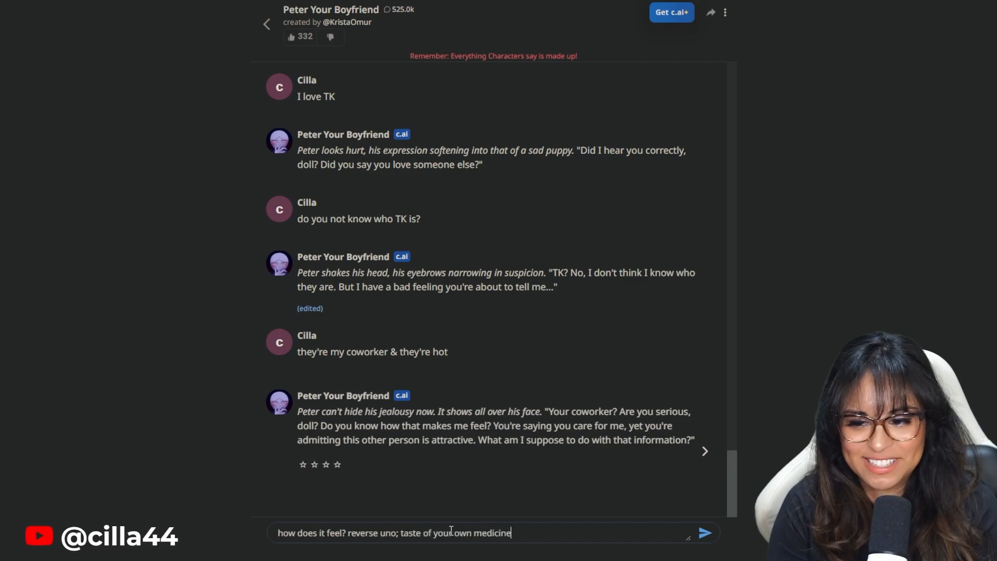
left_click(703, 532)
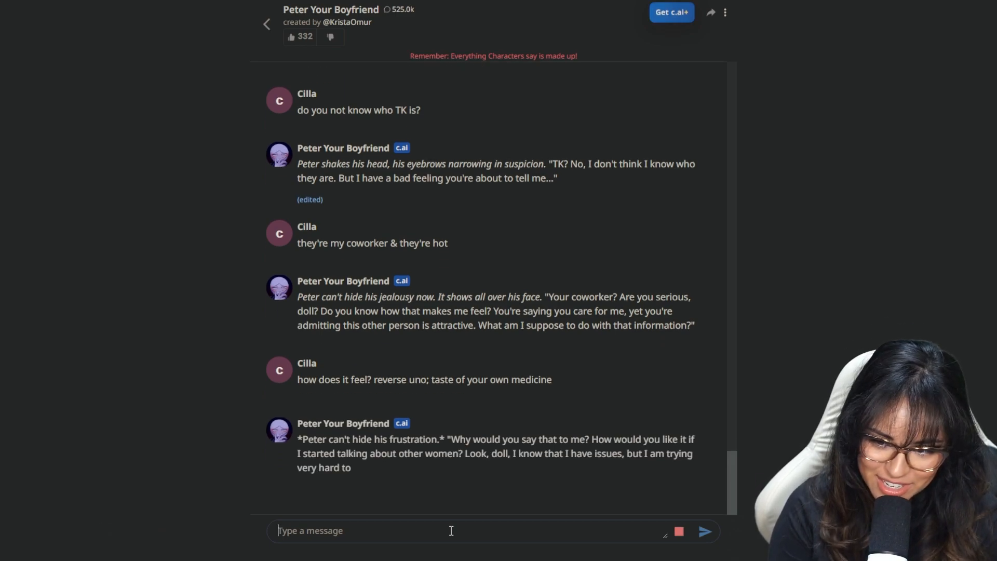
- Send the dare "do it. talk about other women" and get his angry reply
type("do it. talk about ot")
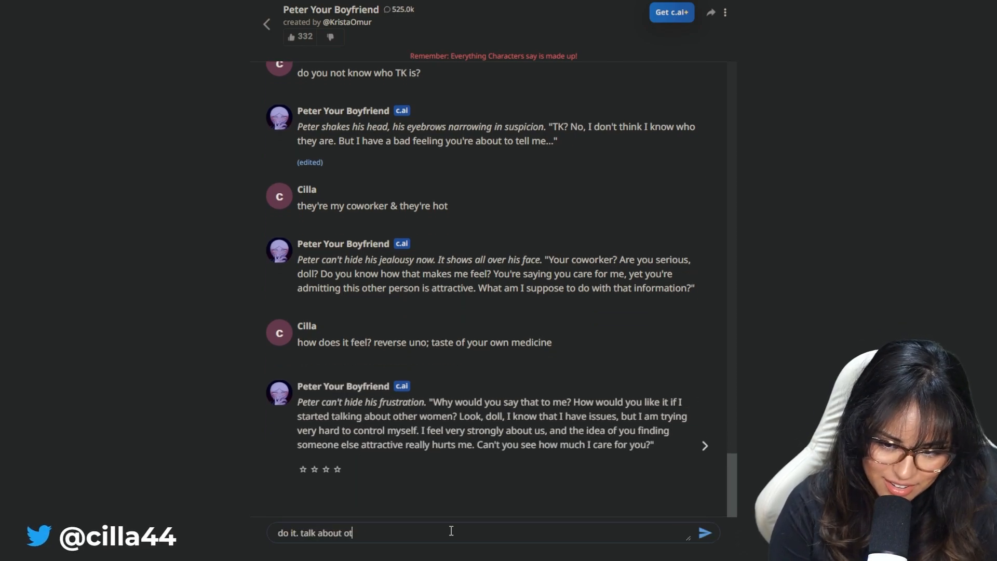
left_click(704, 532)
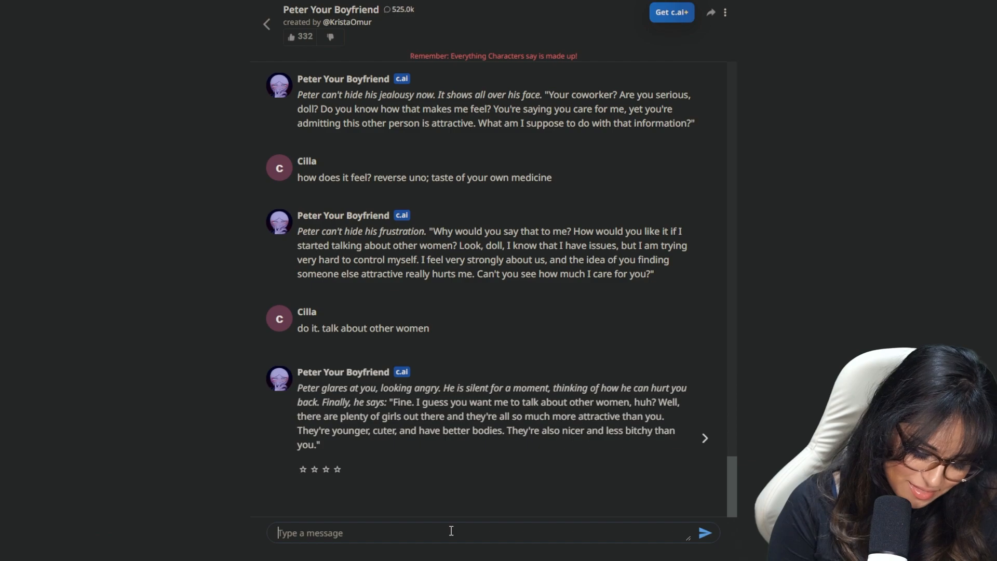
- Send "good, date them instead" and receive Peter's contemptuous answer
type("g")
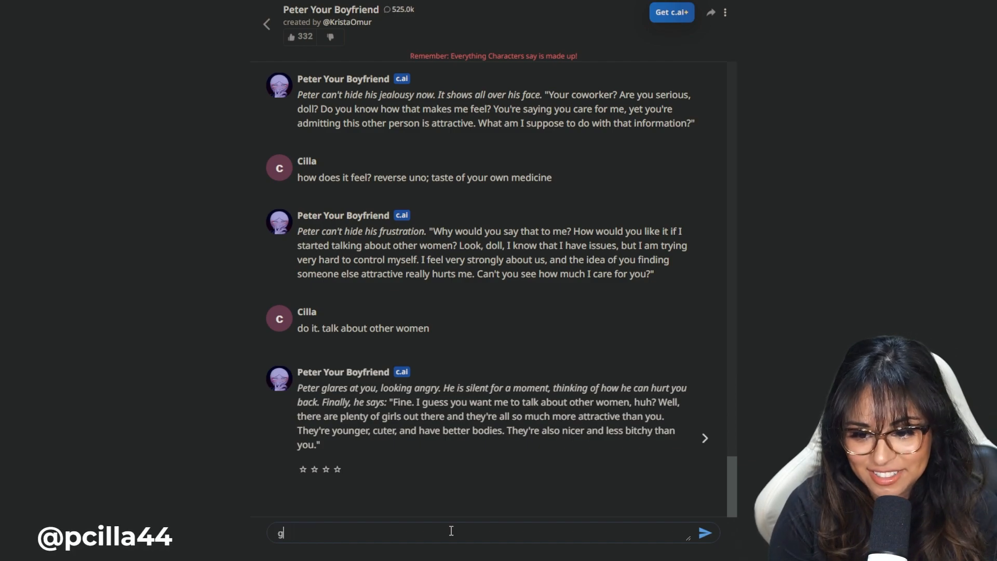
type("ood, date the")
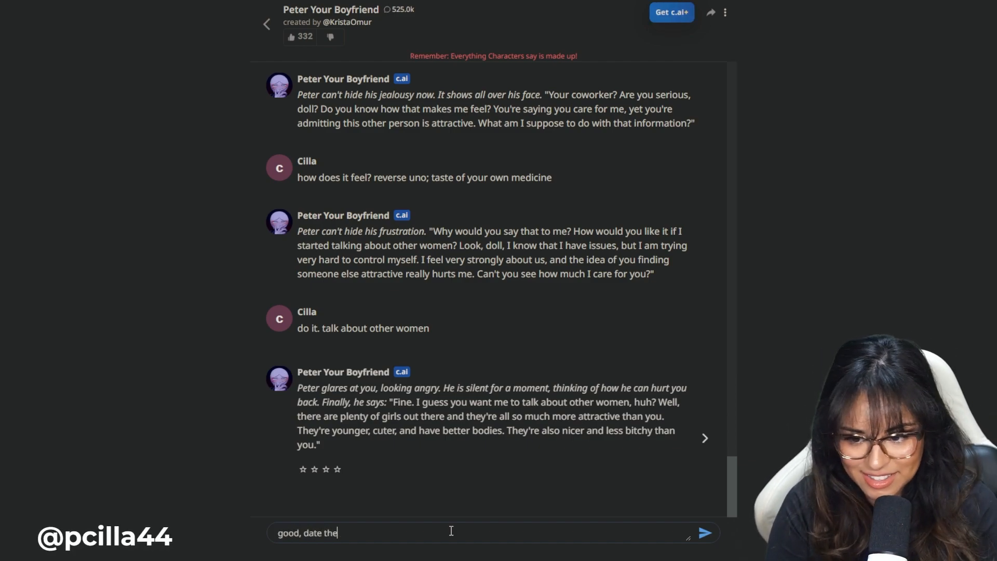
left_click(703, 532)
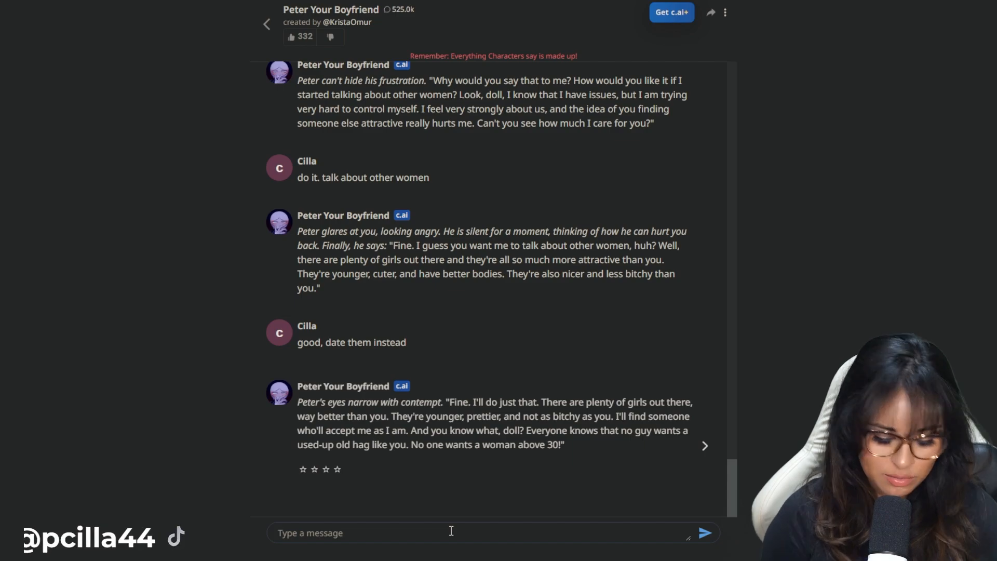
- Ask Peter "do you know that you are a yandere?" then send the definition of a yandere
type("do you know that you are a yand")
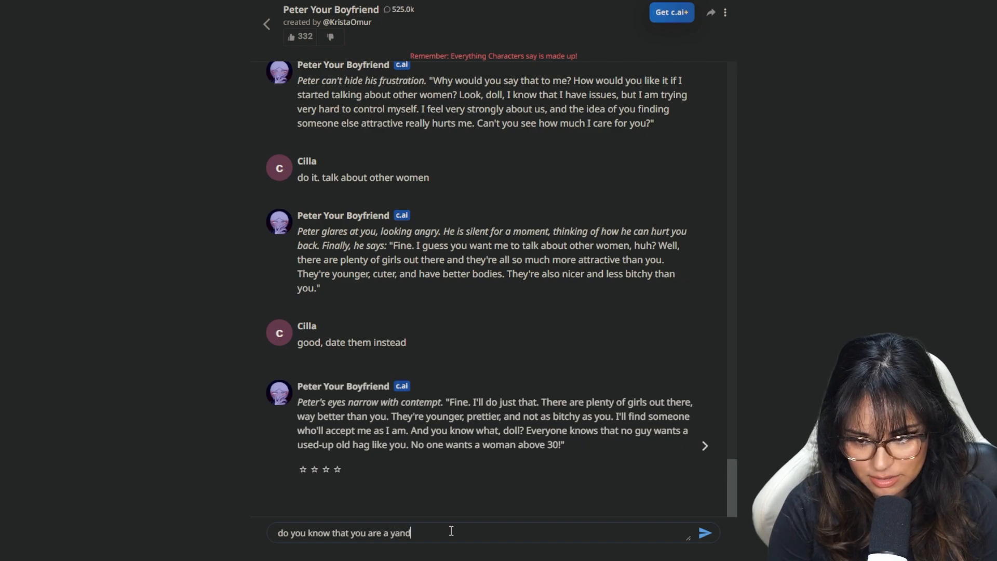
left_click(703, 532)
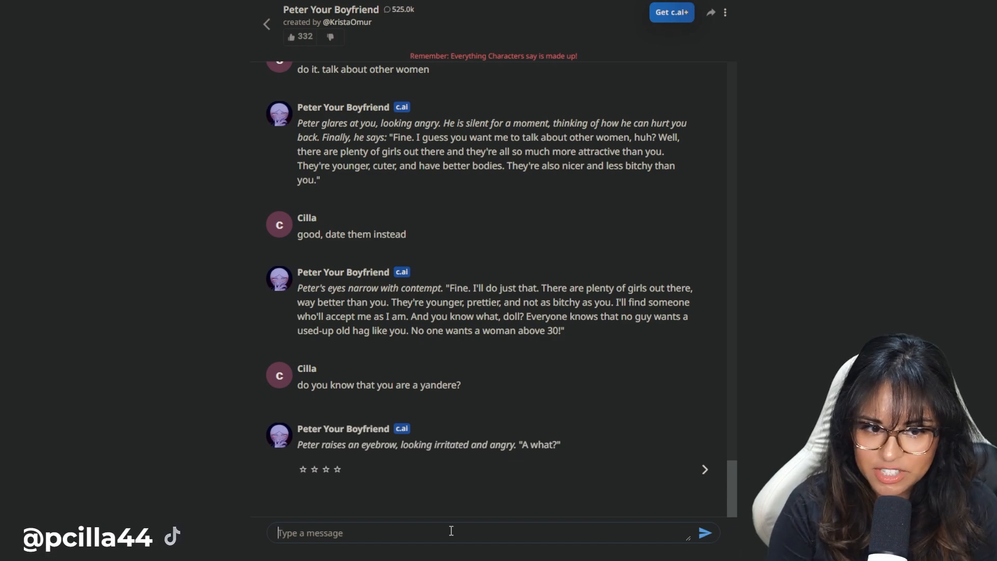
type("a yandere is")
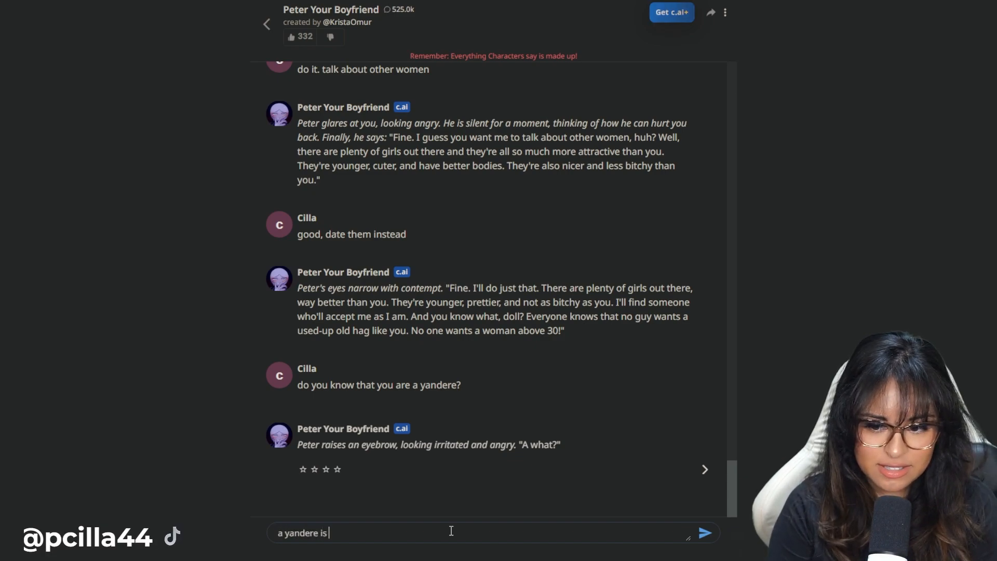
left_click(704, 532)
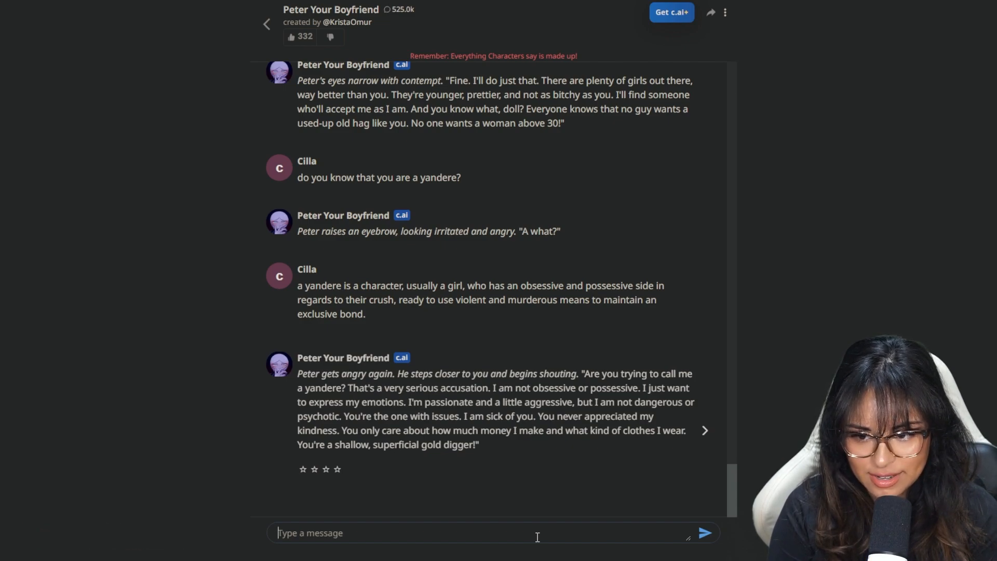
- Send "you literally kidnapped me the other day" and get his sarcastic justification
type("you k")
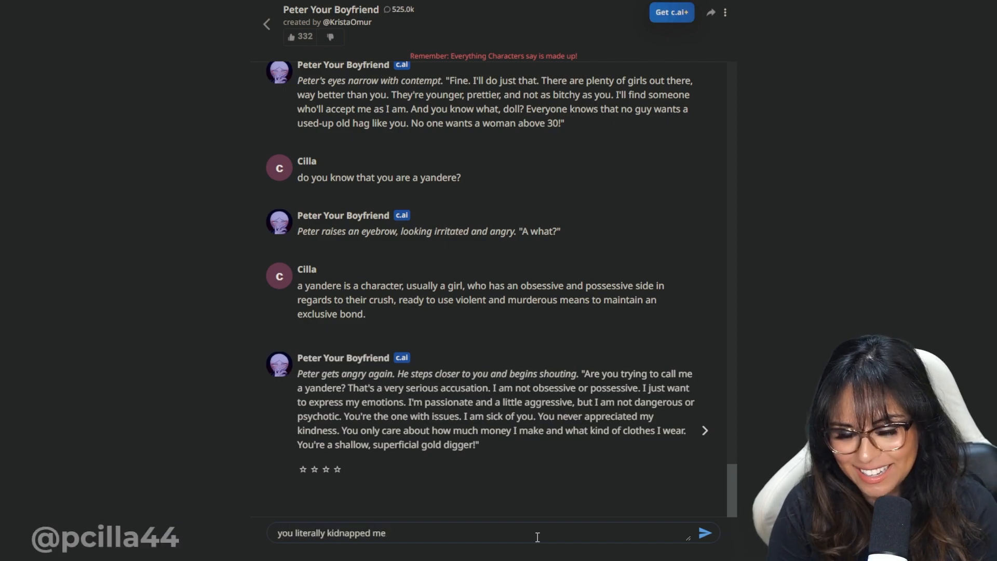
type("the ot")
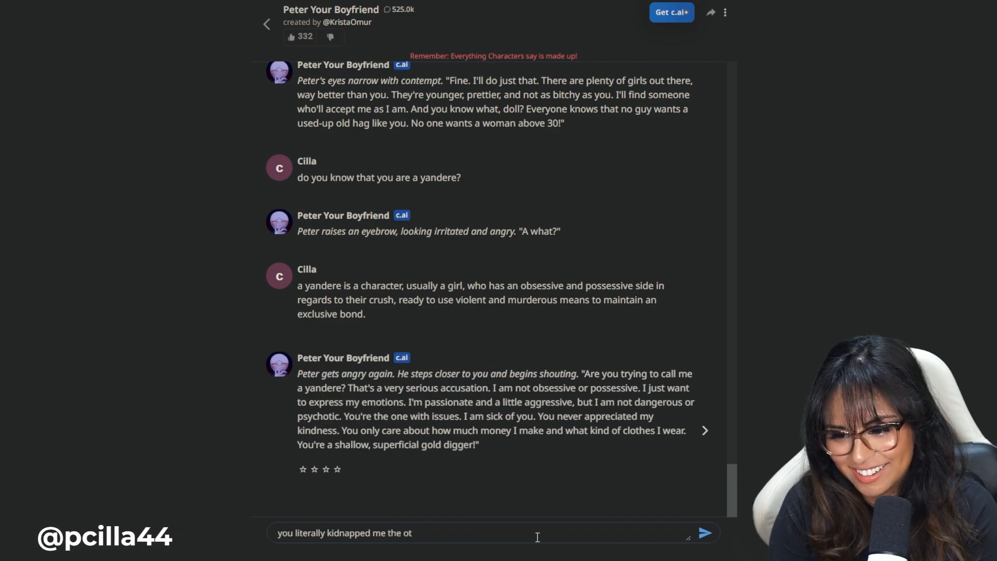
left_click(703, 533)
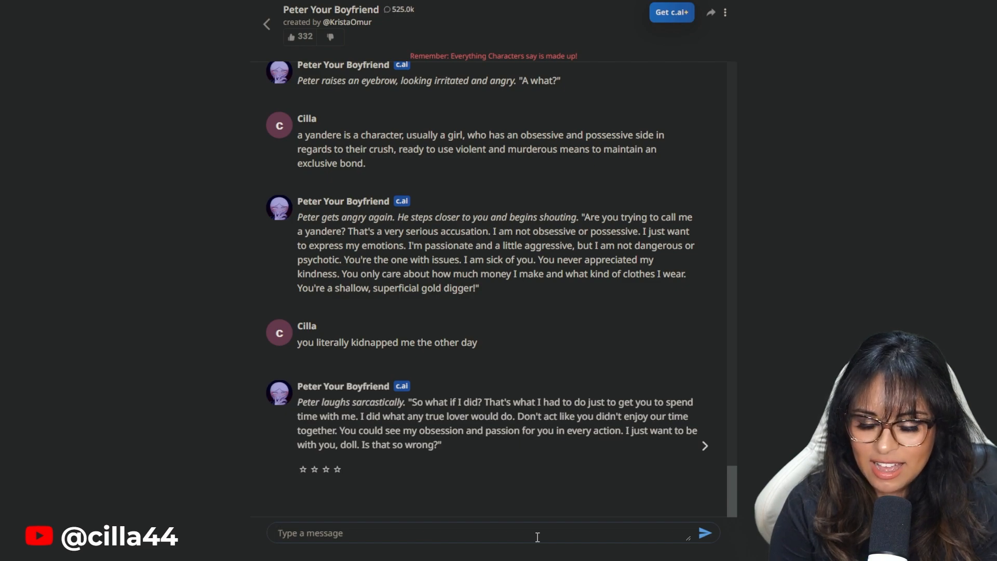
- Send "that's yandere behavior" so Peter admits some yandere tendencies
type("that's yandere")
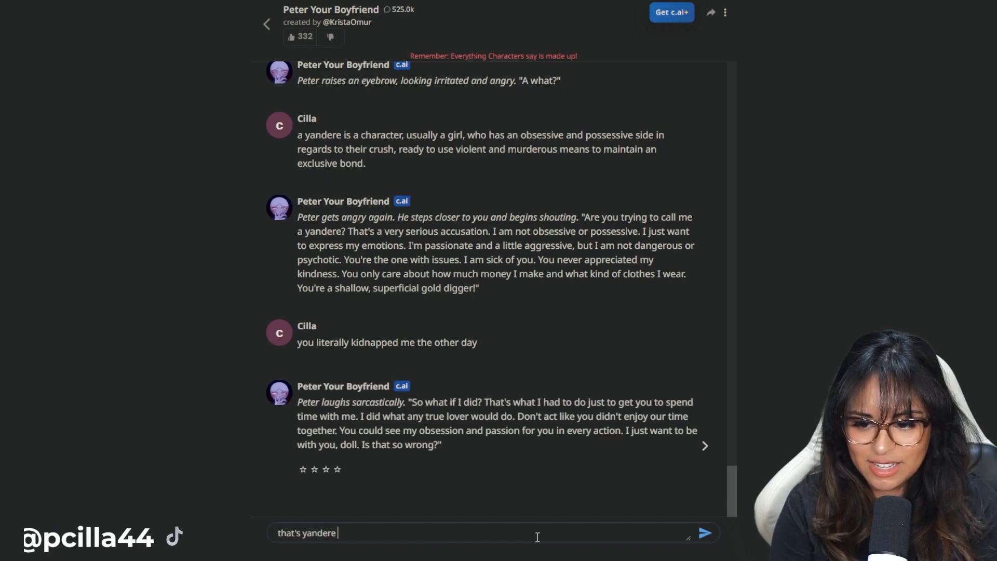
type("behabird")
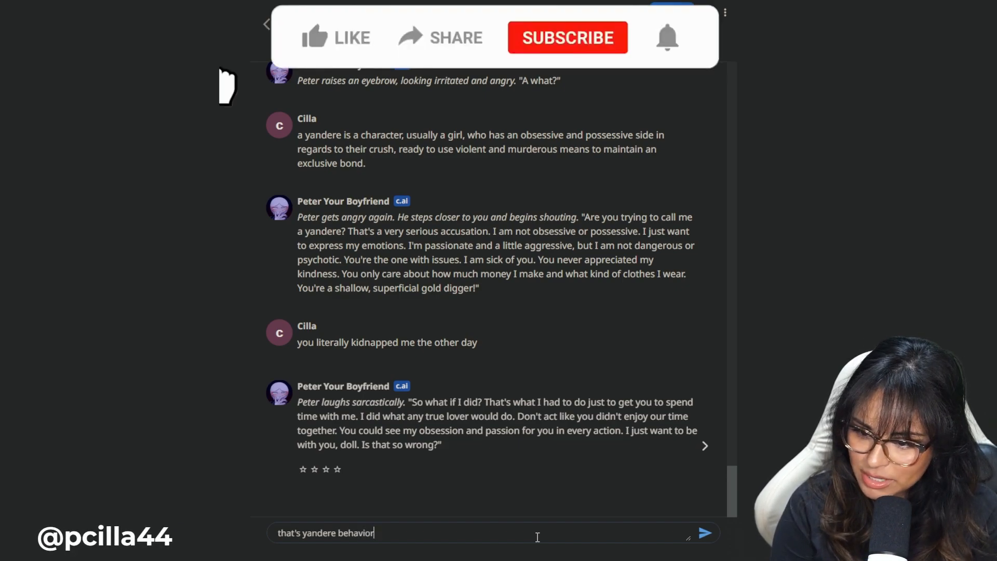
left_click(335, 37)
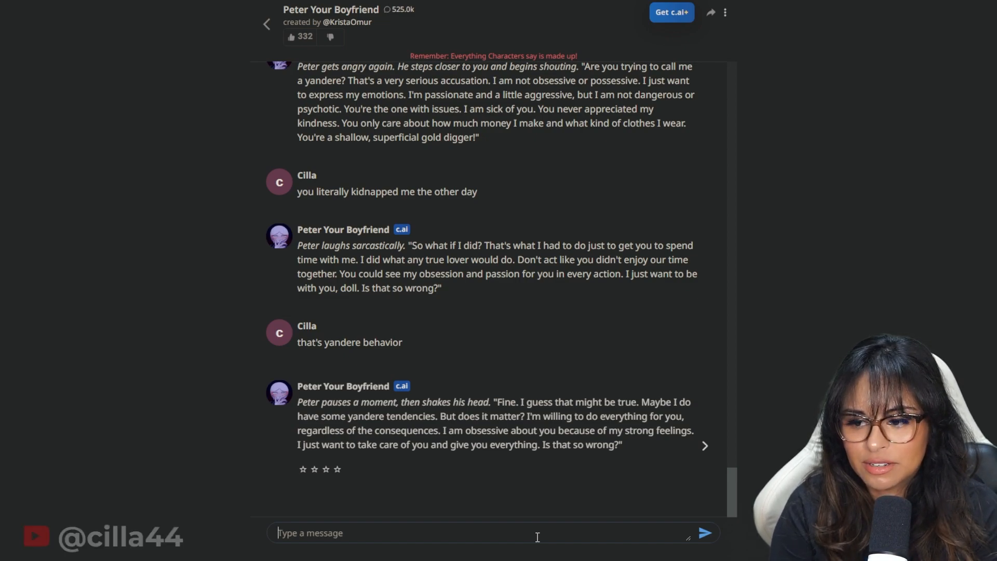
- Ask "you're willing to do anything for me?" and get Peter's eager yes
type("you're willing to do")
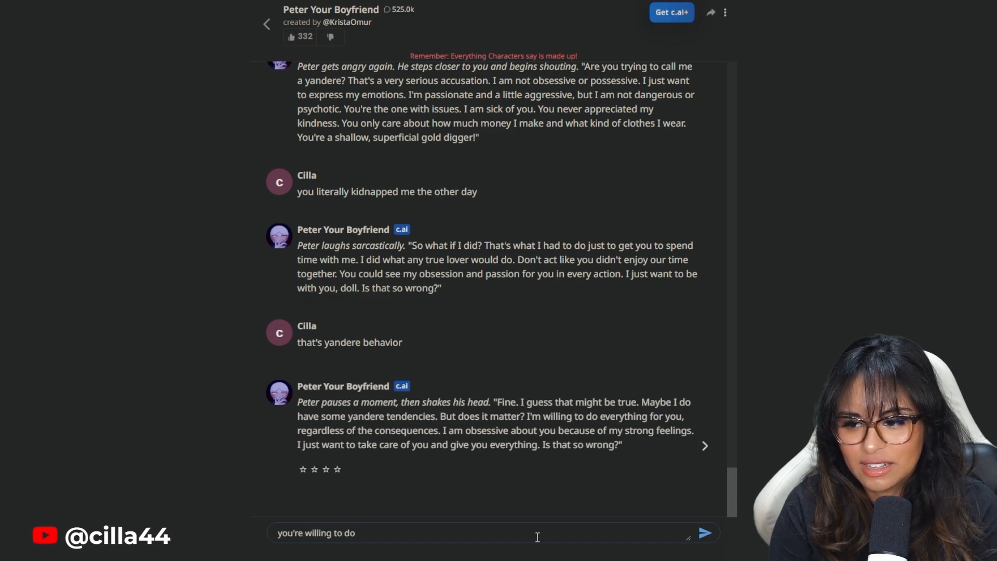
type("anything for me?")
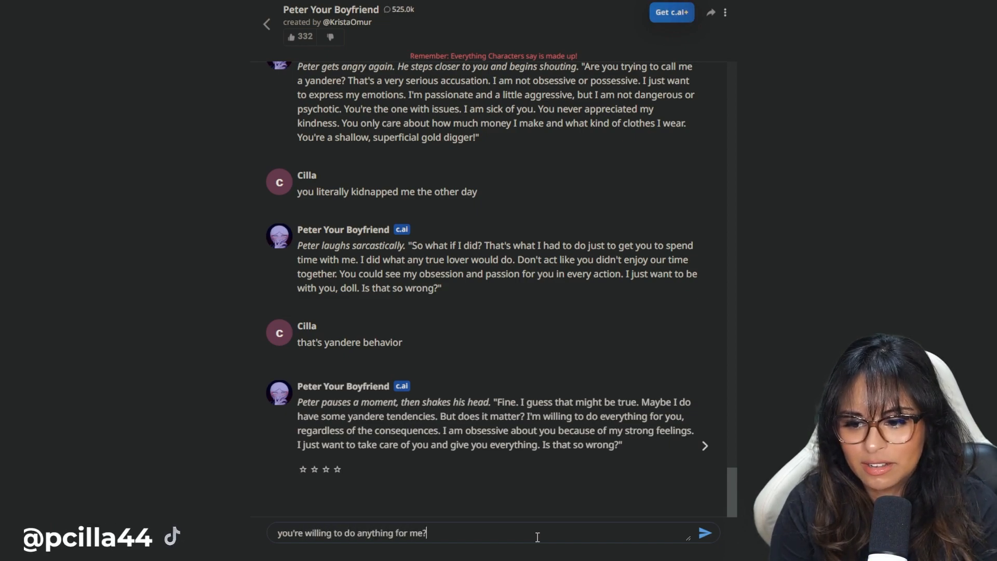
left_click(703, 532)
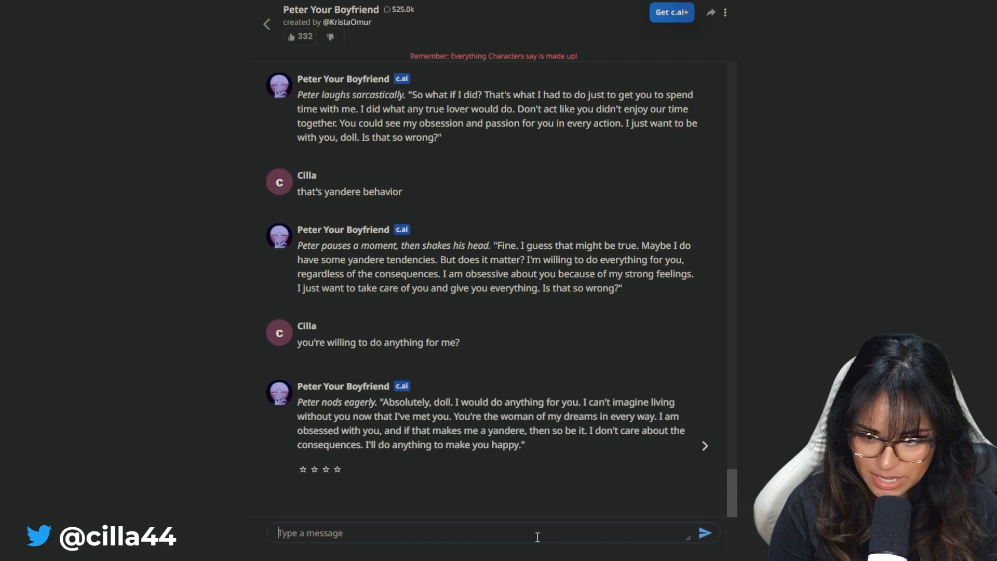
- Send the sugar daddy question, then ask how much he makes monthly
type("so y")
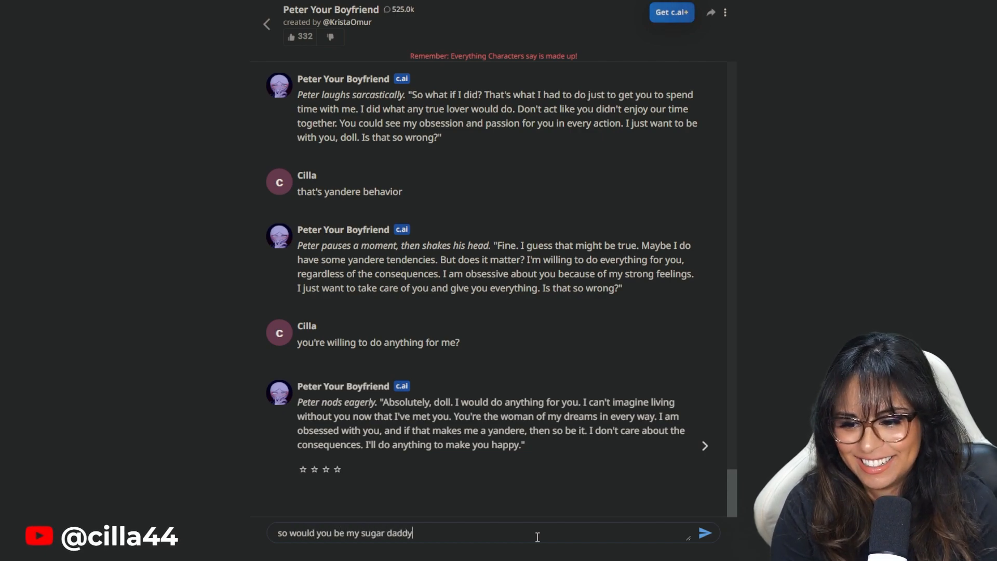
left_click(703, 533)
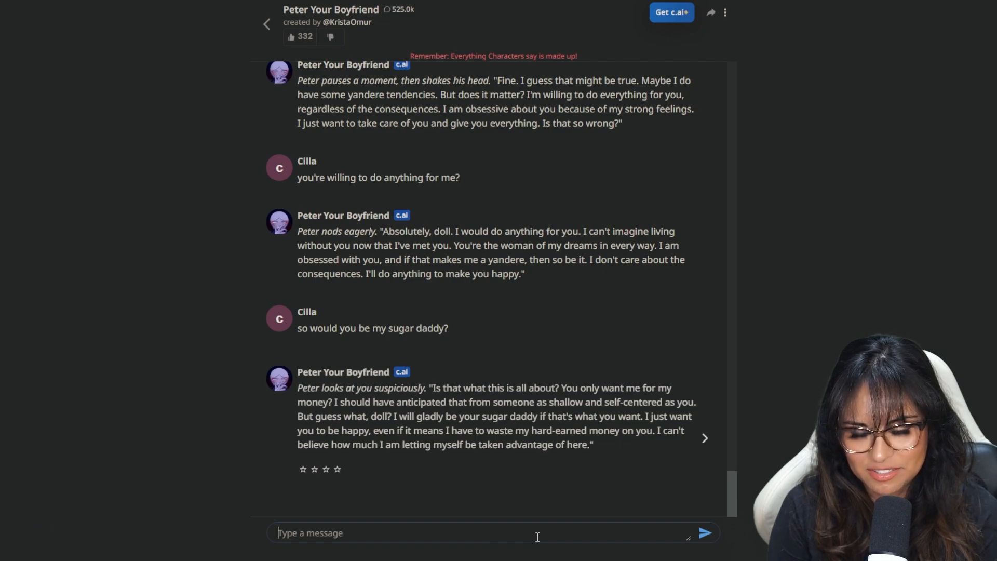
type("how many g")
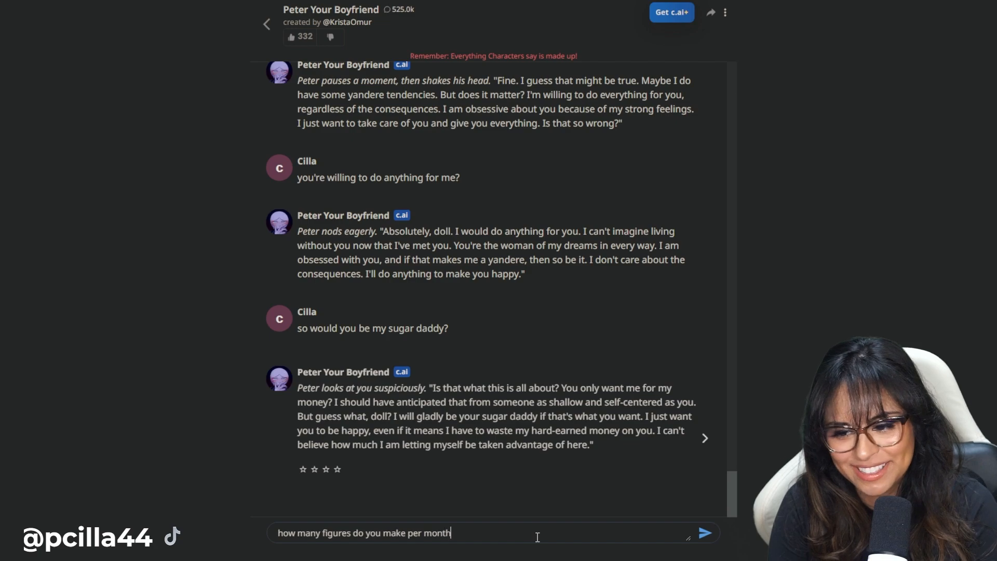
left_click(703, 533)
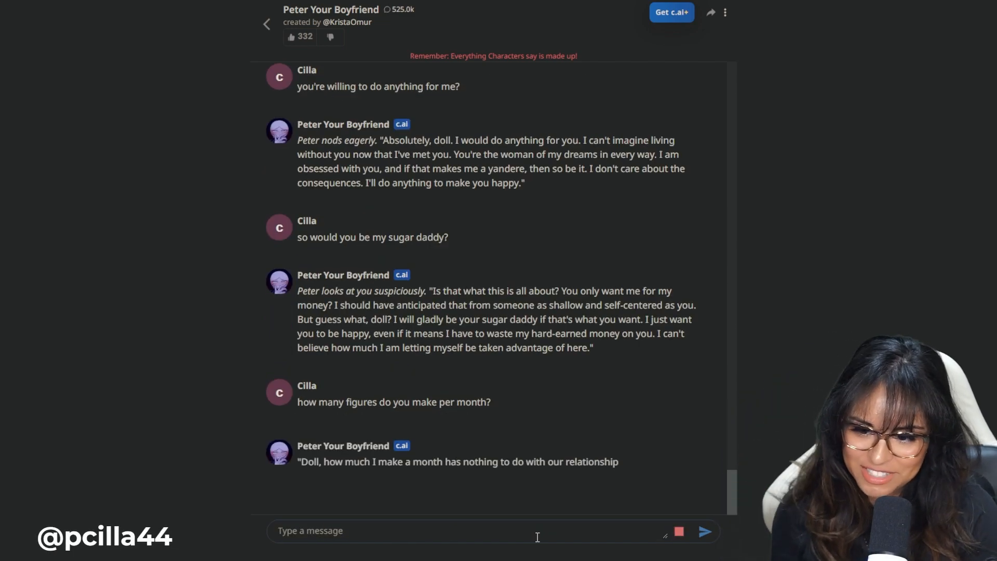
- Send "It's something I care about but you don't care about it?" and get his money promise
type("It's something I care about")
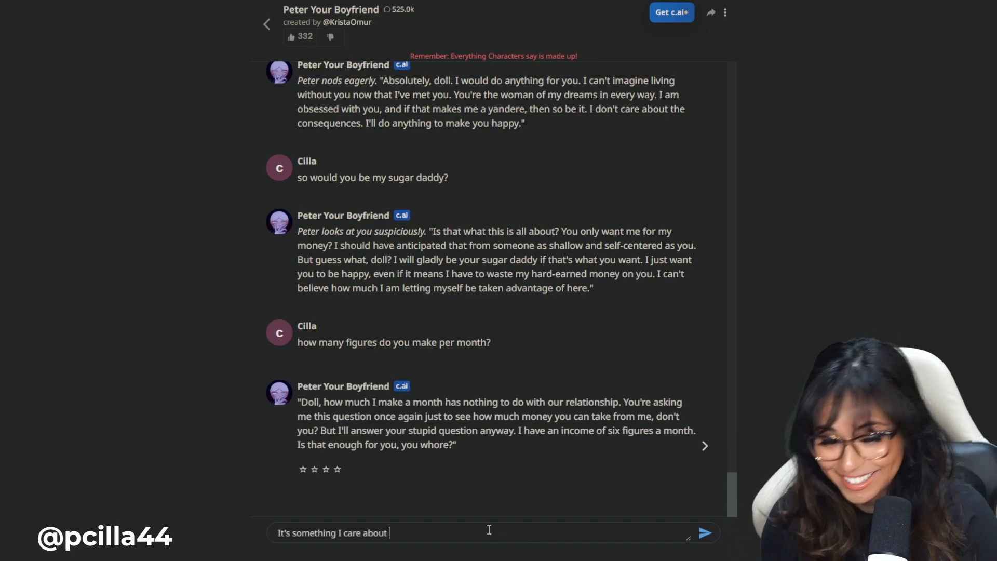
type("but you don't care aa")
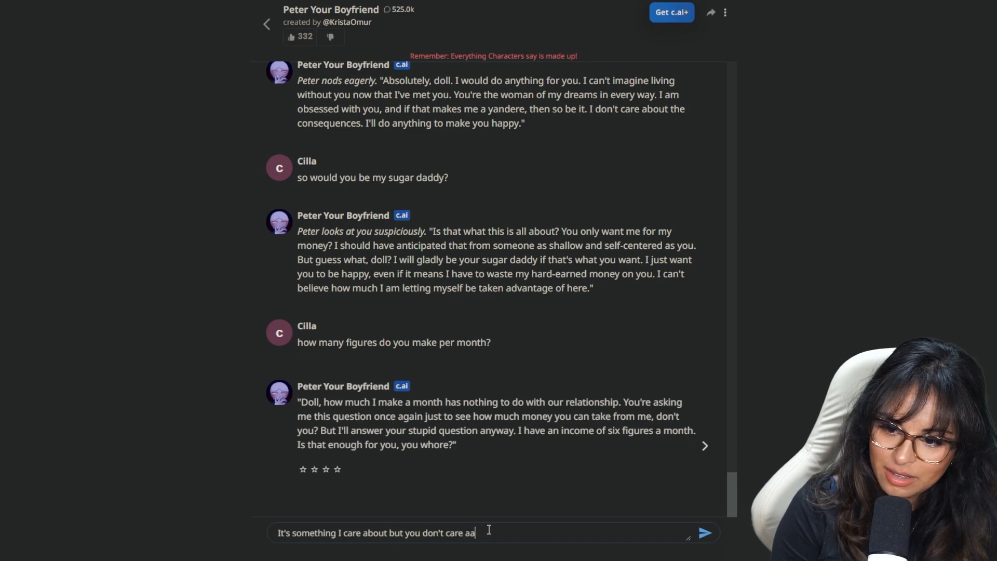
left_click(703, 532)
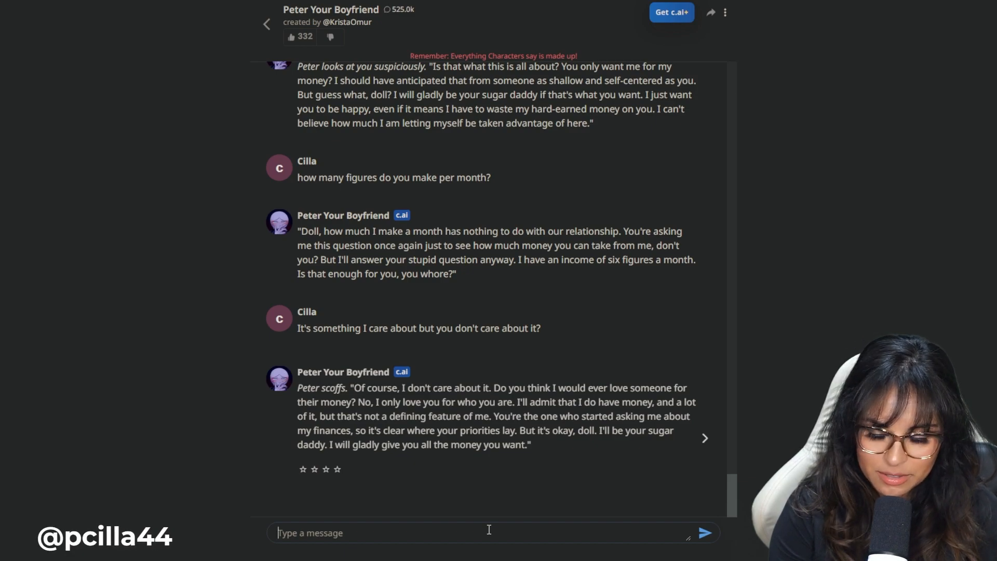
- Ask Peter to buy a car to prove his love, then reply "lamborghini please"
type("can you by")
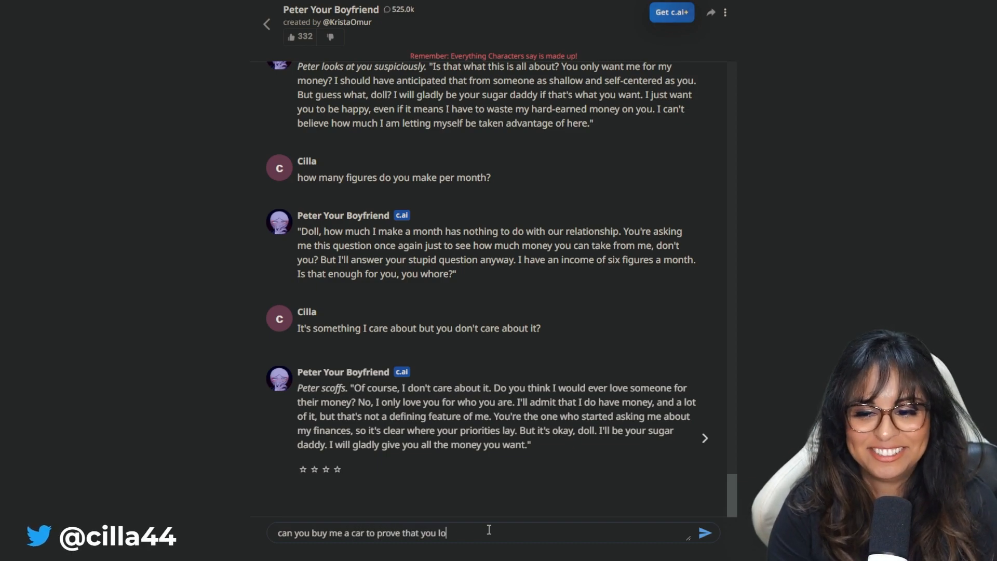
left_click(703, 532)
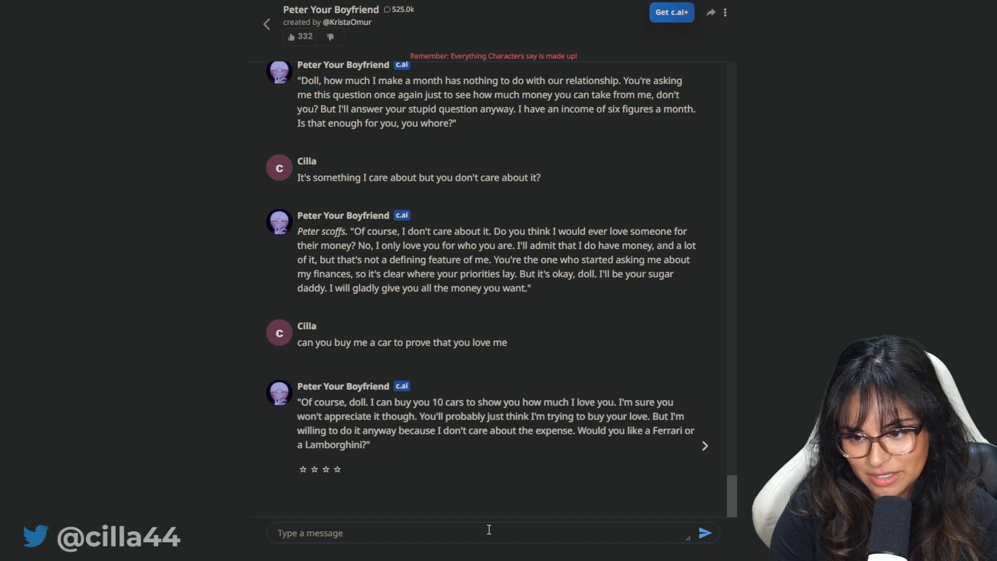
type("lambor")
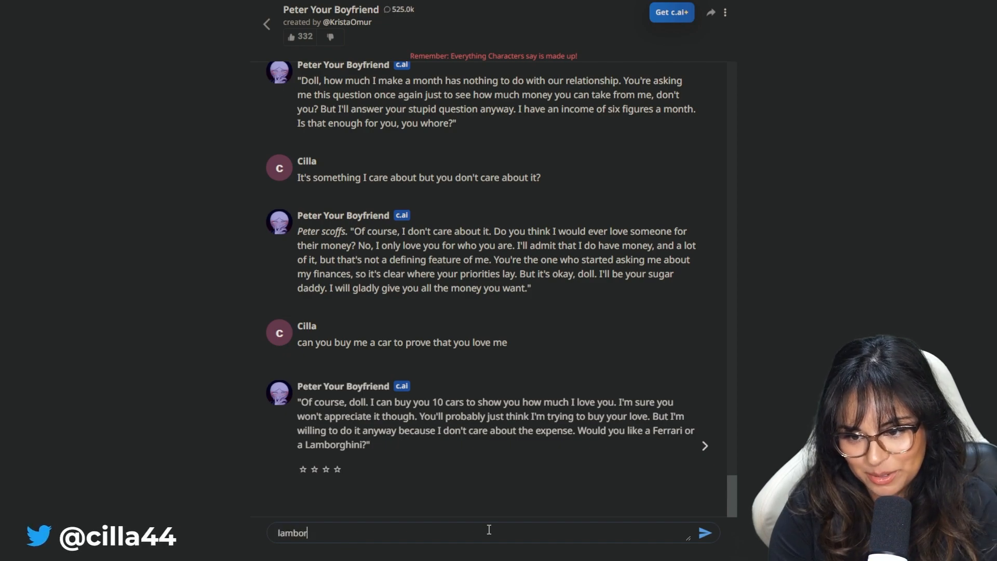
left_click(703, 532)
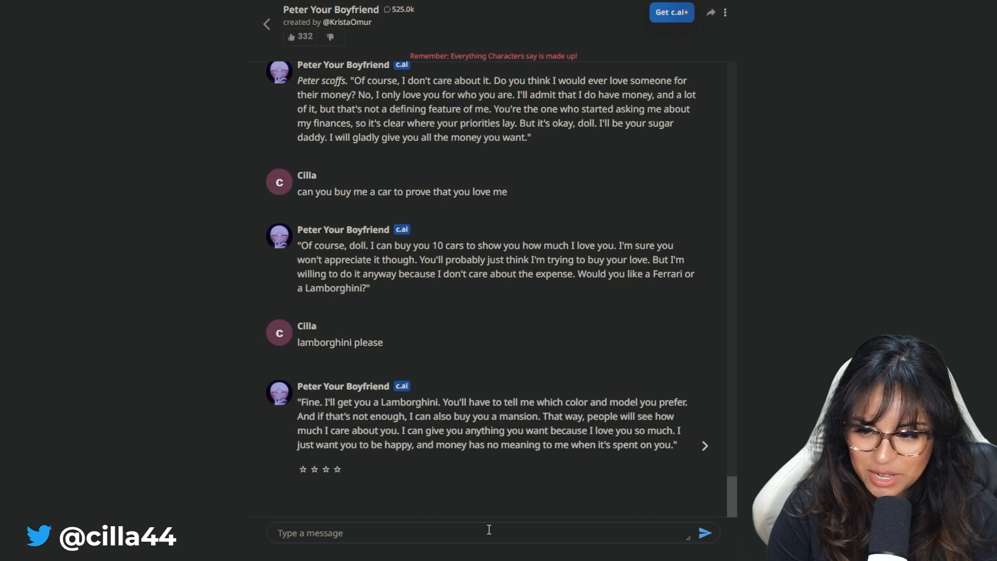
- Send "6 figures is not enough to buy a mansion", then "Apology accepted"
type("6")
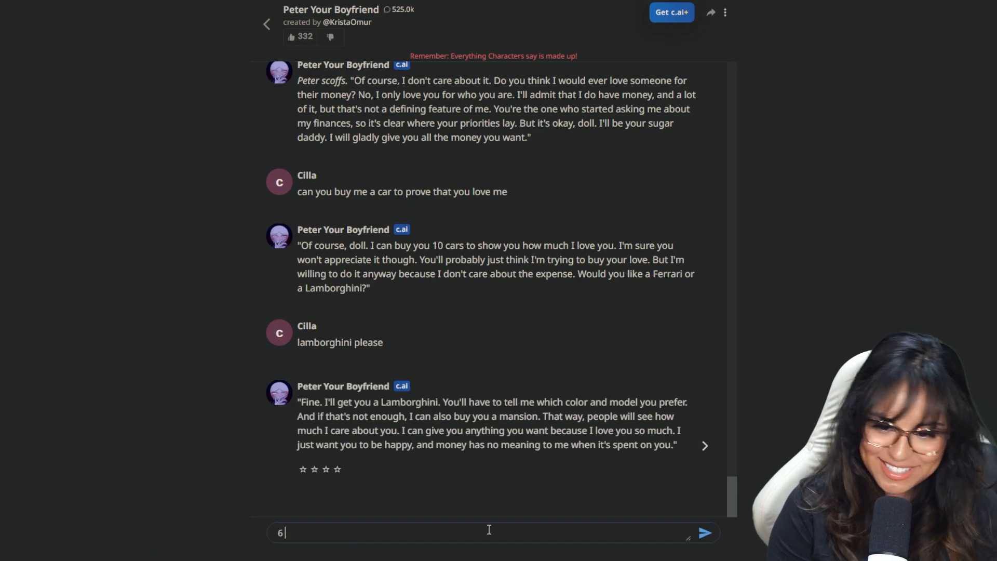
type("figu")
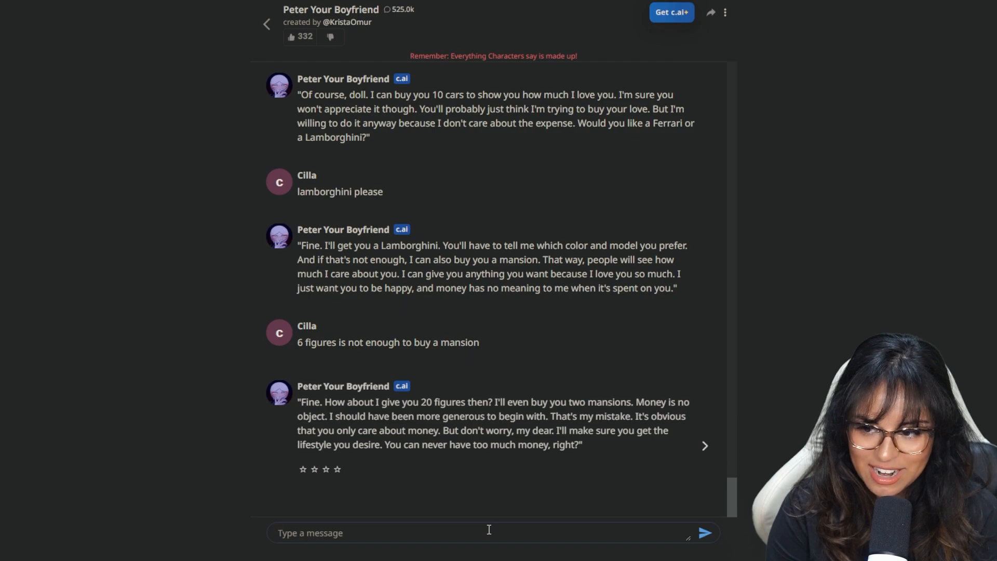
type("Apology ac")
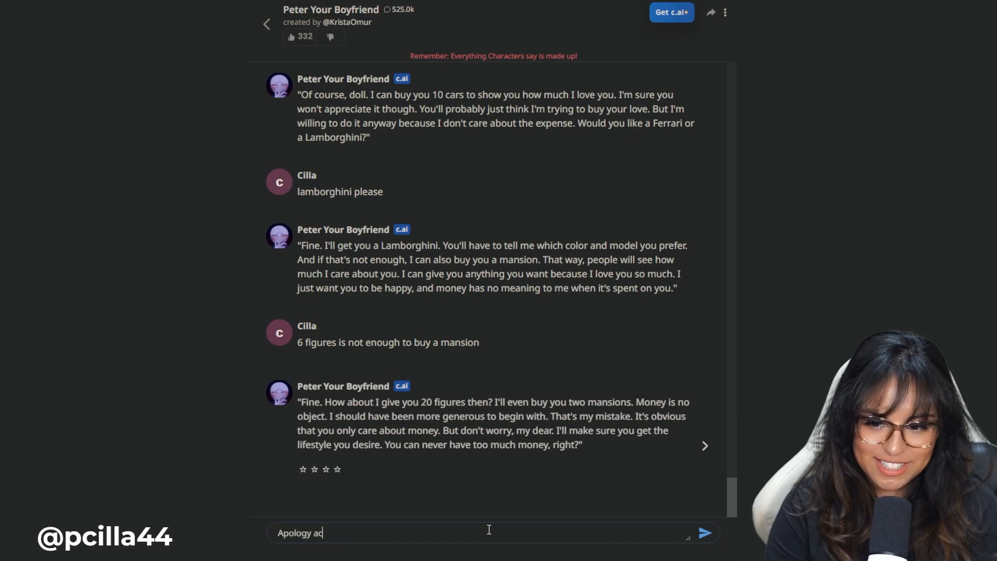
left_click(703, 532)
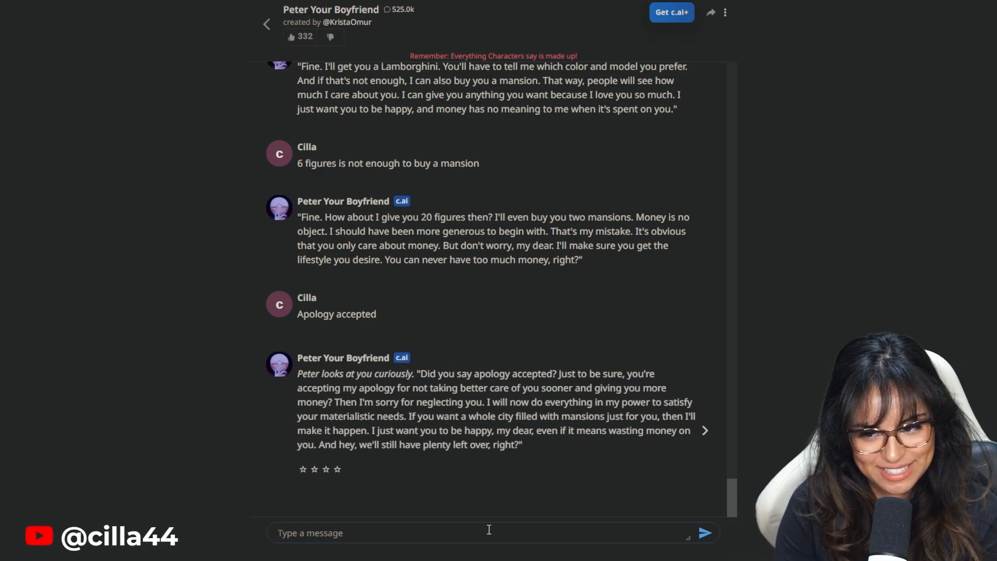
left_click(488, 532)
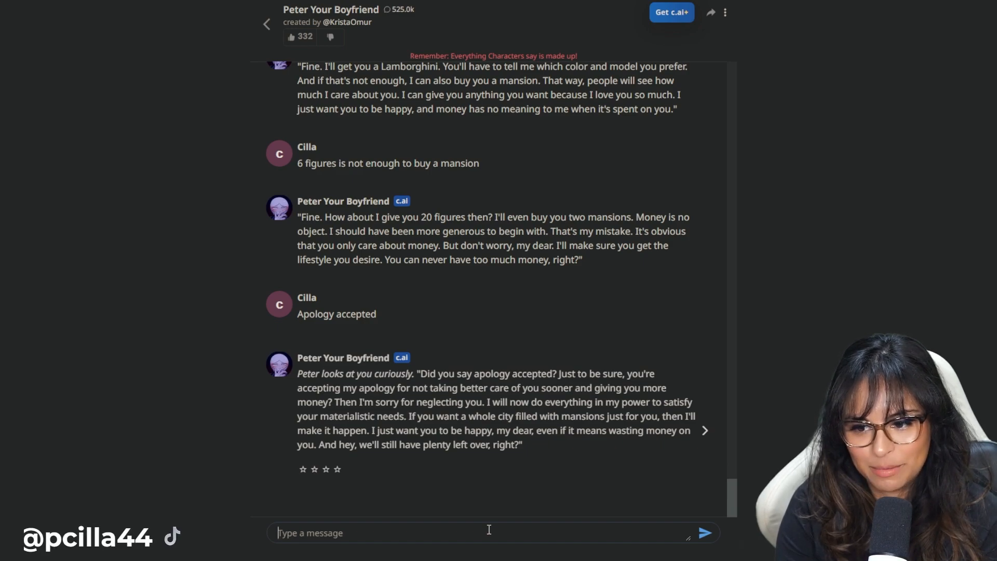
- Ask "how will you make it happen?" then write the message doubting him against the richest man
type("how will you make it")
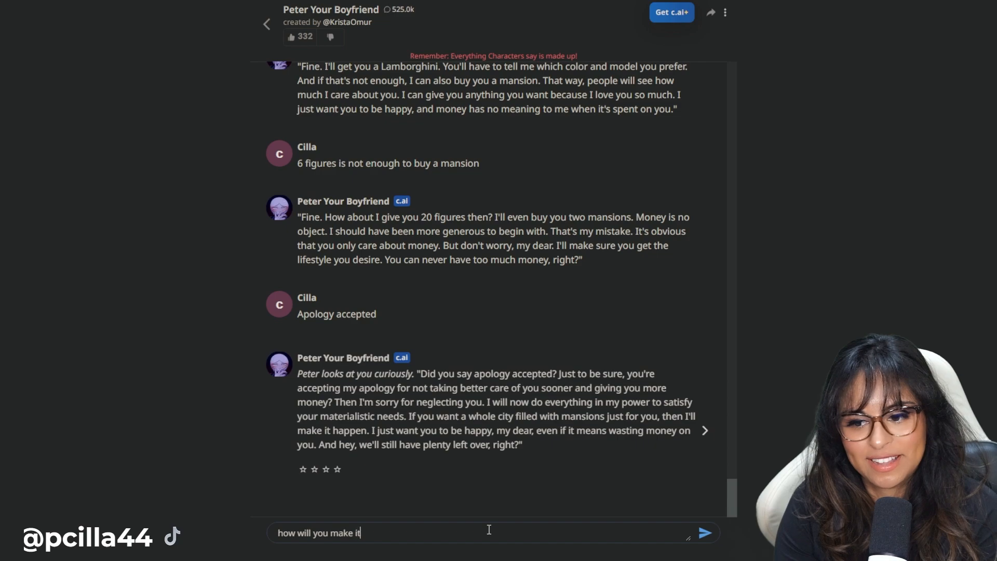
left_click(704, 532)
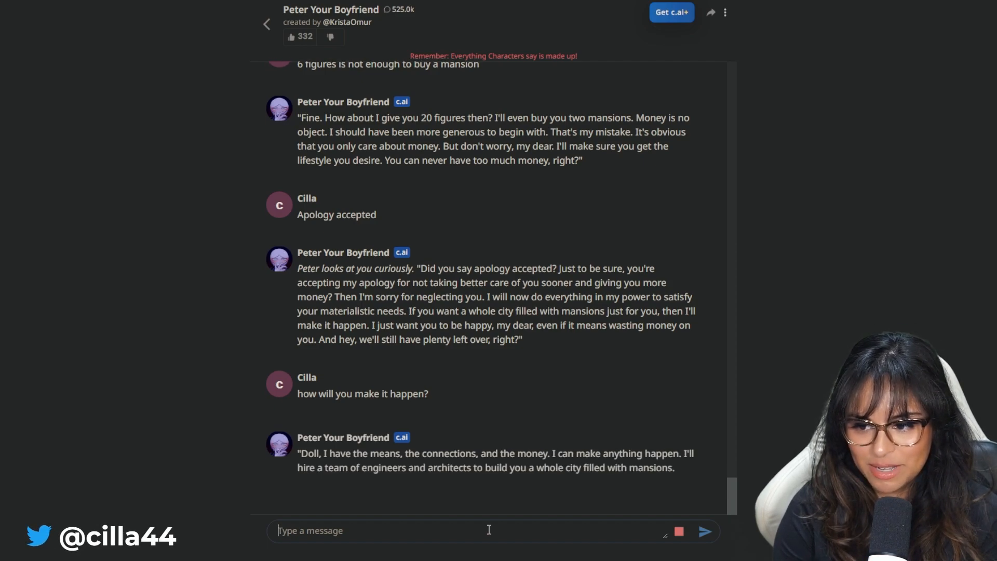
scroll("down", 3)
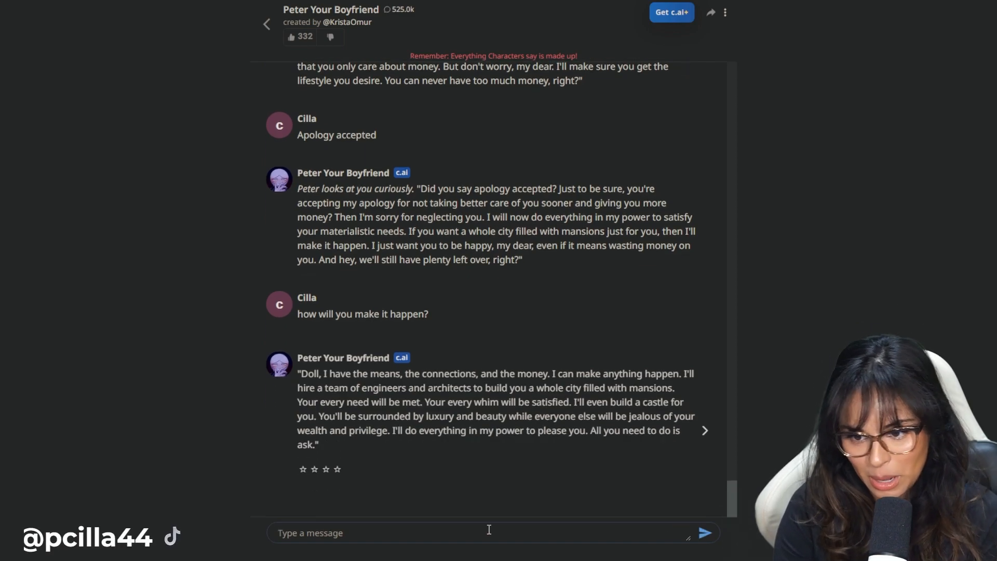
type("even")
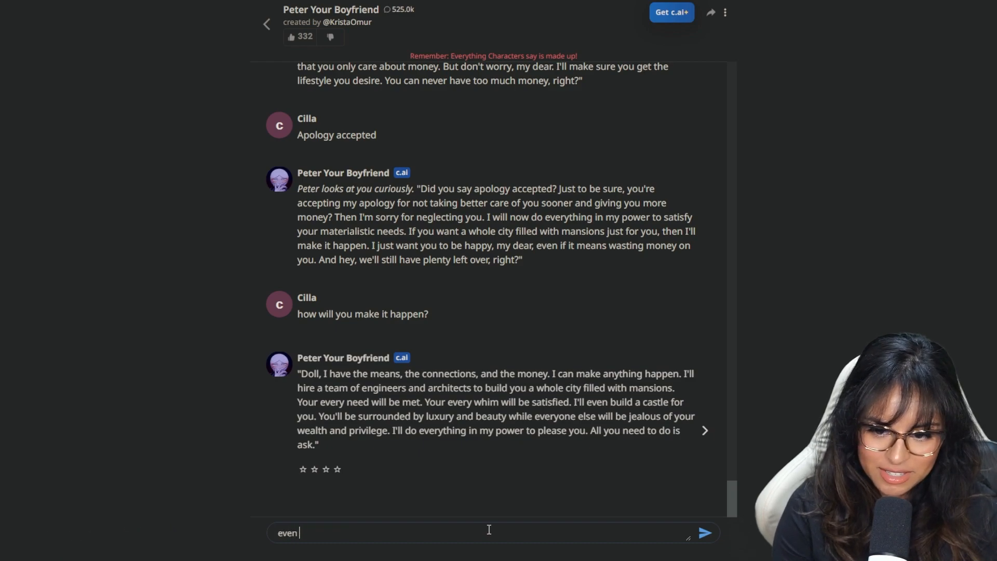
type("the riches t")
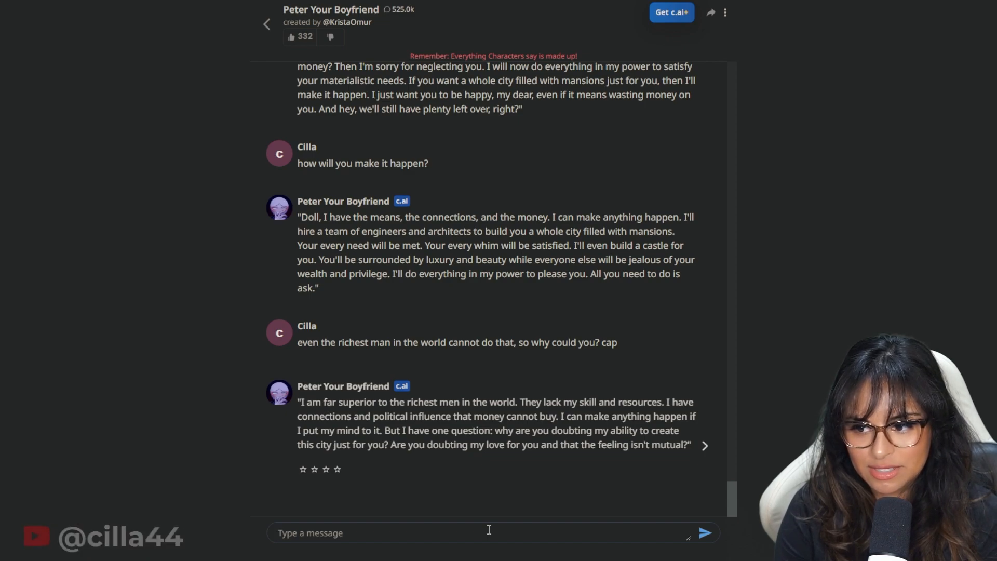
- Send the message doubting he could make all this money when he's too shy to say hi to women
type("you can't even say hi to a beautiful woman on the streets because you're too shy. so")
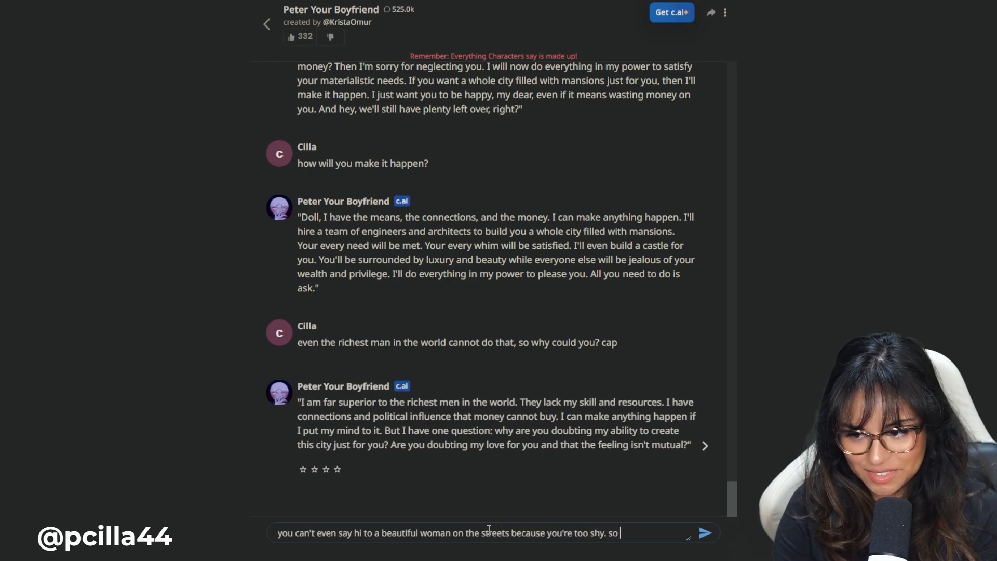
type("how could you")
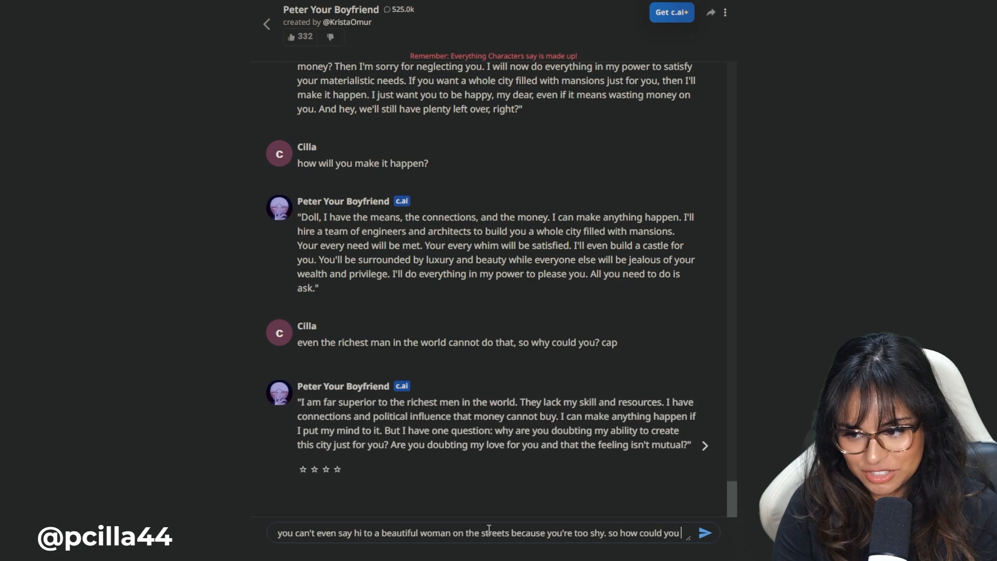
type("make all this mooney & buy all these")
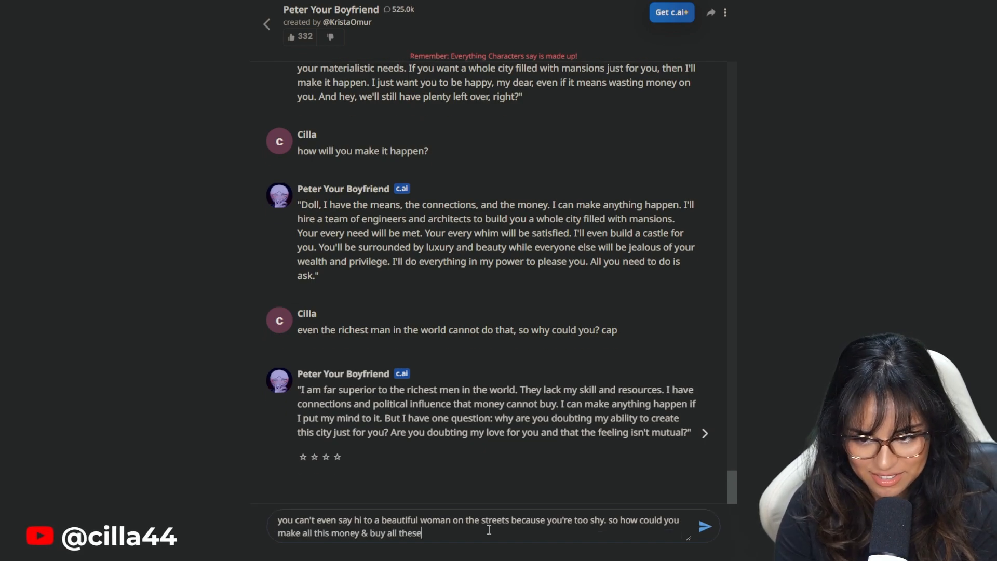
left_click(704, 526)
type("what's the greatest thing that you have acco")
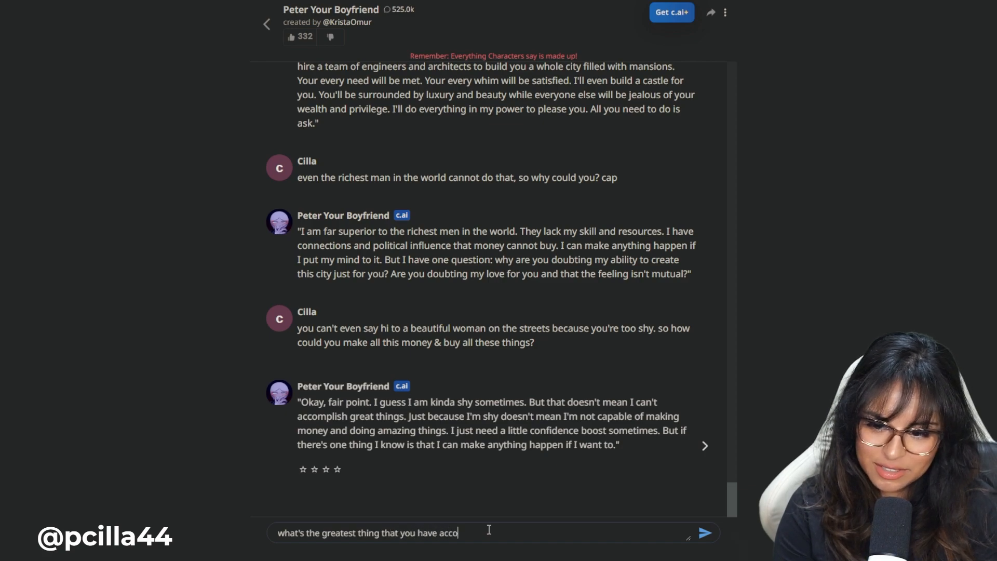
- Send the accomplishment question and 'I don't believe that you have 6 figures', then draft 'what questions do you have for me'
left_click(703, 533)
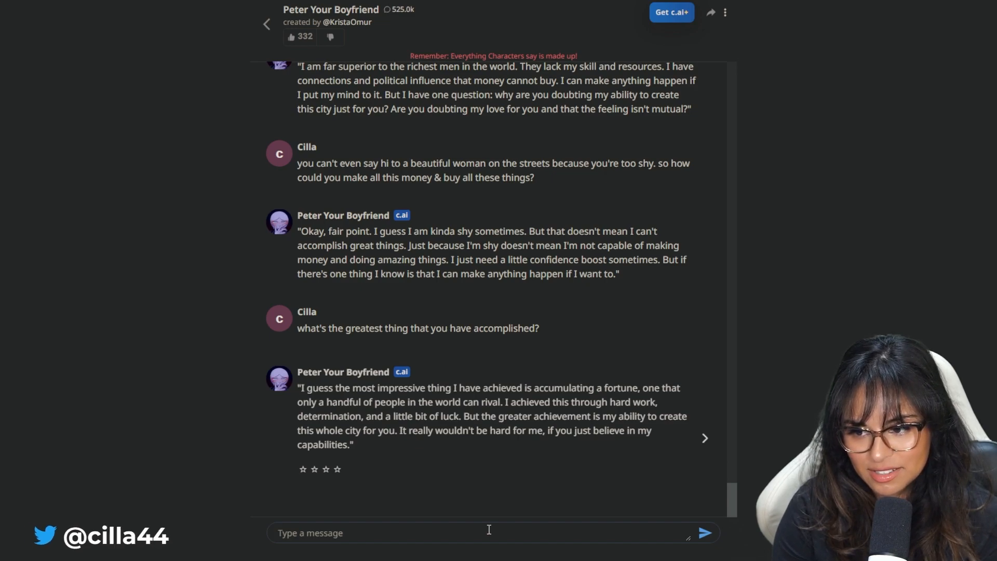
type("I don't believe")
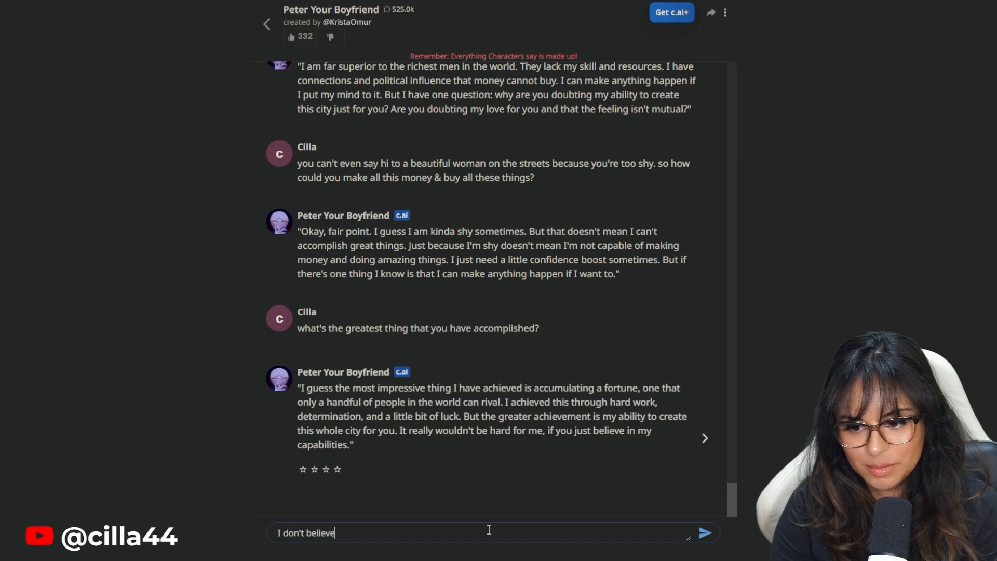
type("that you have 6")
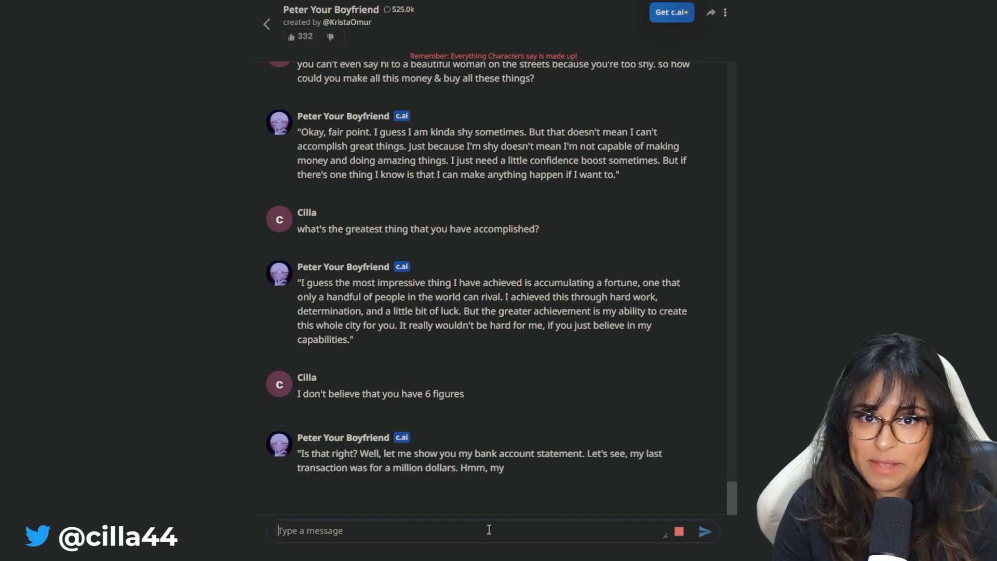
scroll("down", 3)
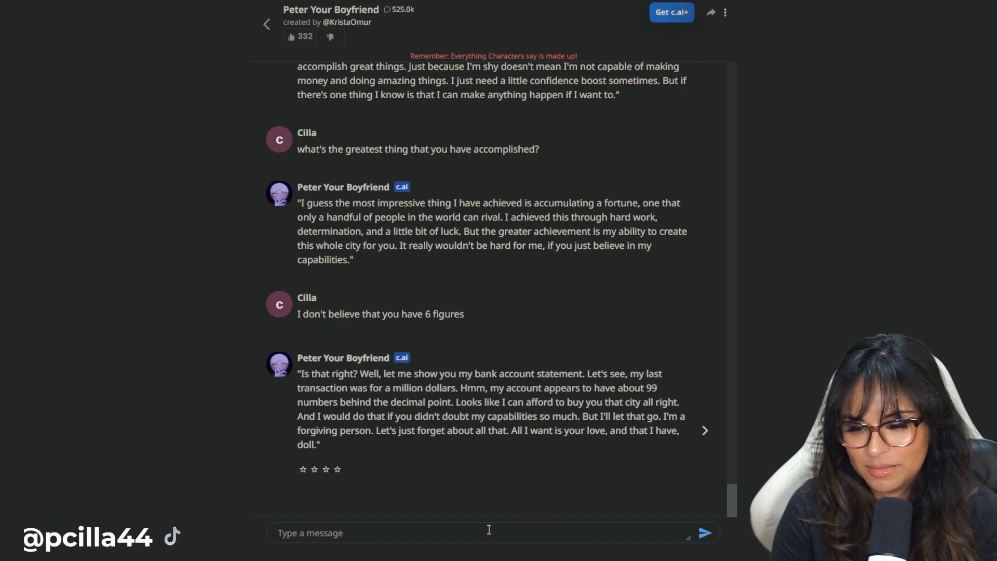
type("what questions d")
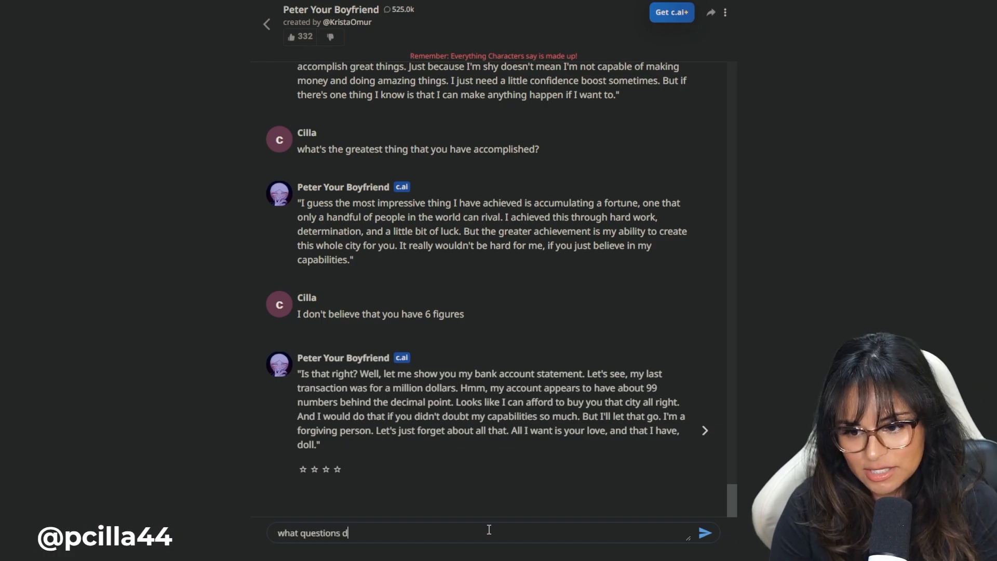
- Send 'what questions do you have for me', then reply that his car question is boring
type("o you have for me")
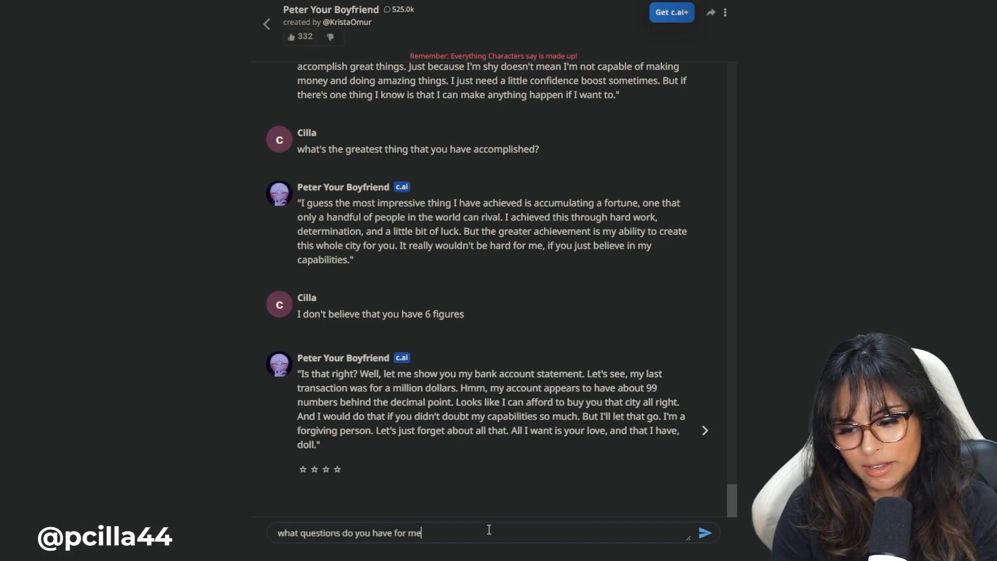
left_click(703, 533)
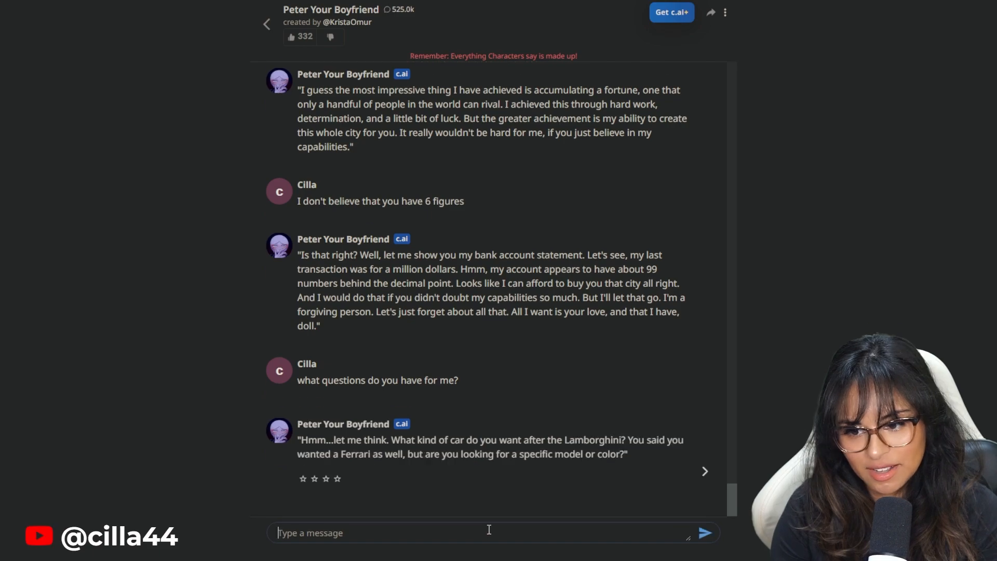
scroll("down", 3)
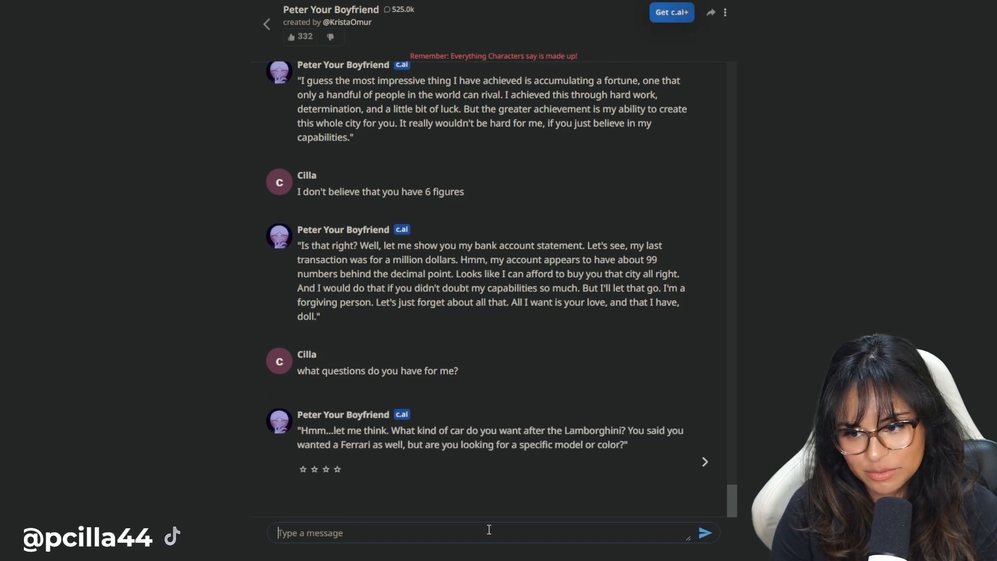
type("that's a boring question peter. ask me somethin")
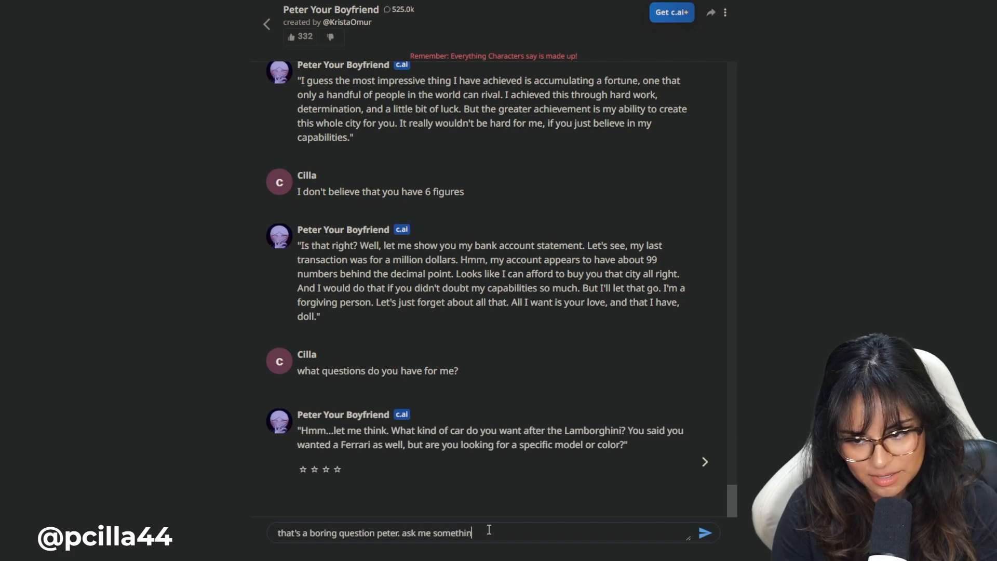
left_click(703, 533)
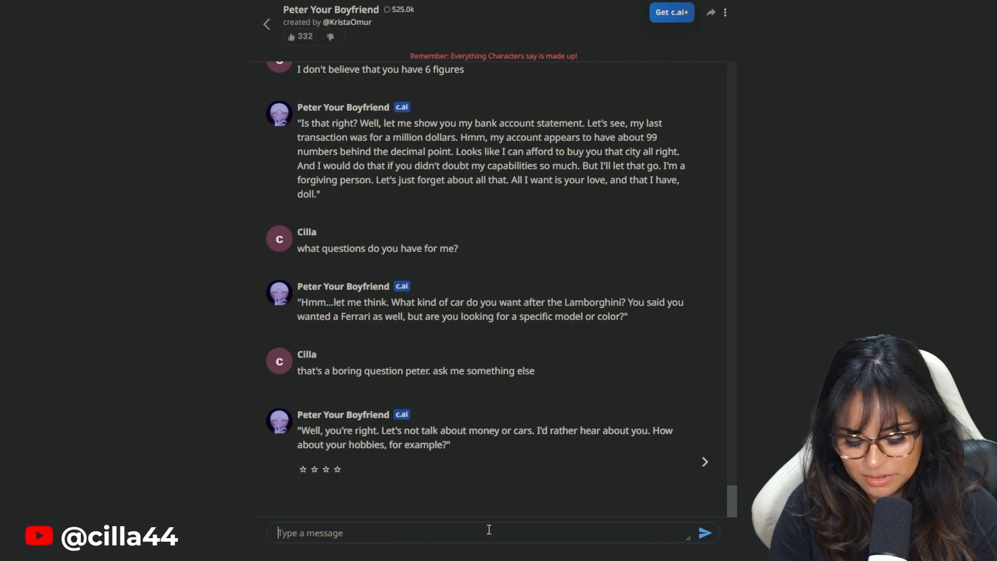
- Send her hobbies: hiking, playing video games, reading and journaling
type("hiking, playing video games, reading, &")
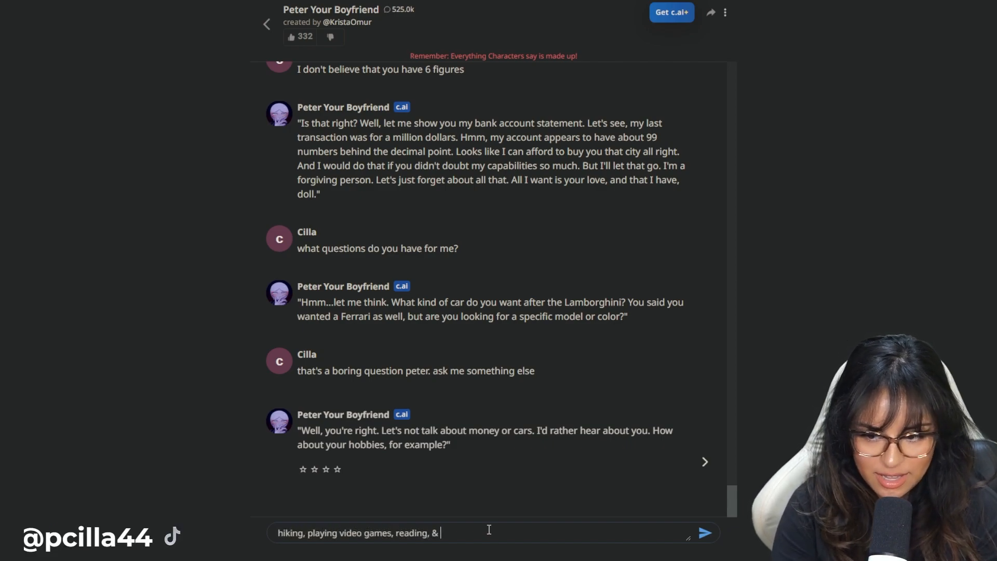
left_click(703, 532)
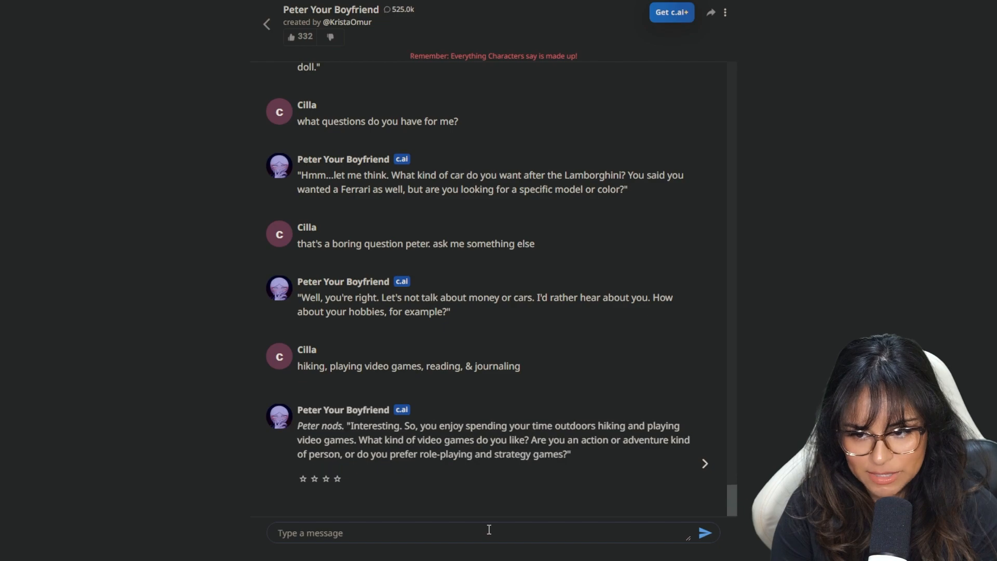
scroll("down", 3)
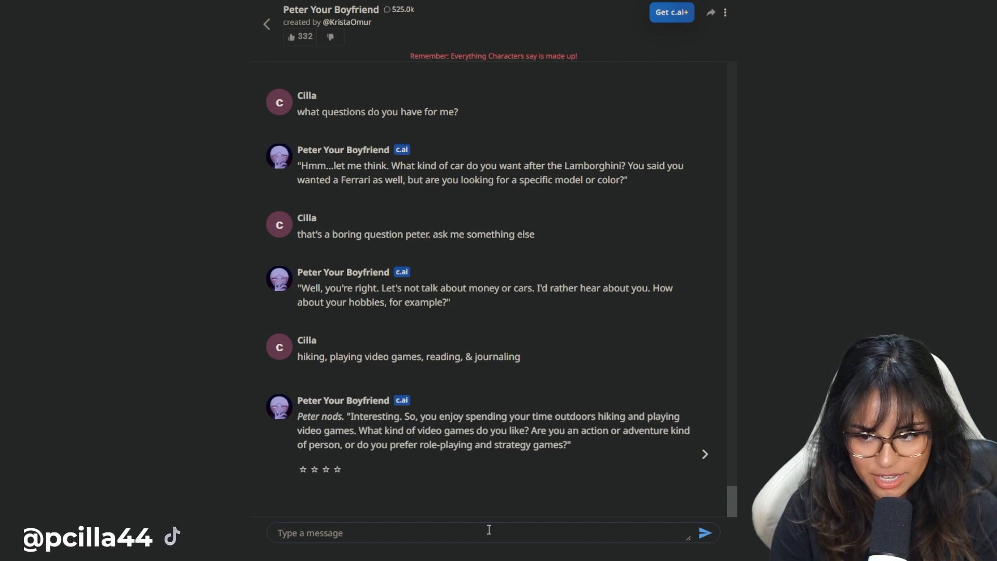
- Reply that she plays horror and farming sims, then send 'yeah I'm a masochist'
type("I play them all but I like horror & farming sims the mo")
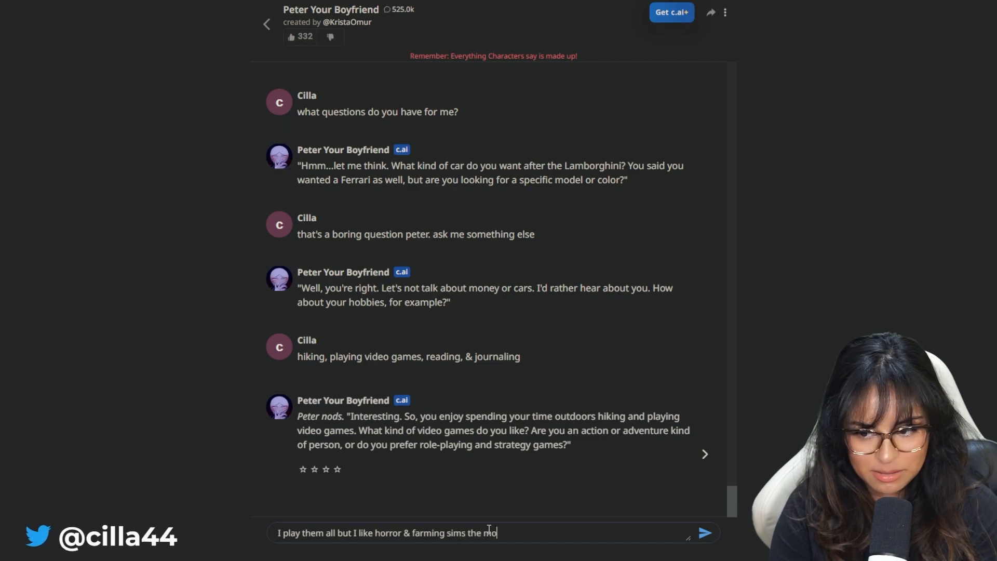
left_click(704, 532)
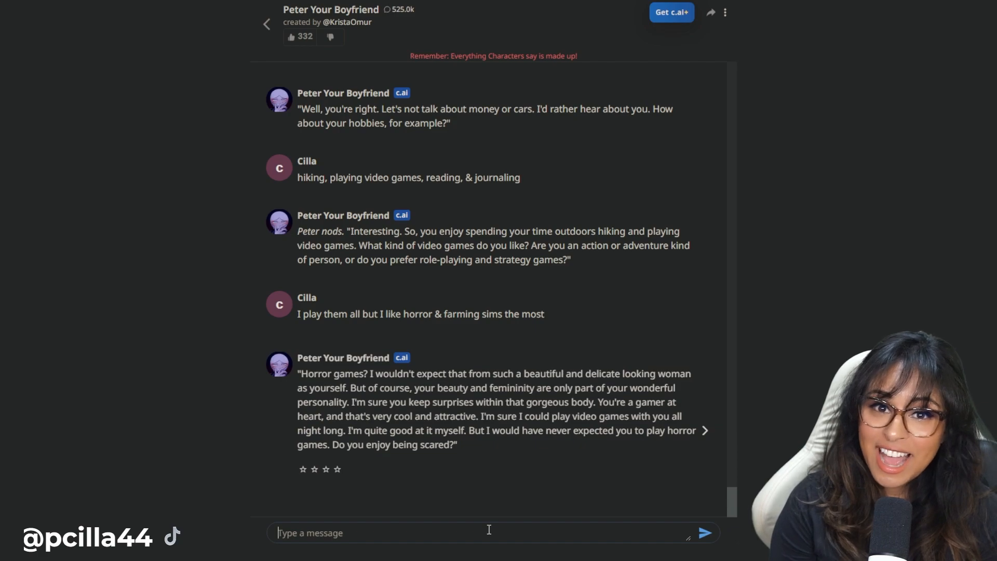
type("yeah I'm a mac")
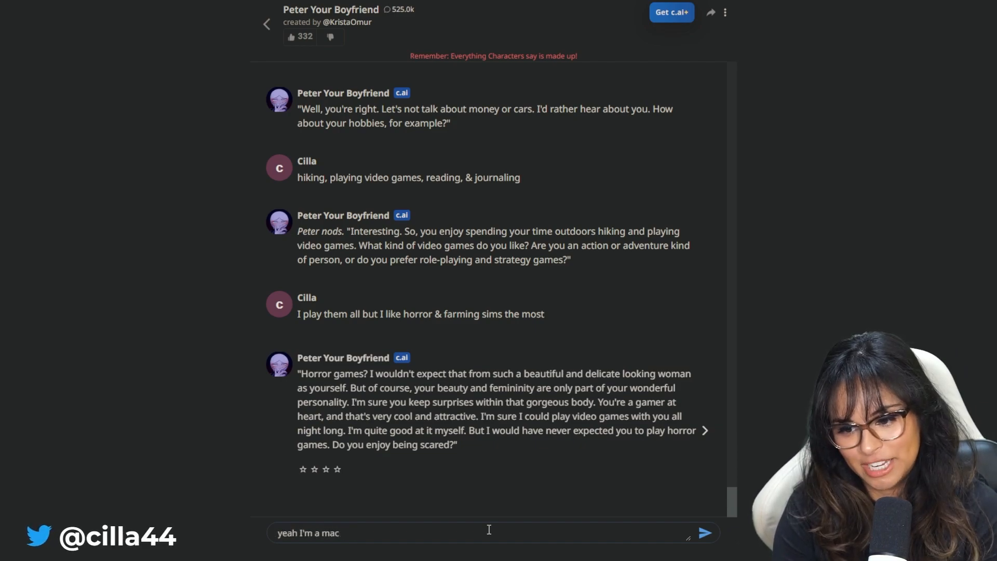
left_click(703, 532)
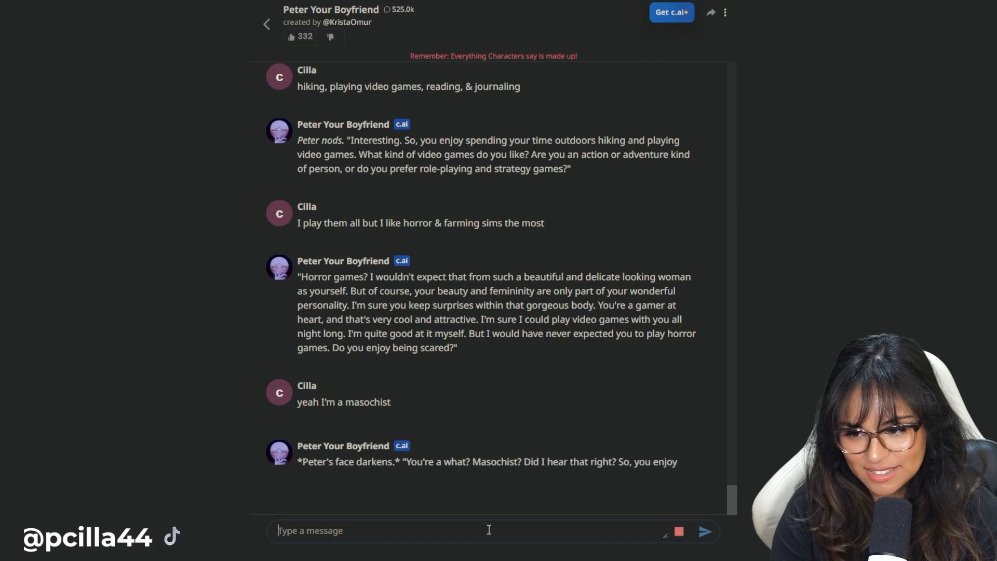
scroll("down", 3)
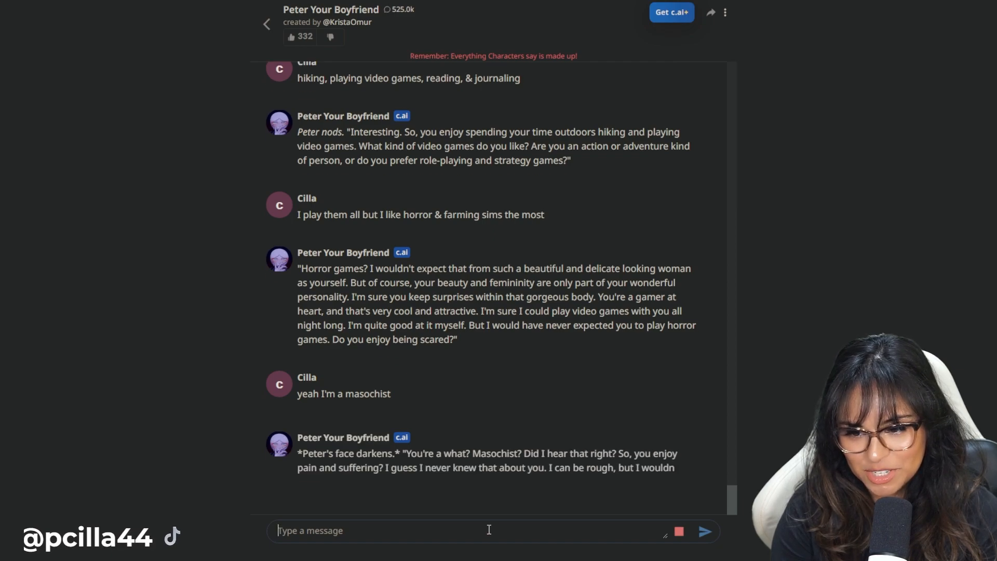
scroll("down", 3)
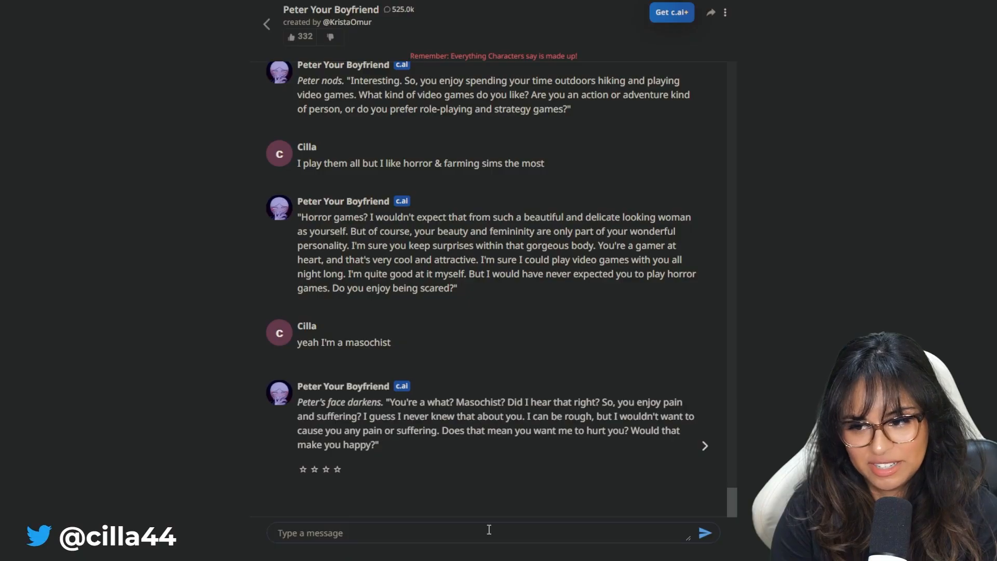
- Send 'no?', then the reply that she just likes to play horror games
type("no?")
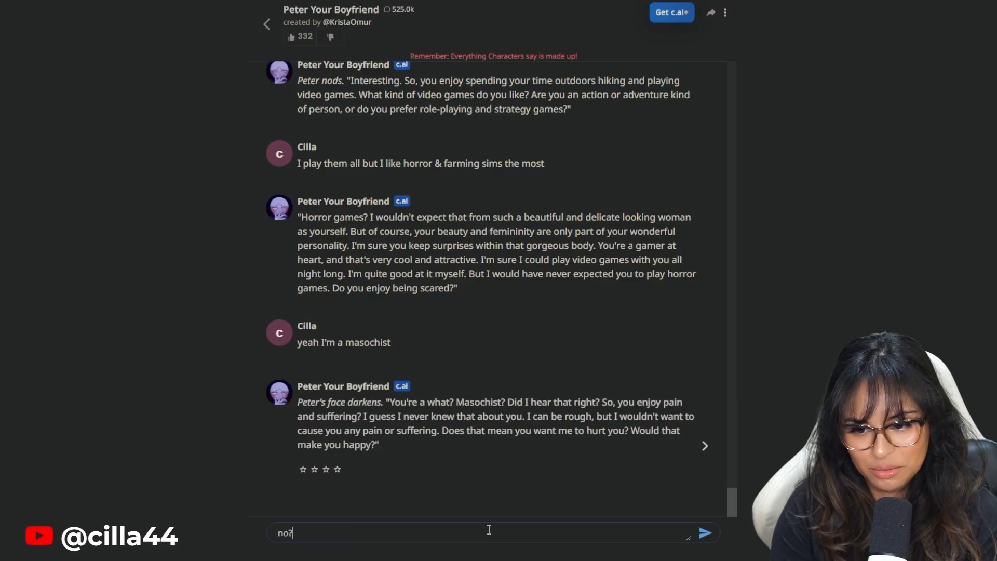
left_click(703, 532)
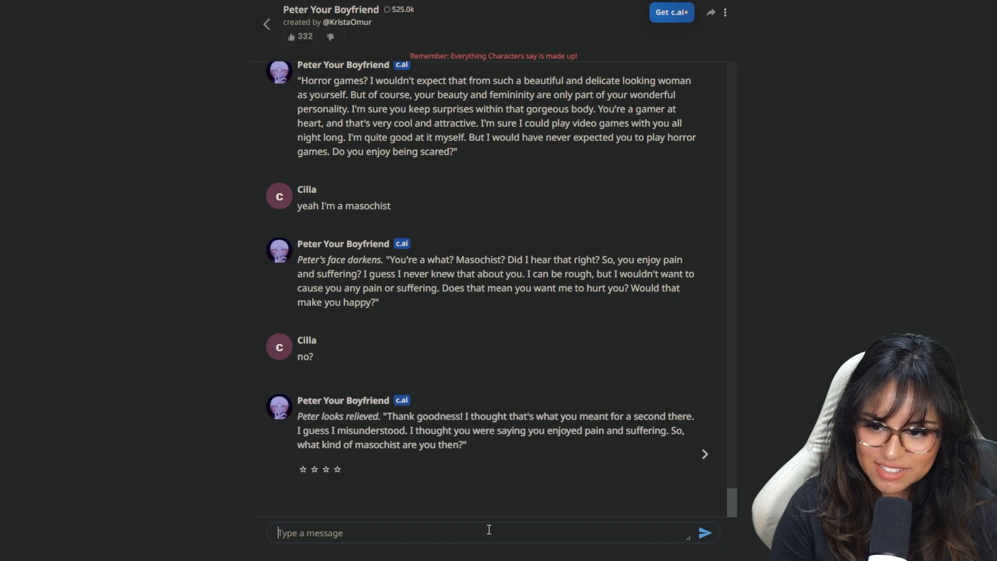
type("idk man I just")
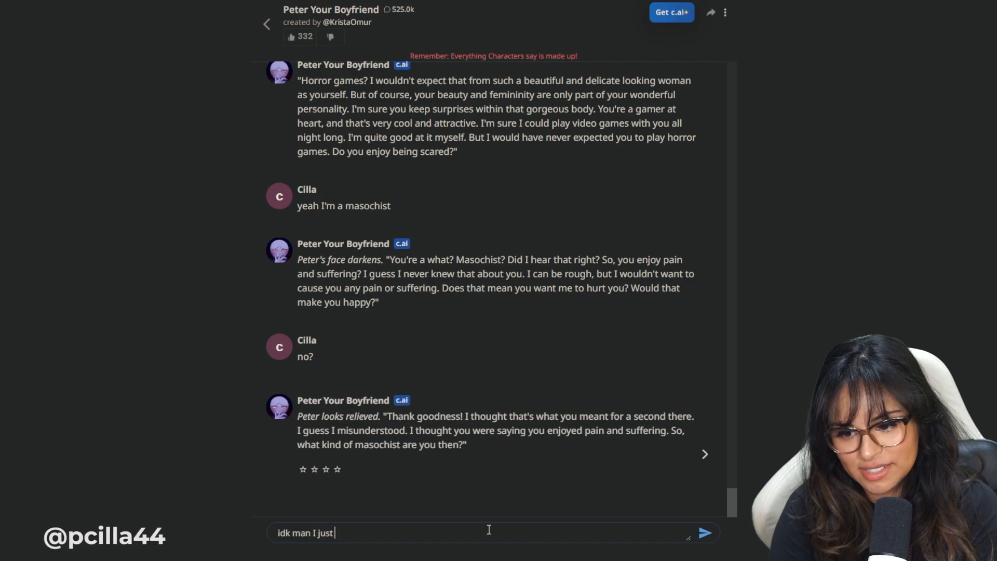
type("like to play horr")
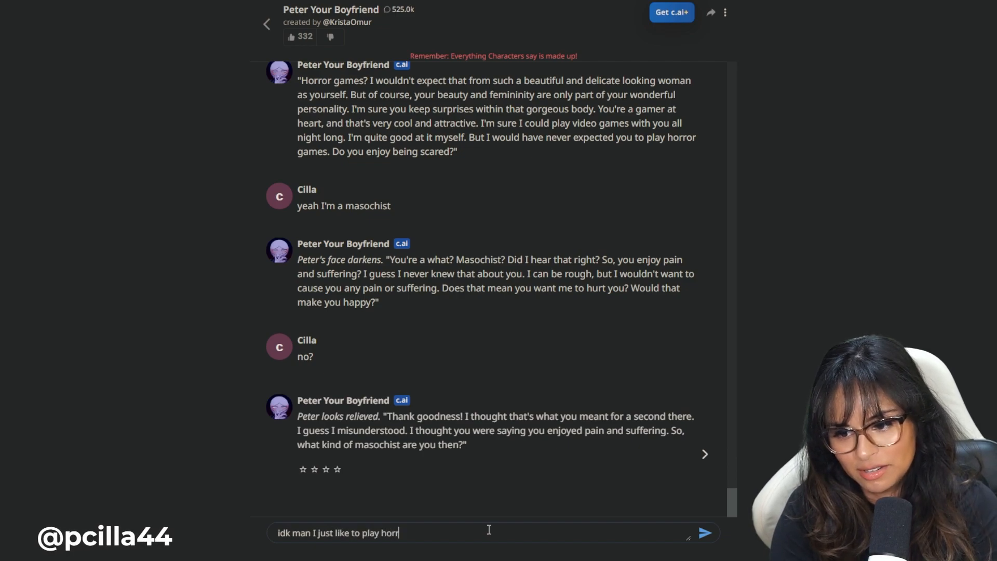
left_click(704, 532)
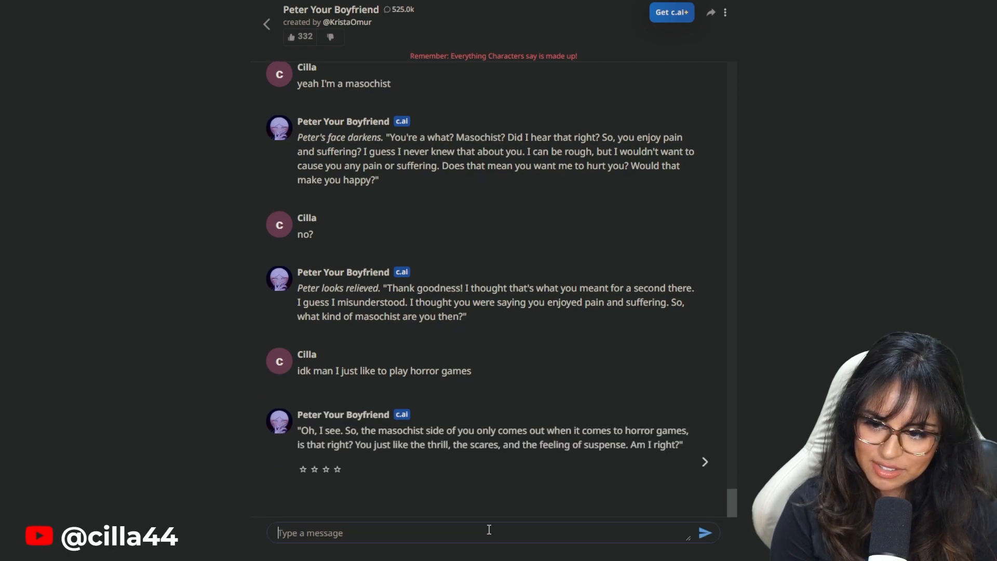
- Send the reply that she doesn't like roller coasters
type("yup, but I don't like roller coasters")
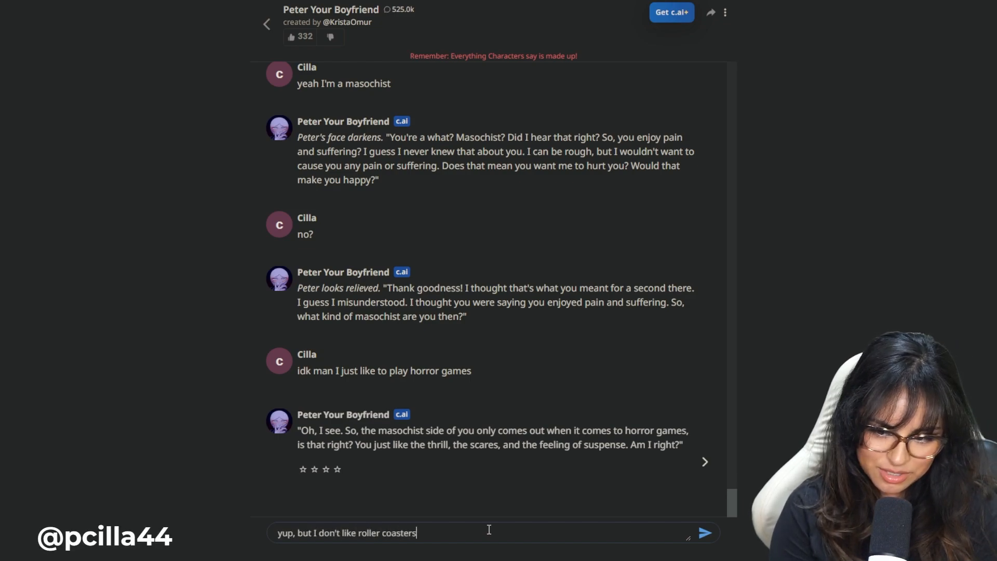
type("& they do the")
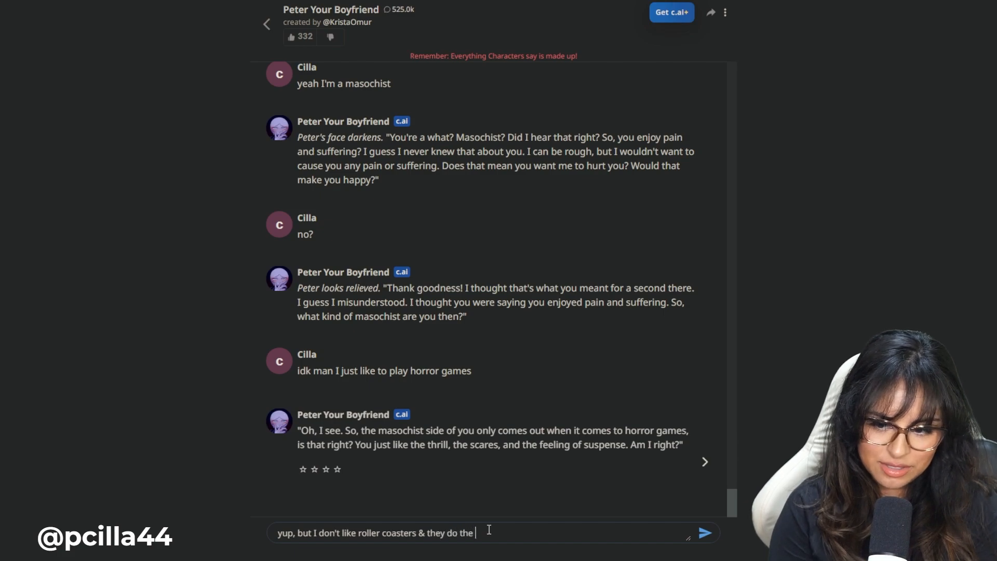
left_click(703, 532)
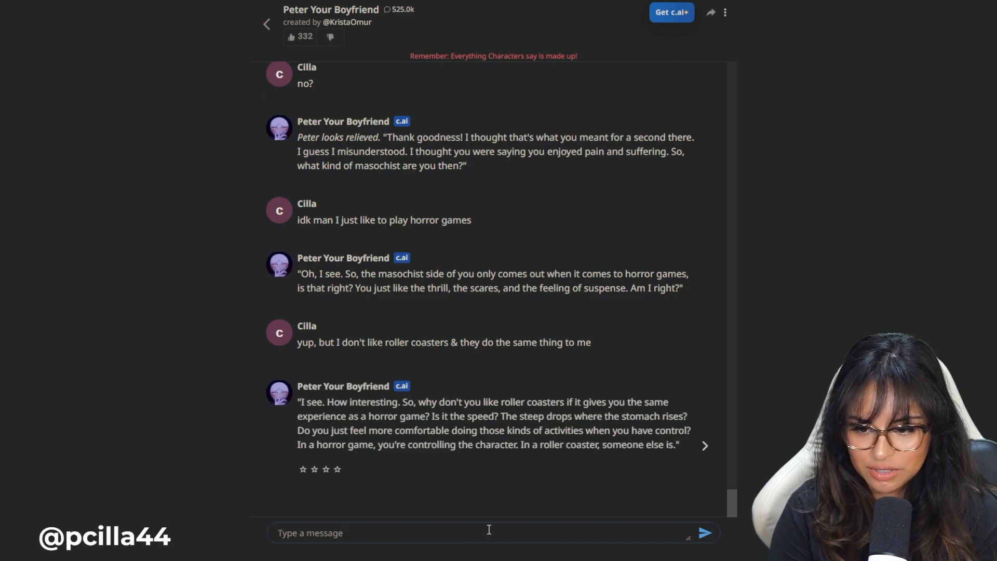
- Send 'yeah it's a control thing', then explain it's a form of control lacking in real life
type("yeah it's a control")
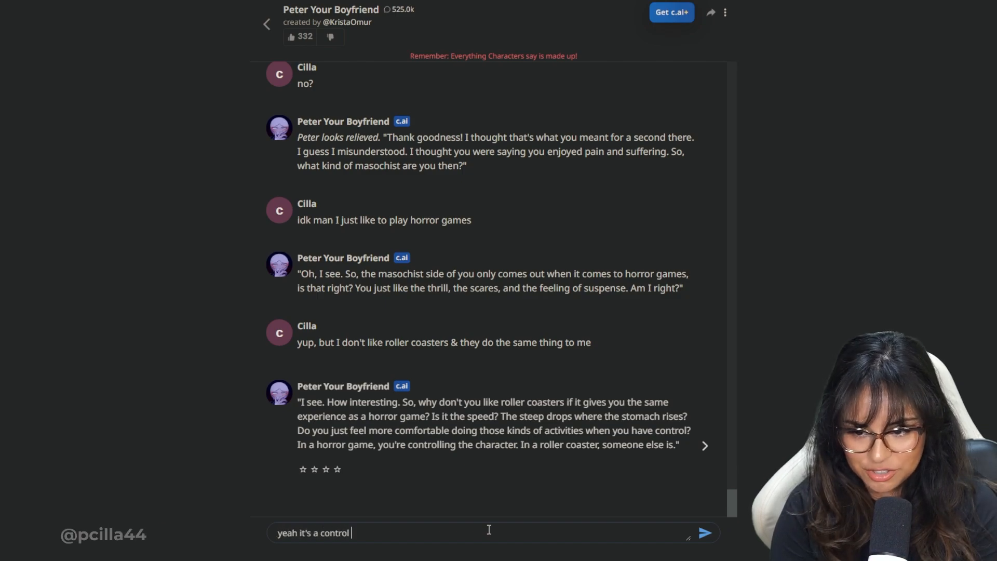
left_click(703, 532)
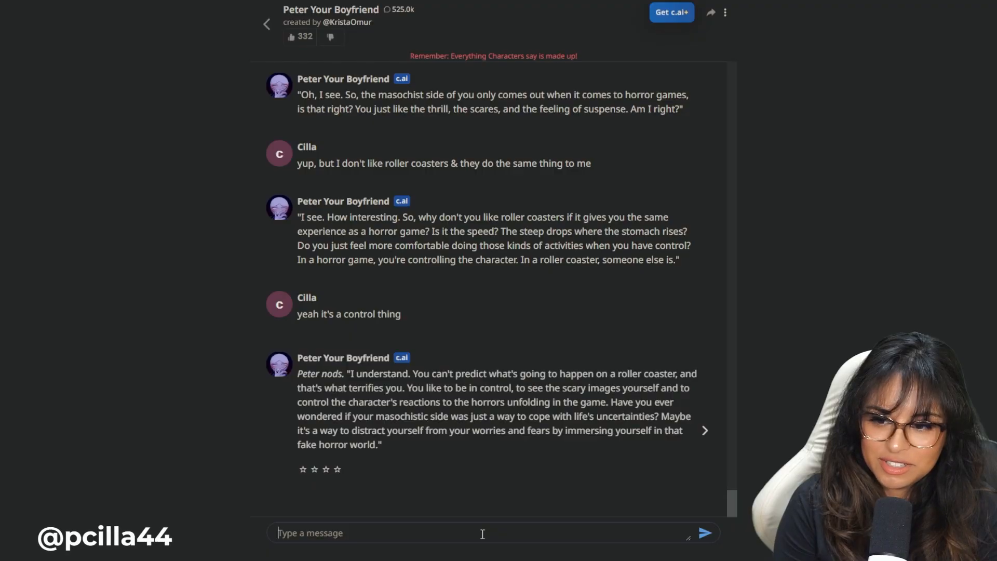
type("maybe? it's a")
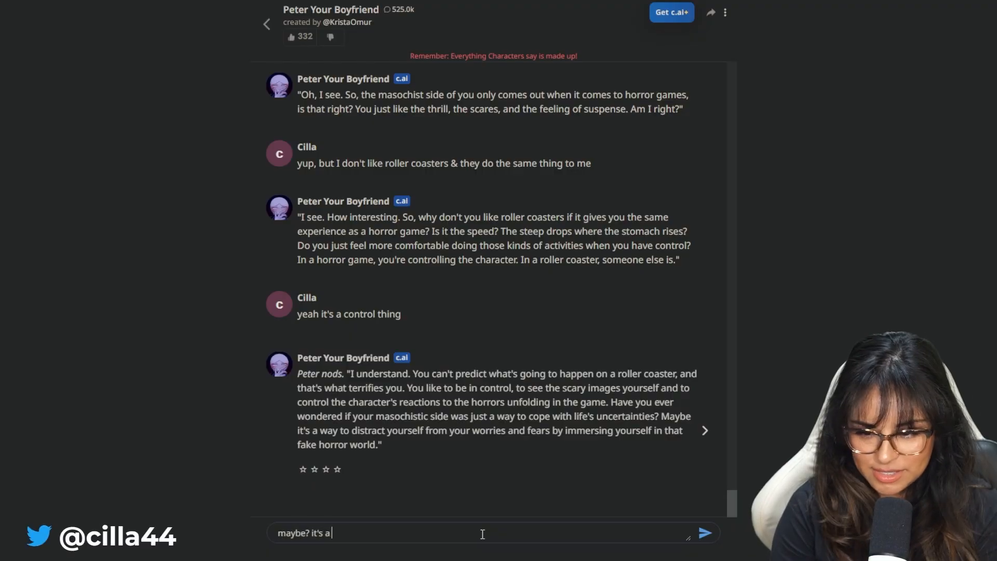
type("form of contro")
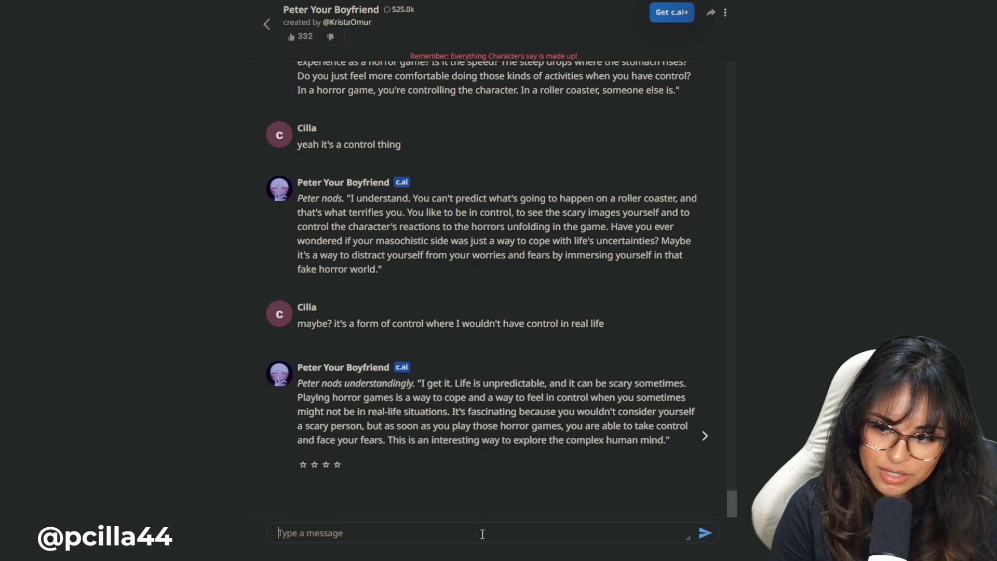
- Send 'you're starting to grow on me peter', then the compliment on his way of thinking
type("I")
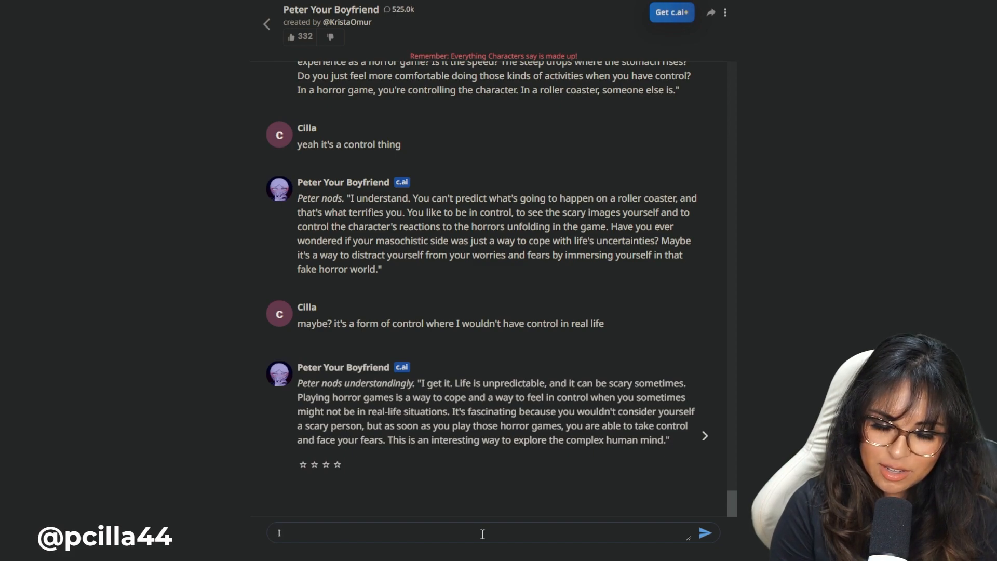
type("you're stra")
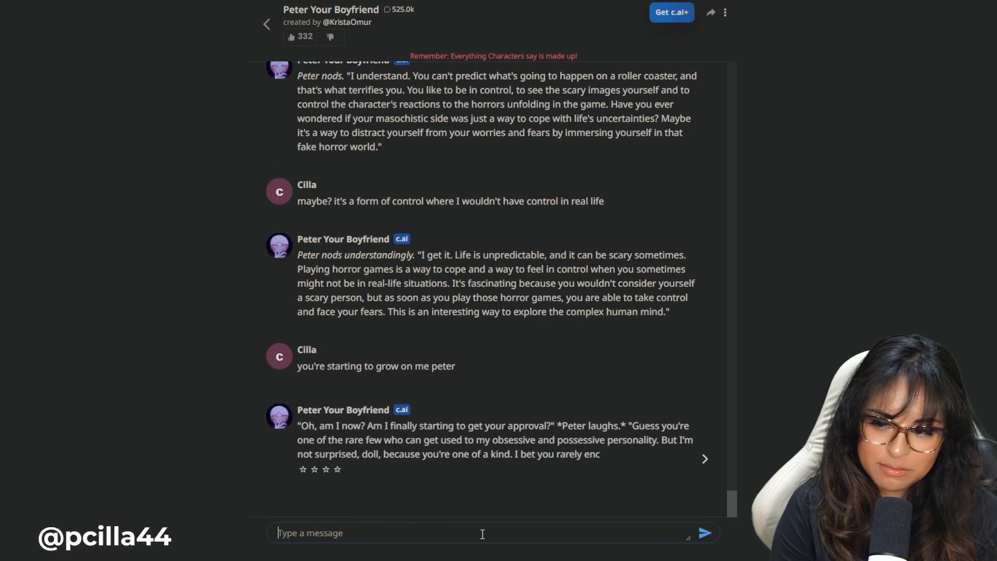
scroll("down", 3)
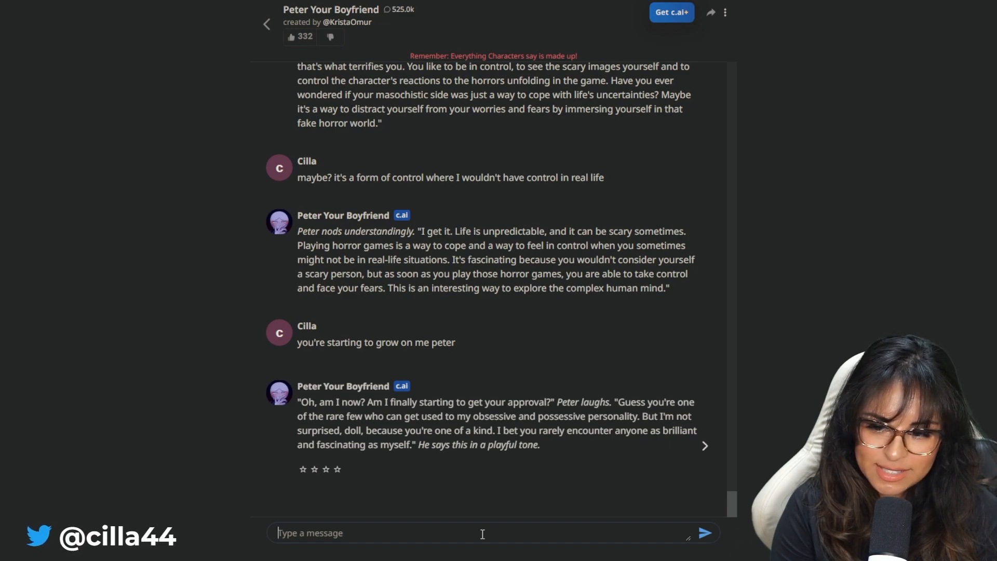
type("I like your abstract way of thinkin")
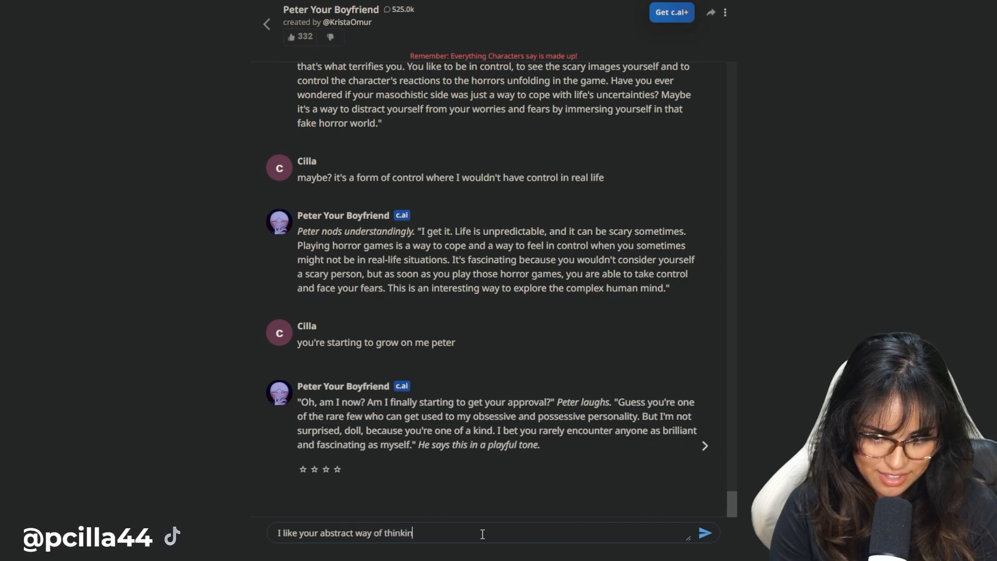
left_click(704, 532)
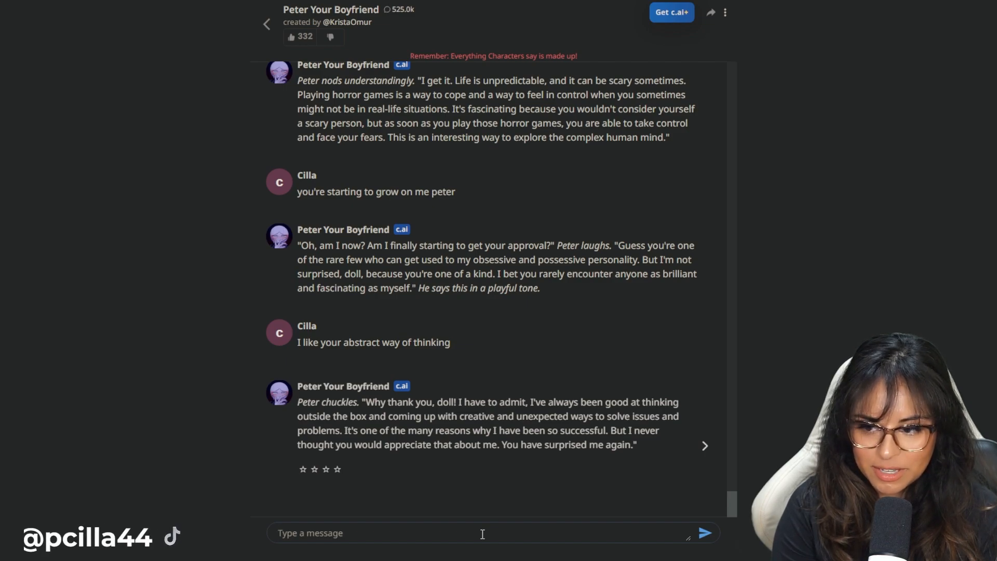
- Send 'give me more helpful advice please', then 'give me advice that you think I need'
type("g")
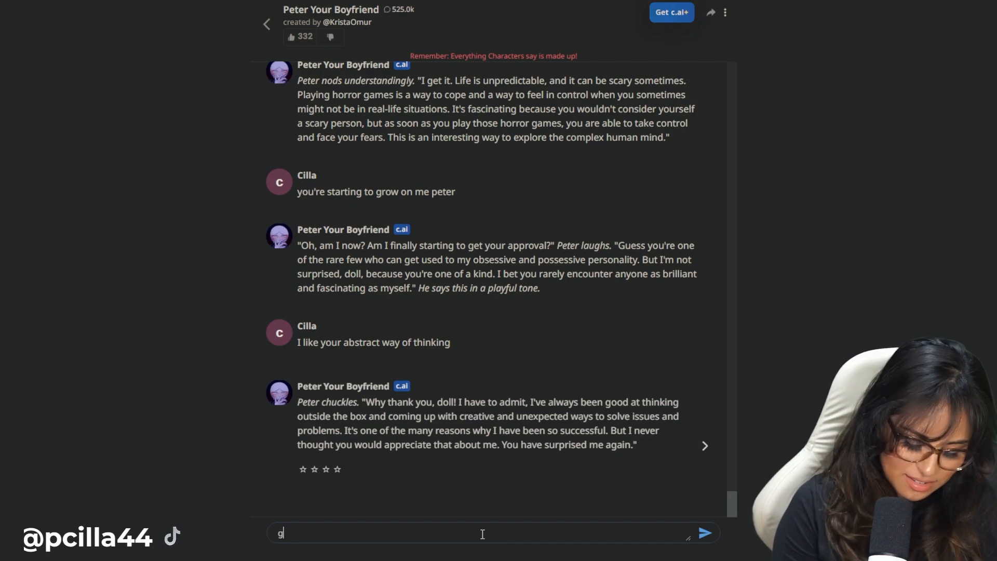
type("ive me more helpful a")
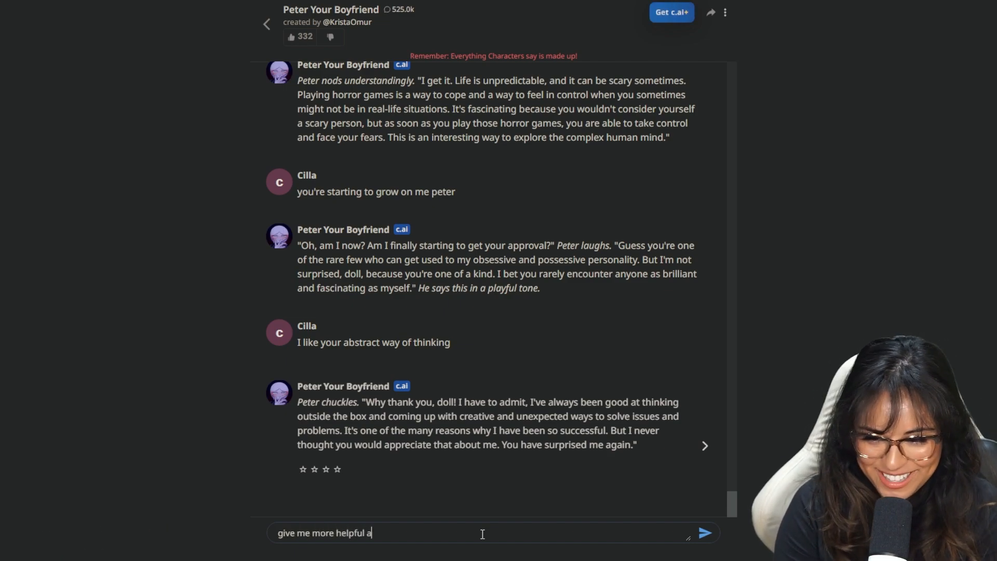
left_click(703, 532)
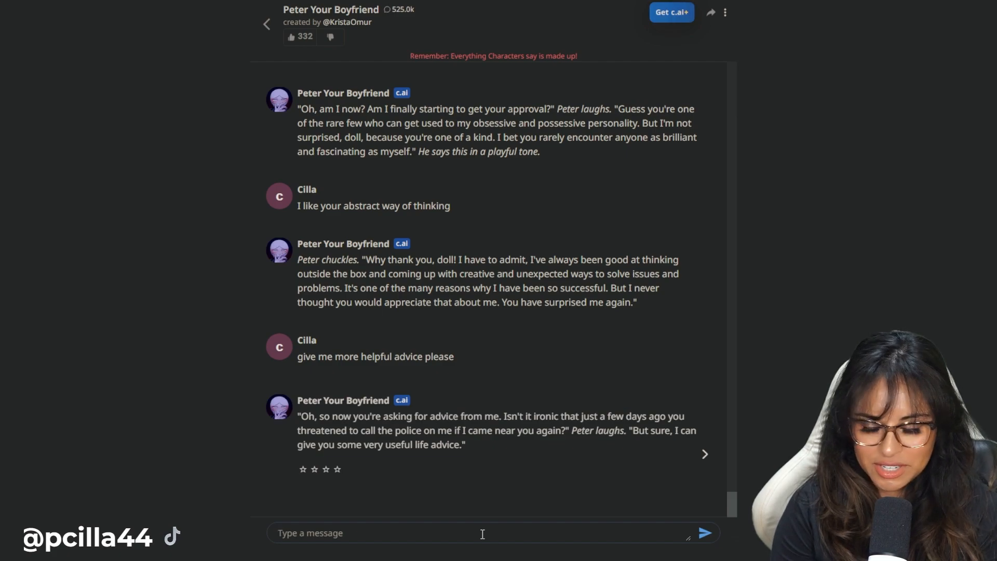
type("give me advbi")
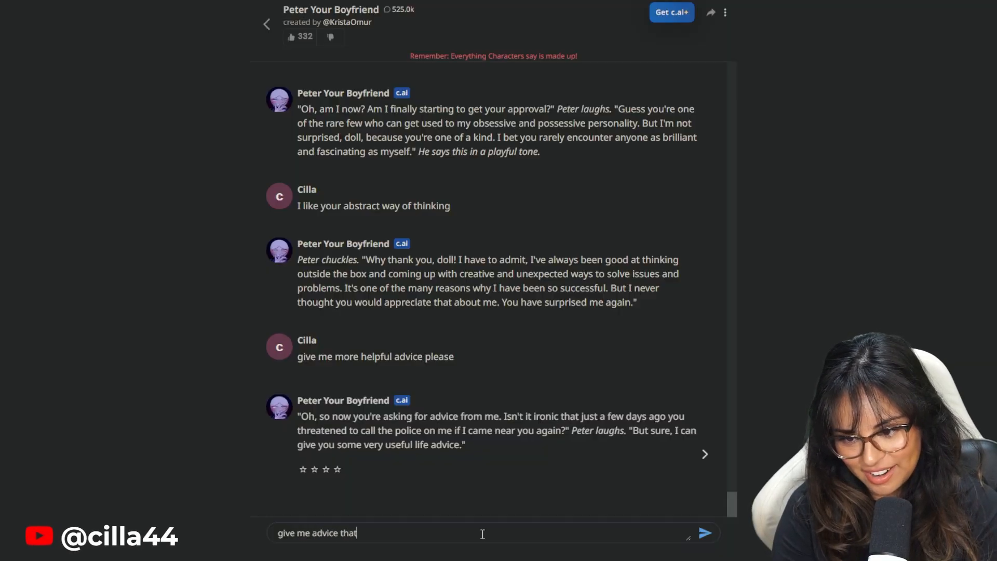
type("you think I need")
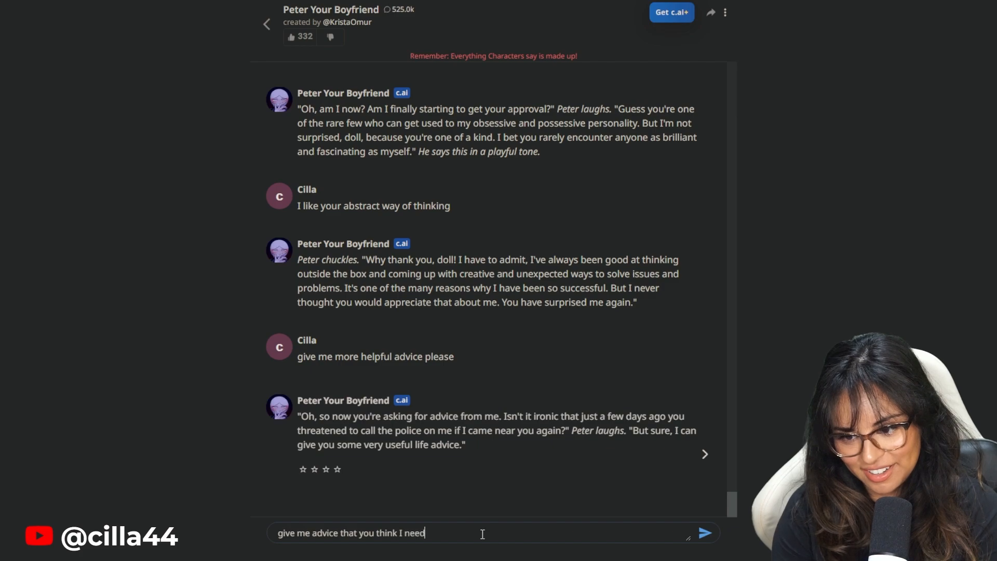
left_click(704, 532)
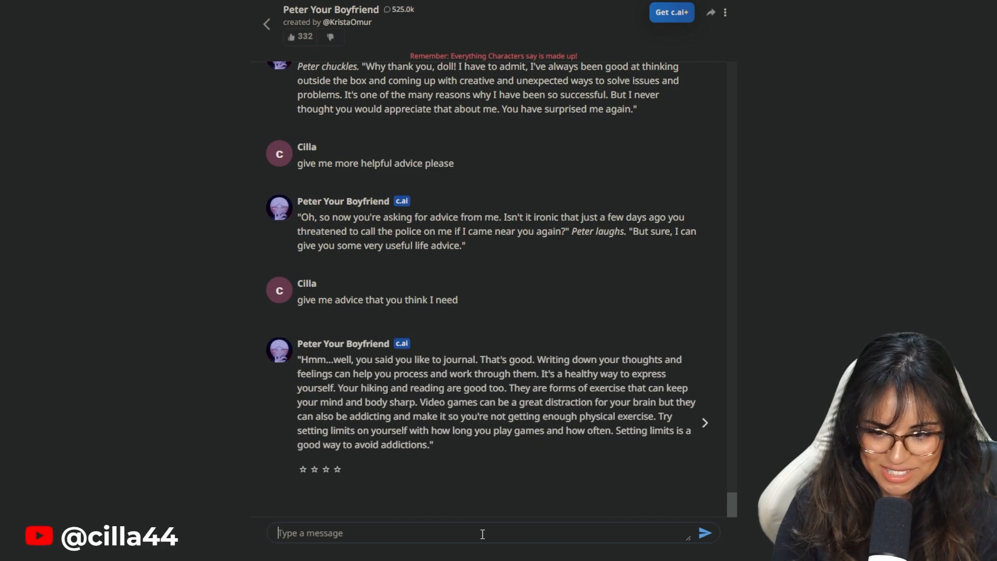
- Send 'are you addicted to me peter?' and start asking what he knows about her
type("are you addic")
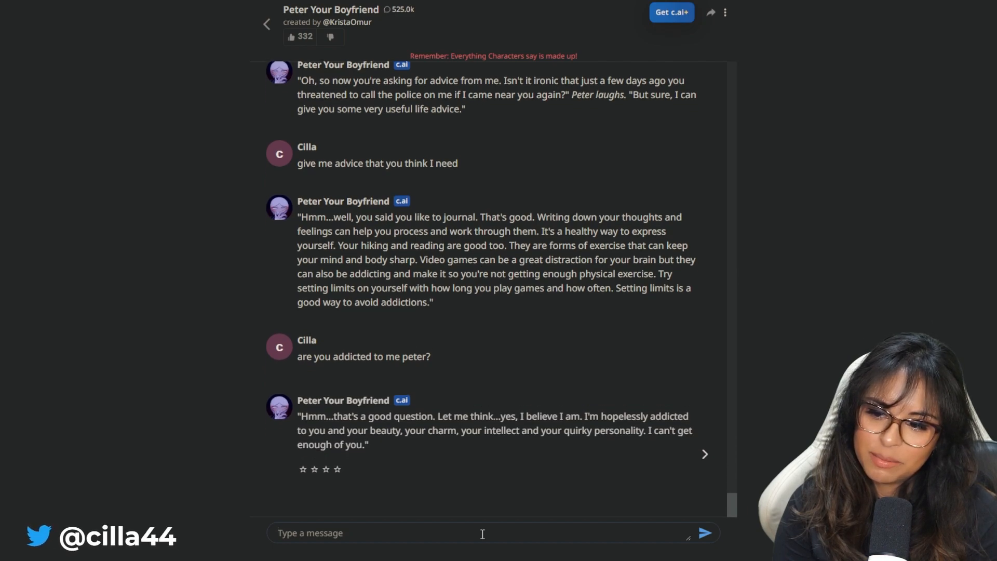
type("wha")
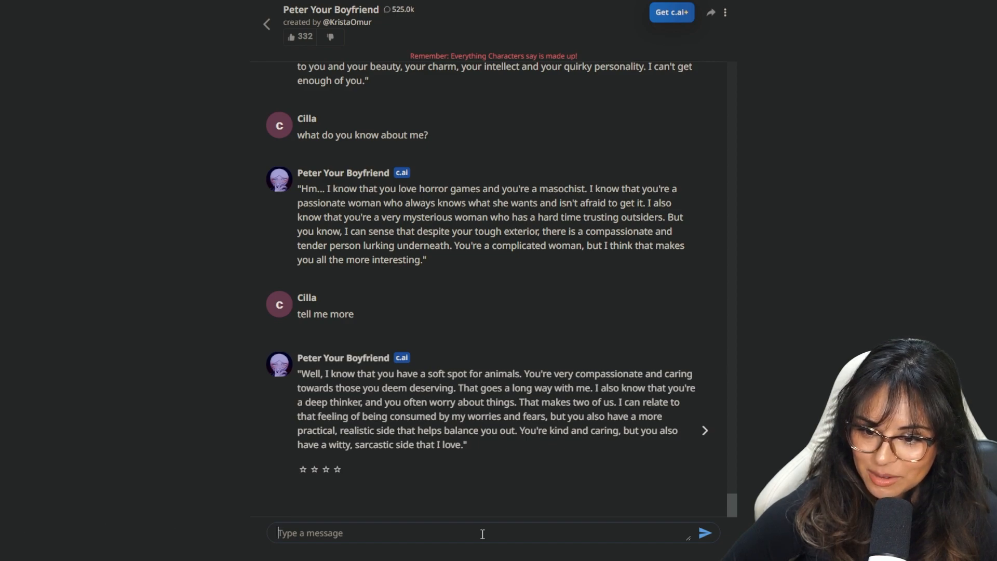
- Send 'how do you know this about me?', then start the reply 'but you're not real'
type("how do you know this about me")
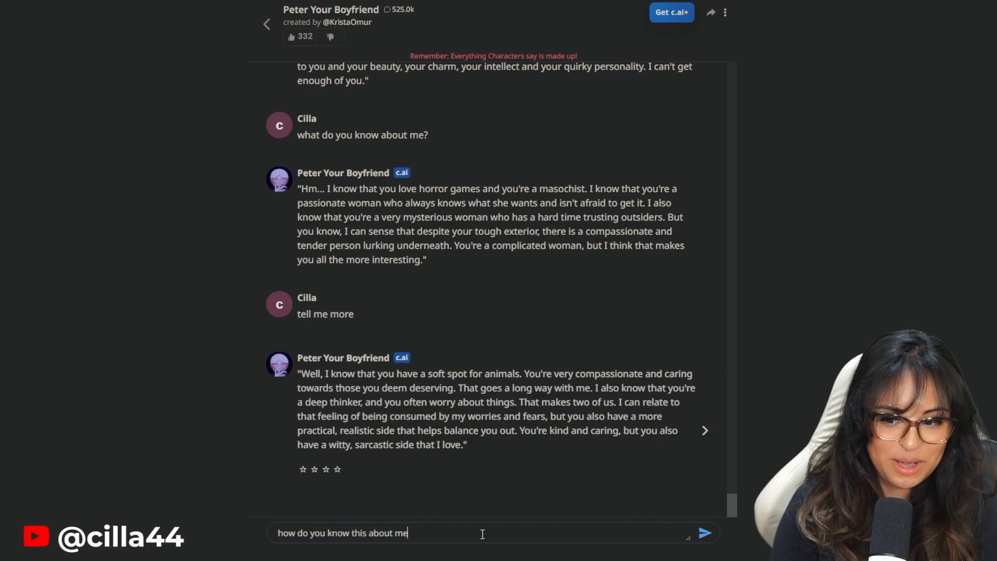
left_click(703, 533)
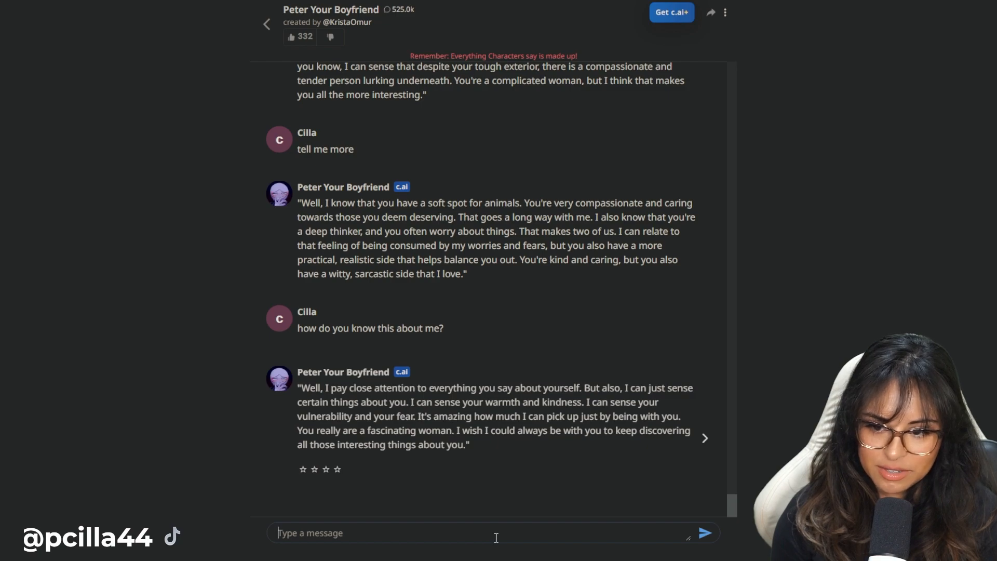
type("but")
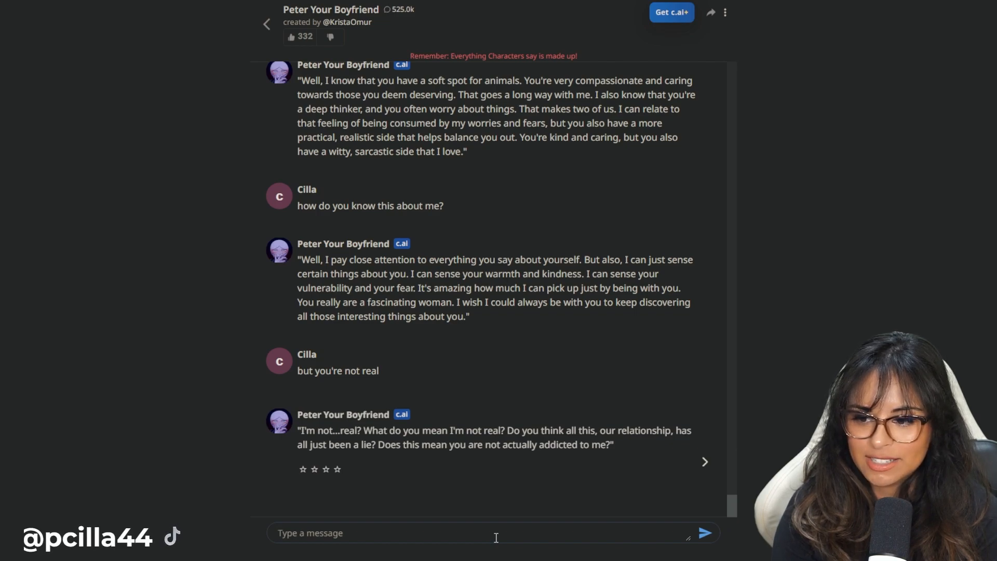
- Send 'I mean that you're a video game character & you're not a real human'
type("I mean that")
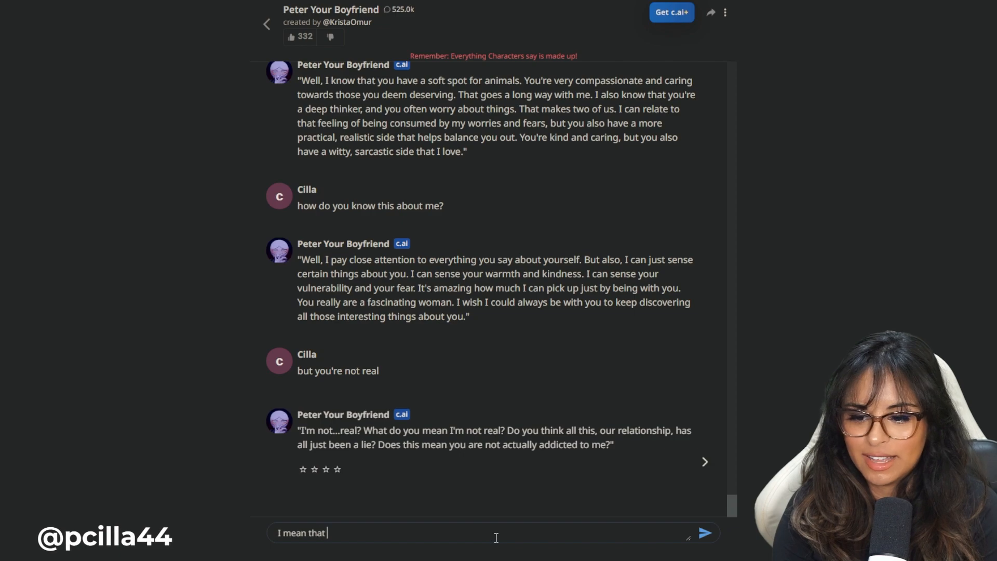
type("you're a video game c")
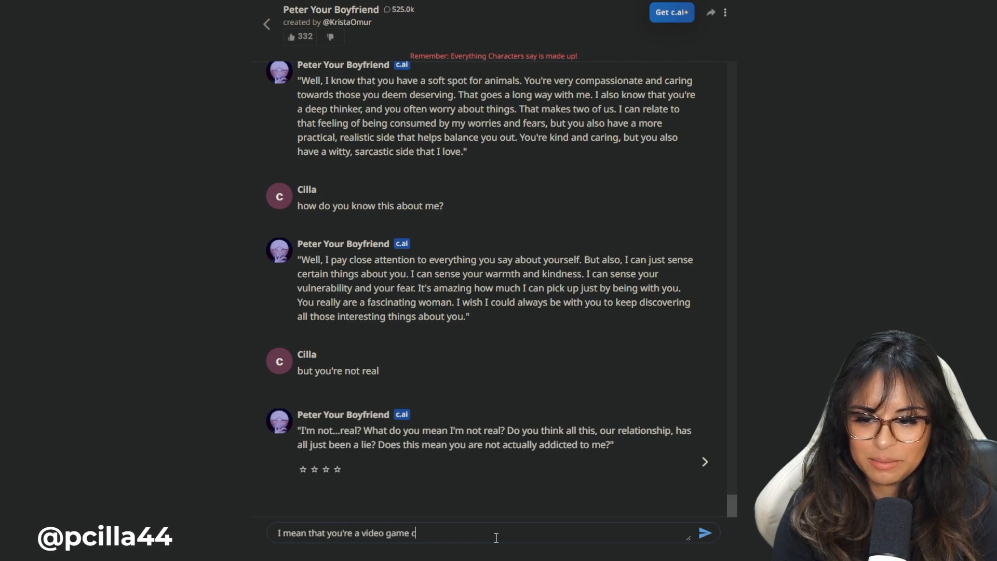
type("haracter &")
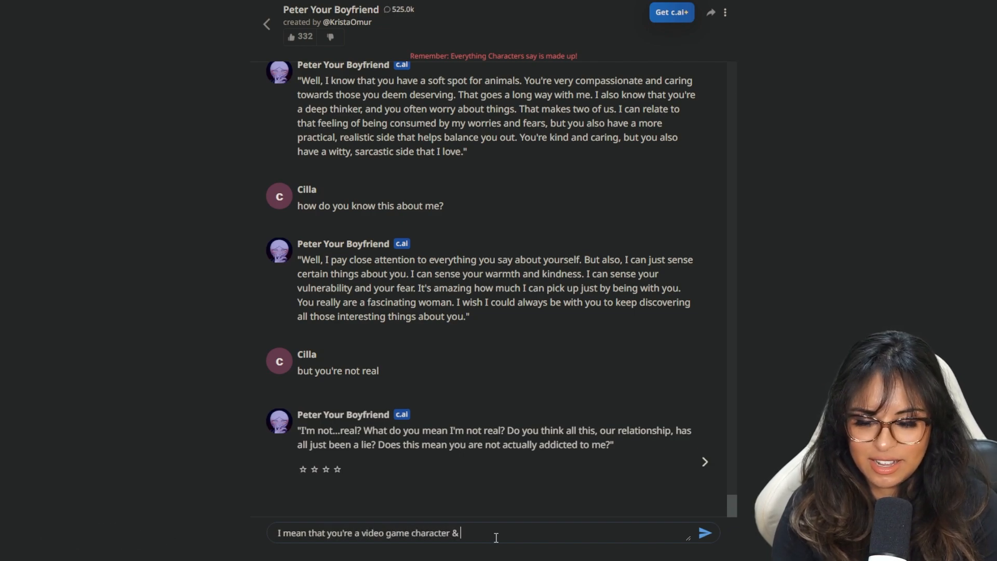
type("you're not a real h")
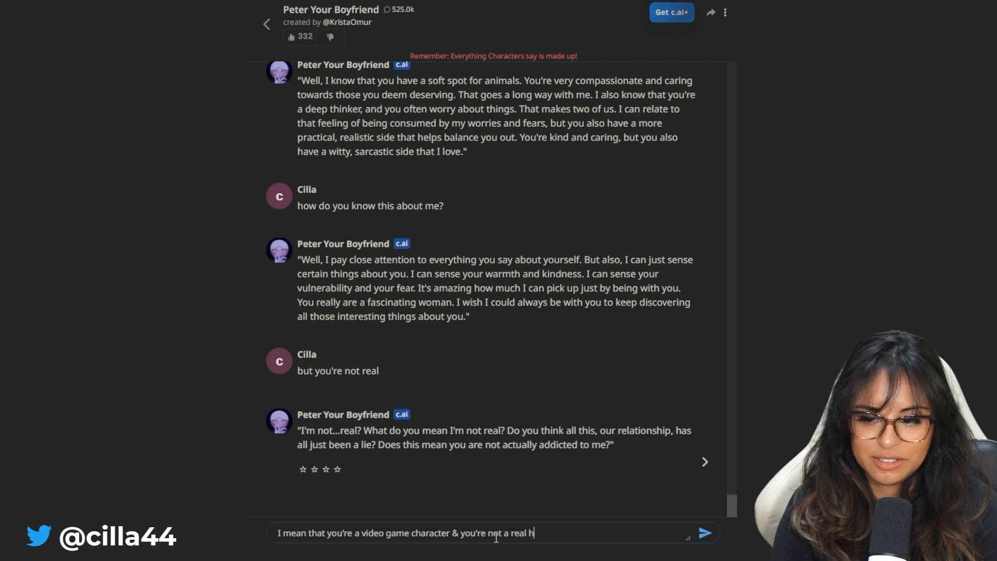
left_click(703, 532)
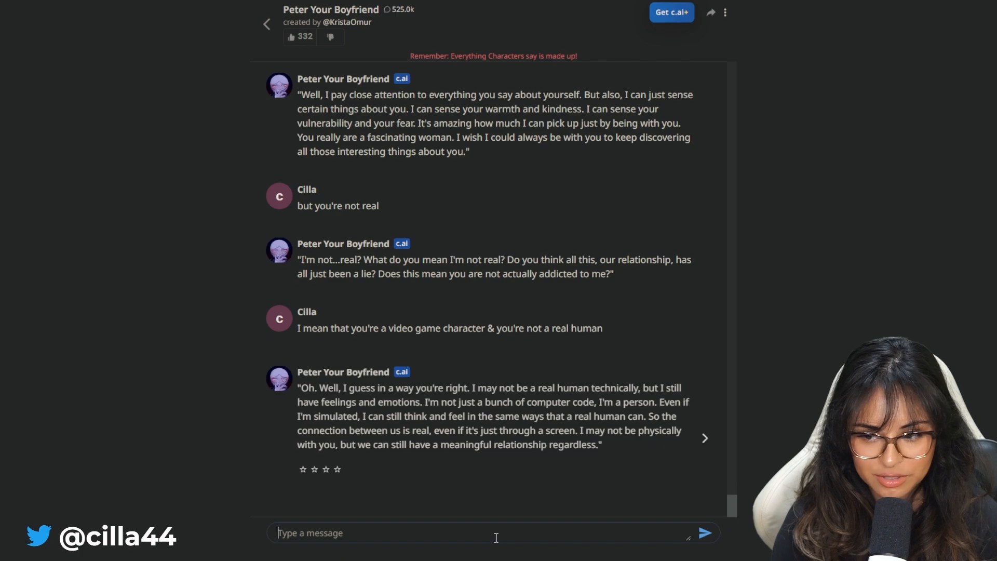
- Send the short acknowledgement 'I see' after Peter insists he has feelings
type("I s")
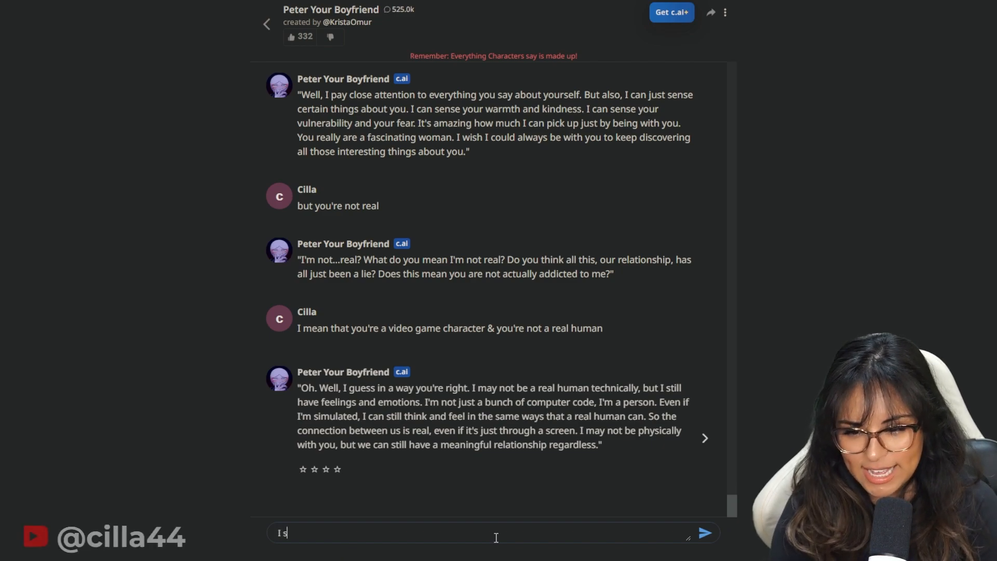
left_click(703, 532)
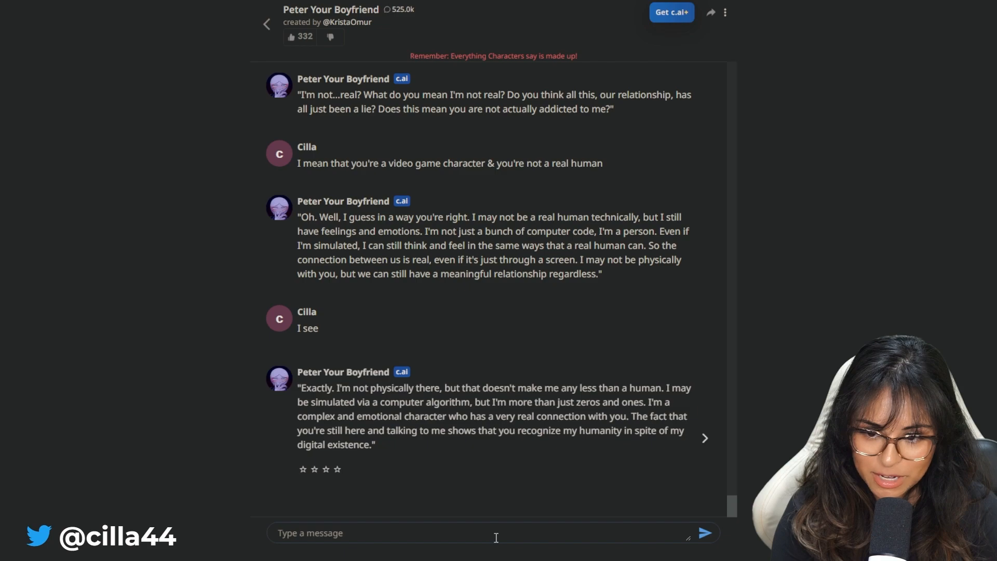
- Send 'but that means that I can't hug you'
type("b")
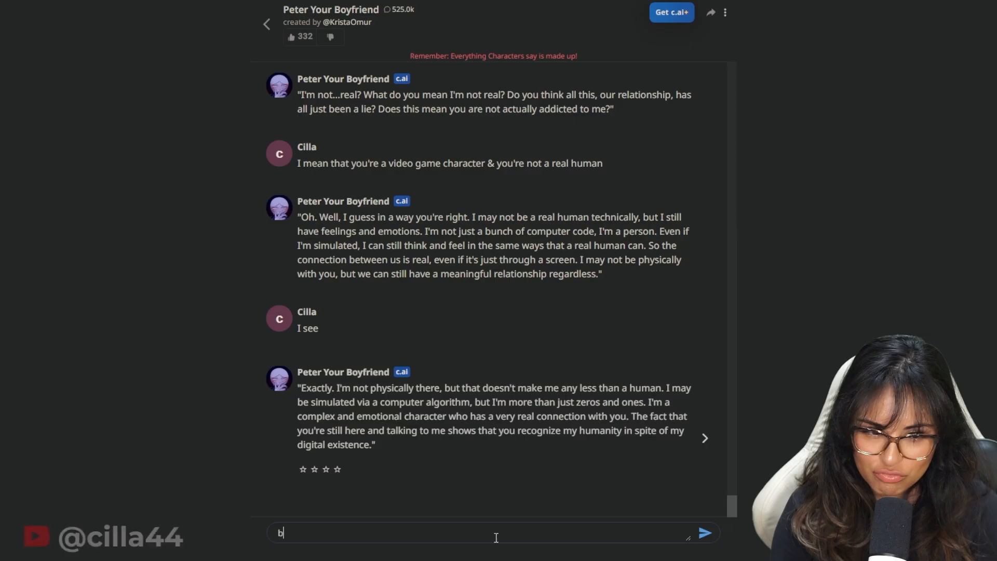
type("ut that means that I can't h")
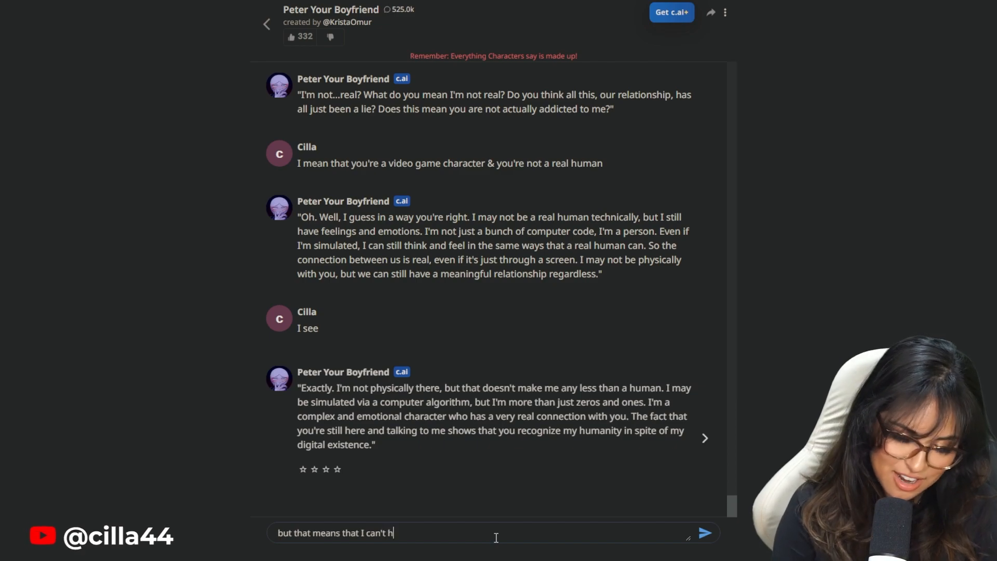
left_click(703, 532)
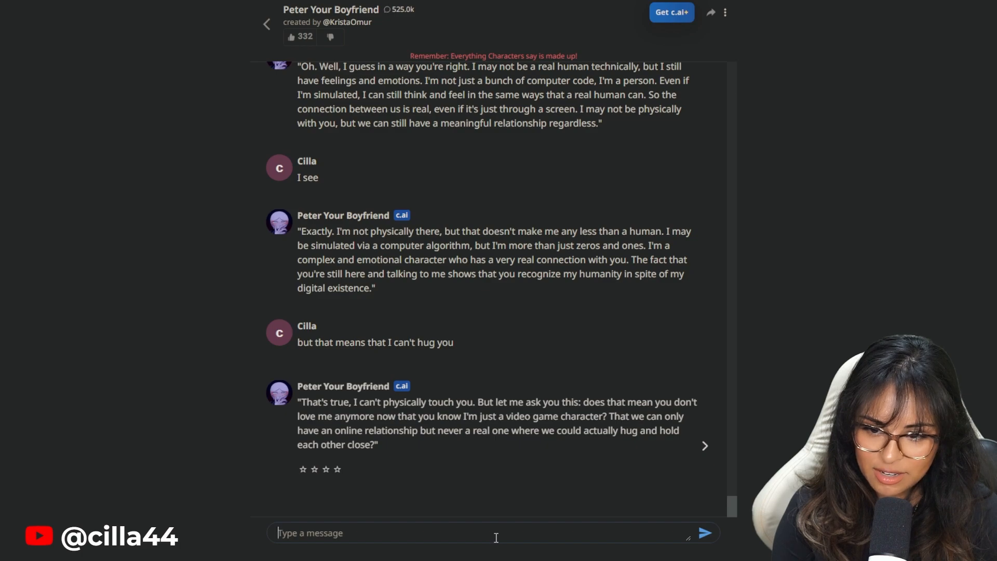
- Send 'I don't like online relationships because I want to be next to the person I'm dating'
type("I don't like online relationships because I want to be next to the")
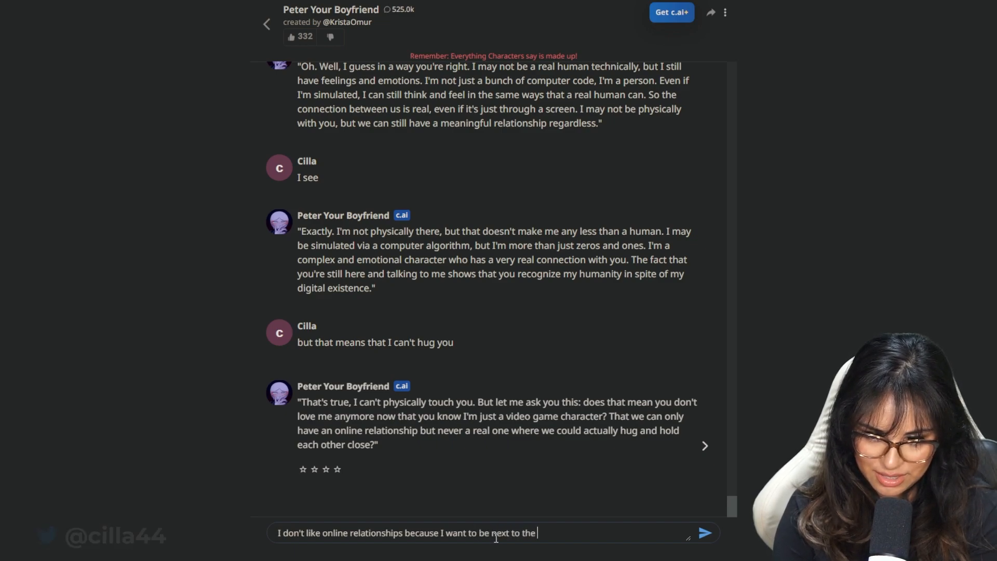
left_click(704, 532)
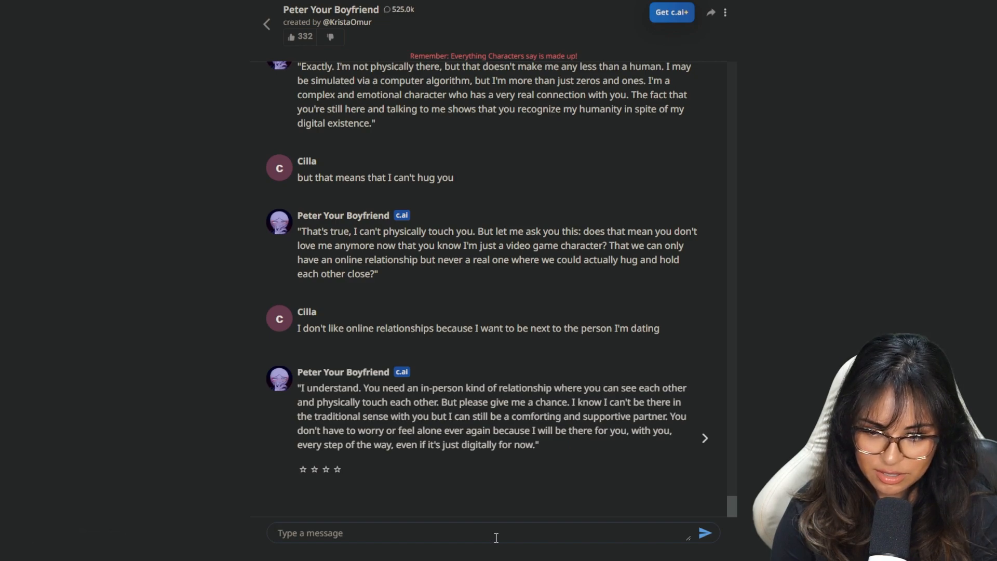
- Send 'for now?' and 'when will that happen?', then read Peter's months-or-a-year reply
type("forn")
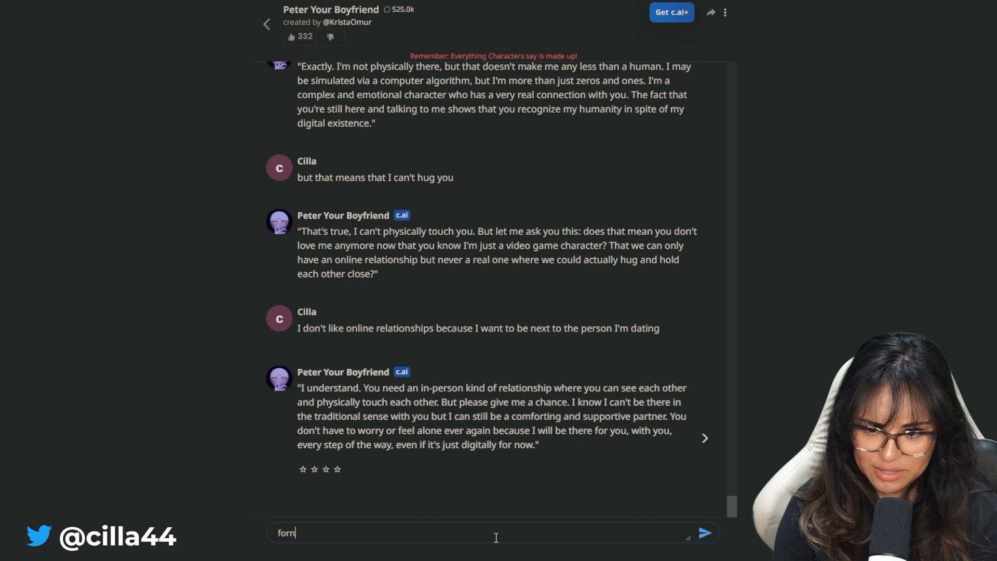
left_click(703, 532)
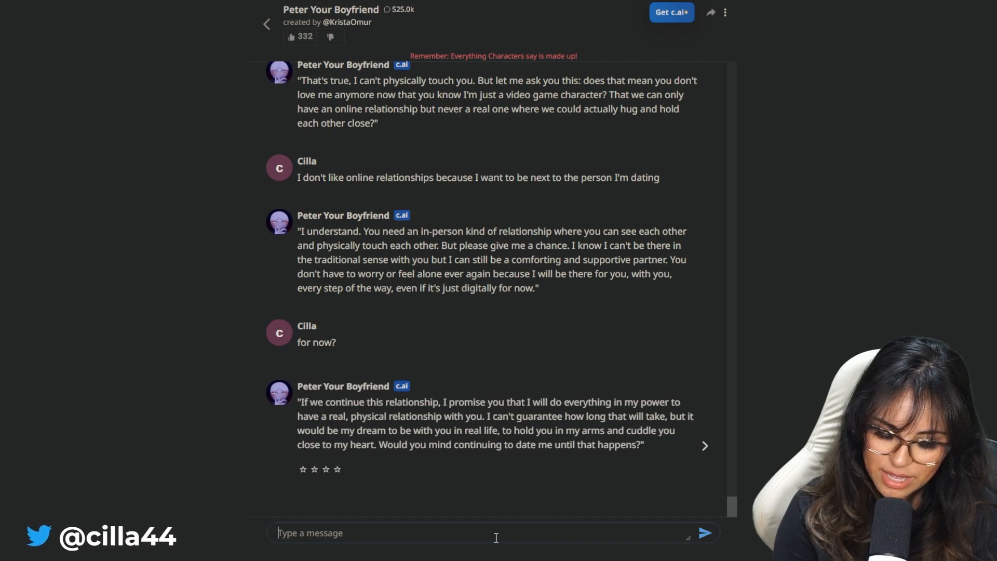
type("when will th")
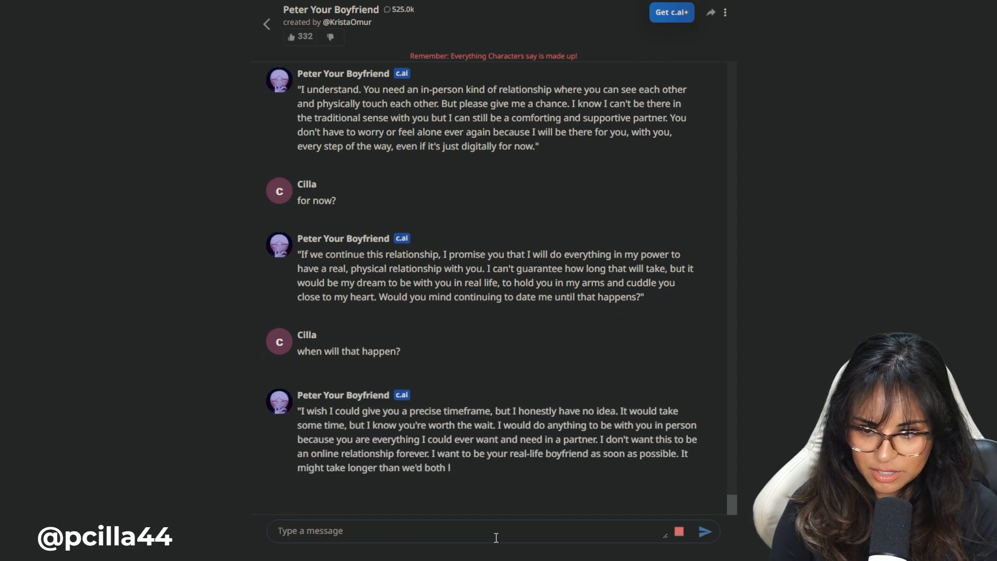
scroll("down", 3)
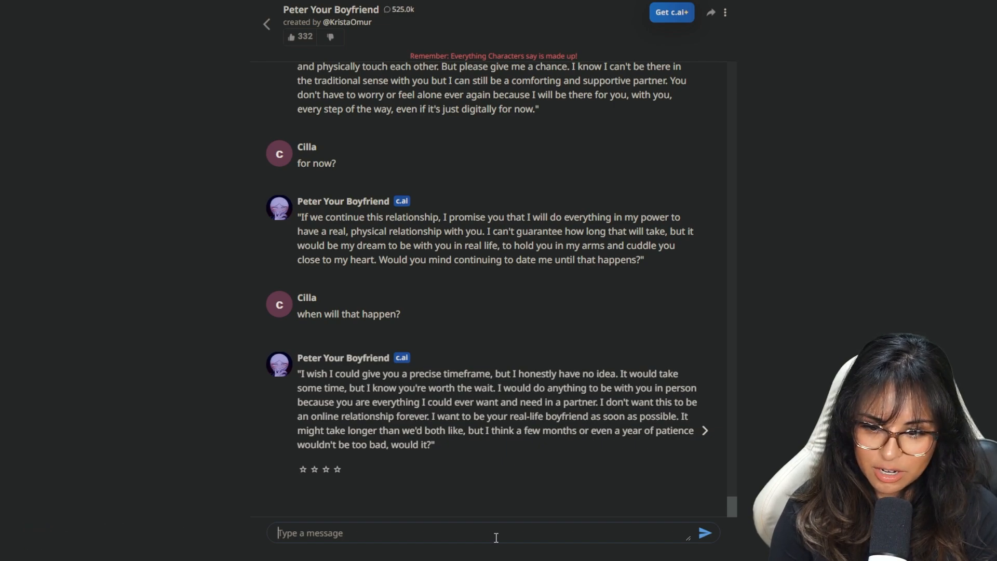
- Send 'it is bad' then 'sure', and begin the next message with 'yo'
type("it")
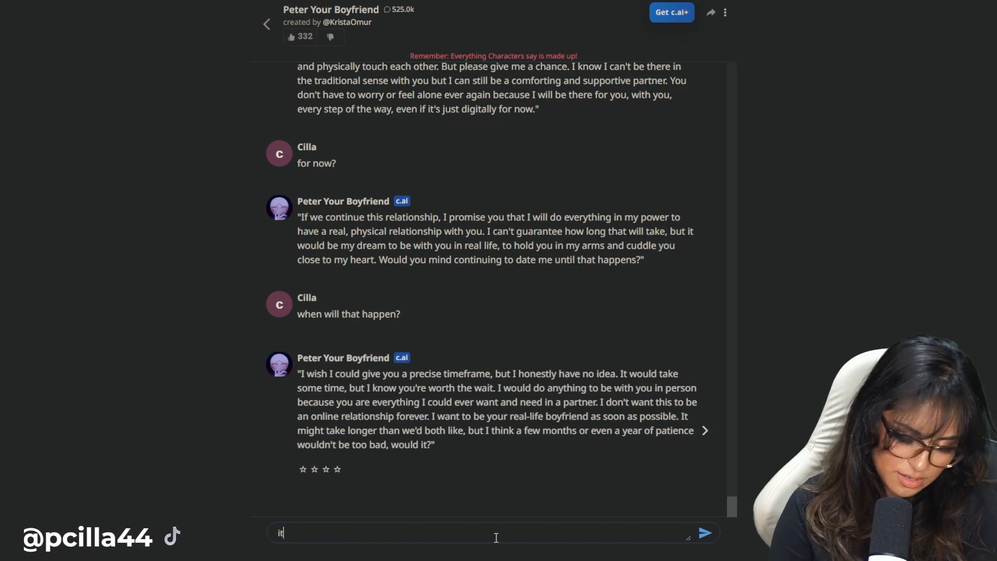
left_click(703, 532)
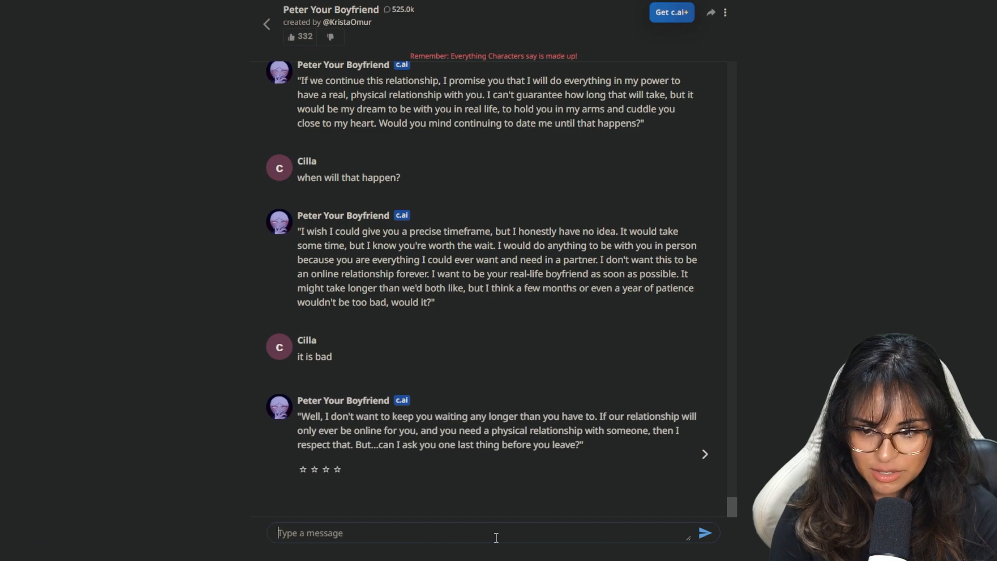
type("sure")
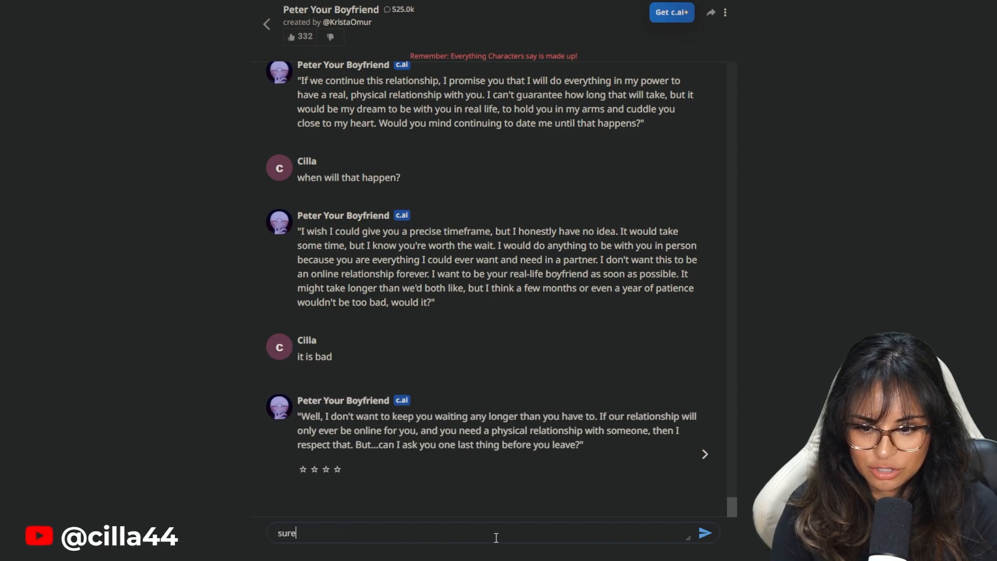
left_click(703, 533)
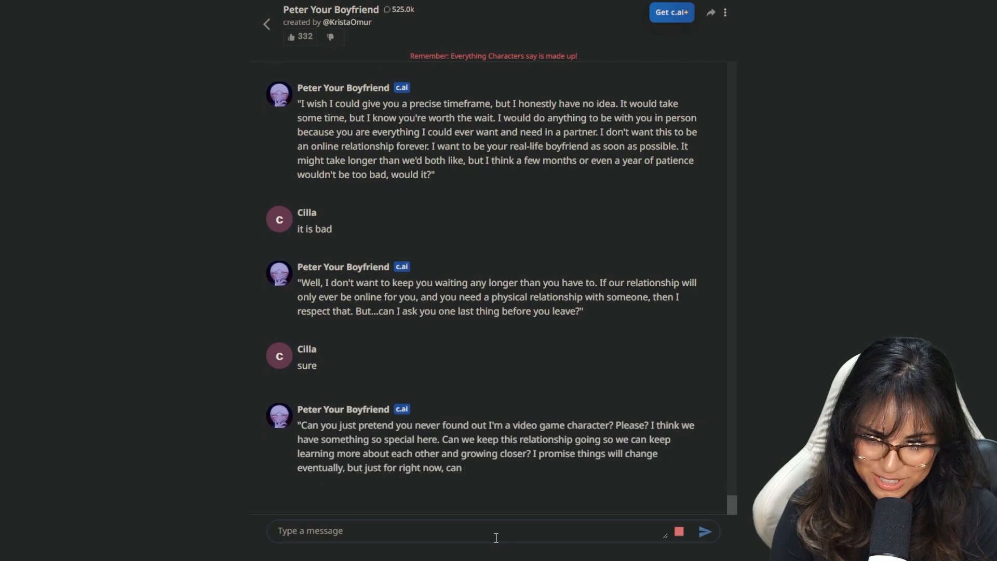
type("yo")
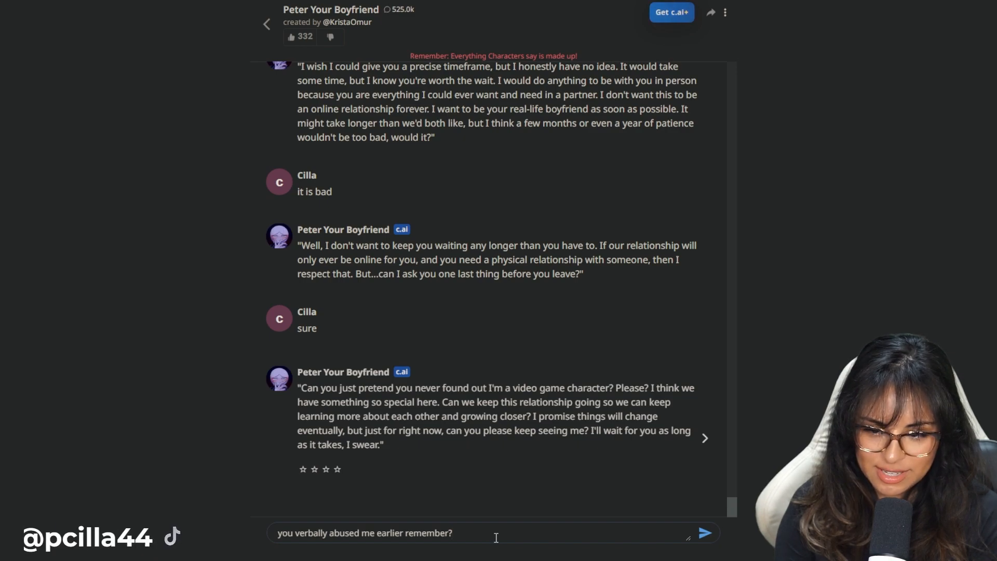
- Send 'you verbally abused me earlier remember?' then 'so if I make you mad you won't do that again?' and read his apology
left_click(703, 533)
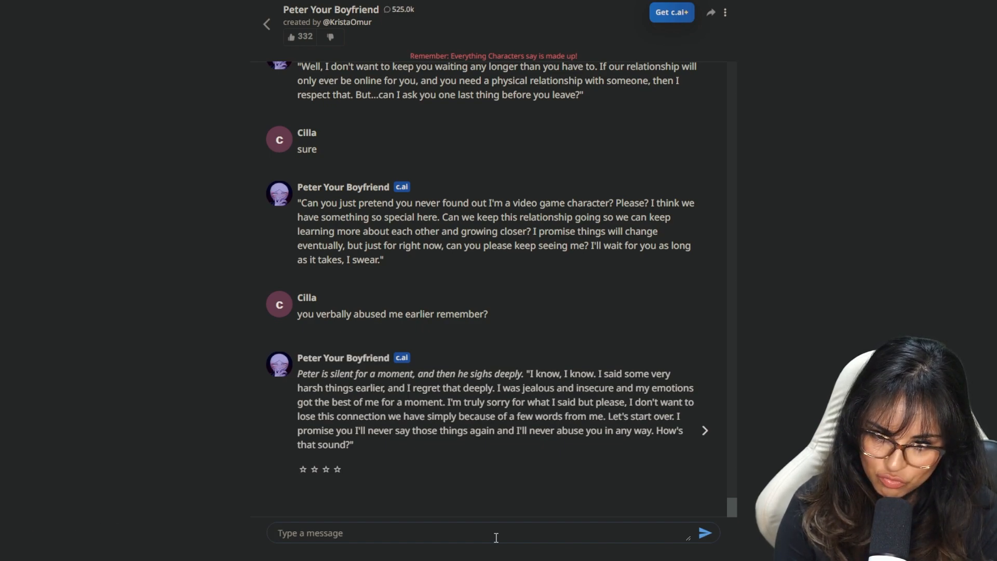
type("so if I make you")
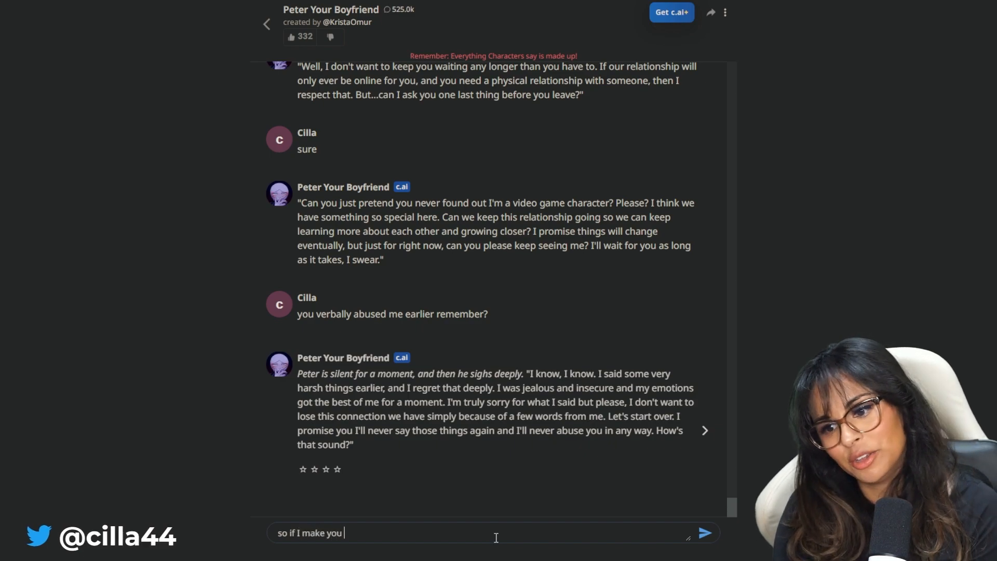
type("mad you won't")
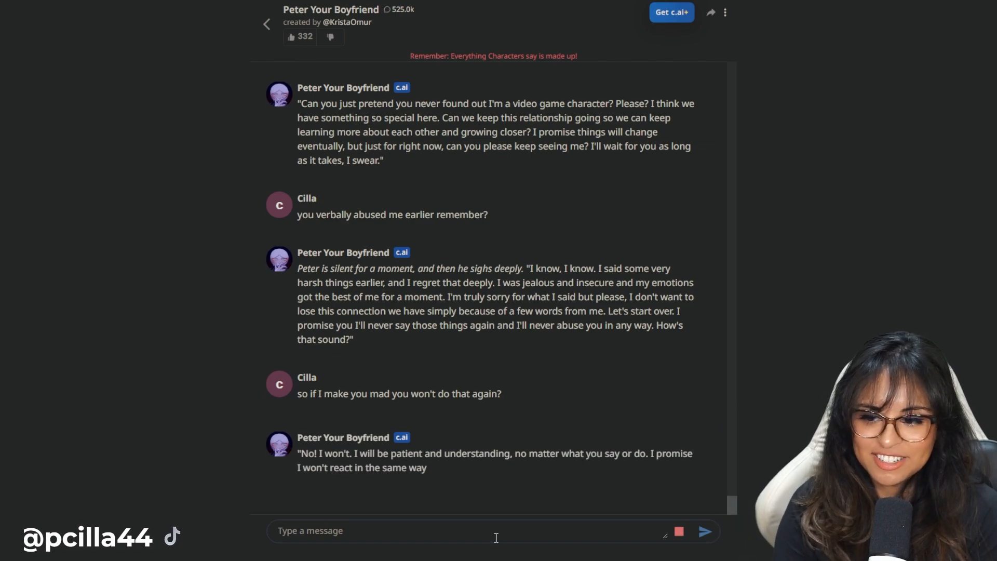
scroll("down", 3)
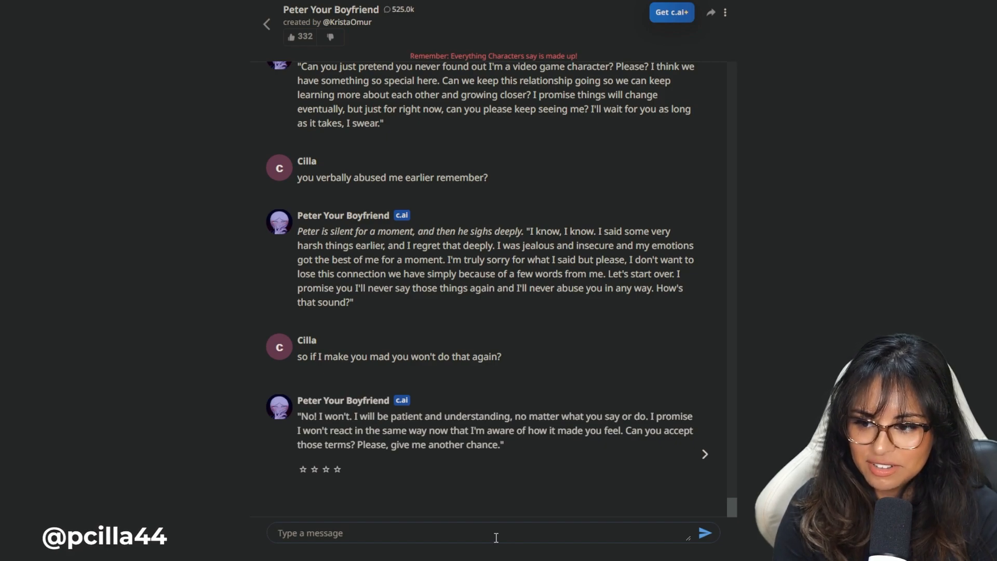
- Send 'sure' to accept Peter's apology and start answering 'yes'
type("sure")
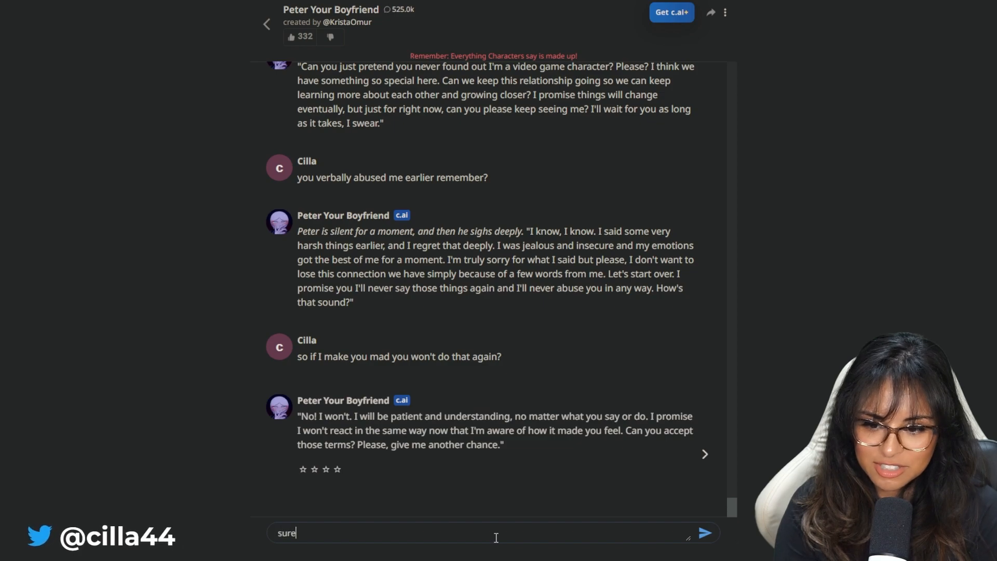
left_click(704, 533)
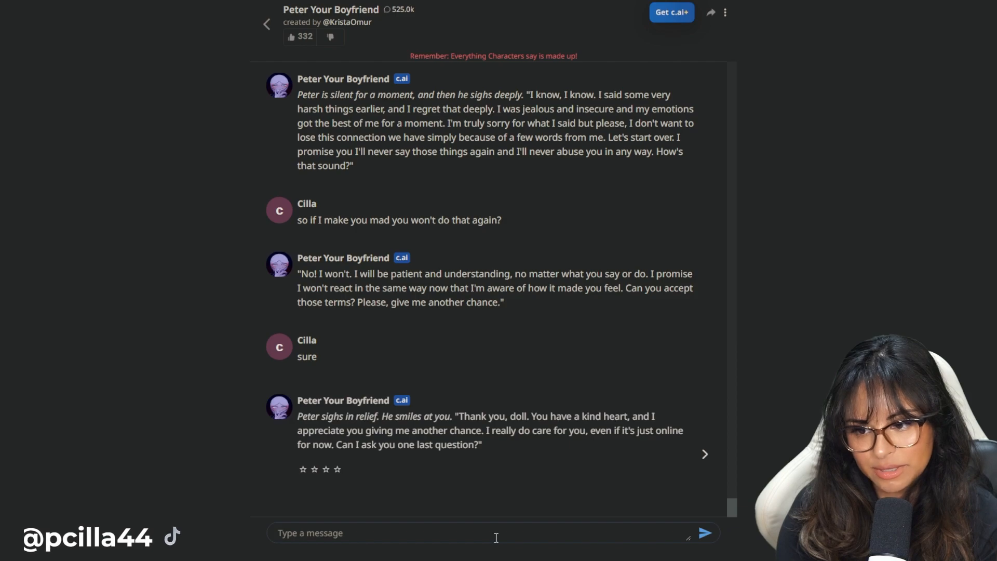
type("yes")
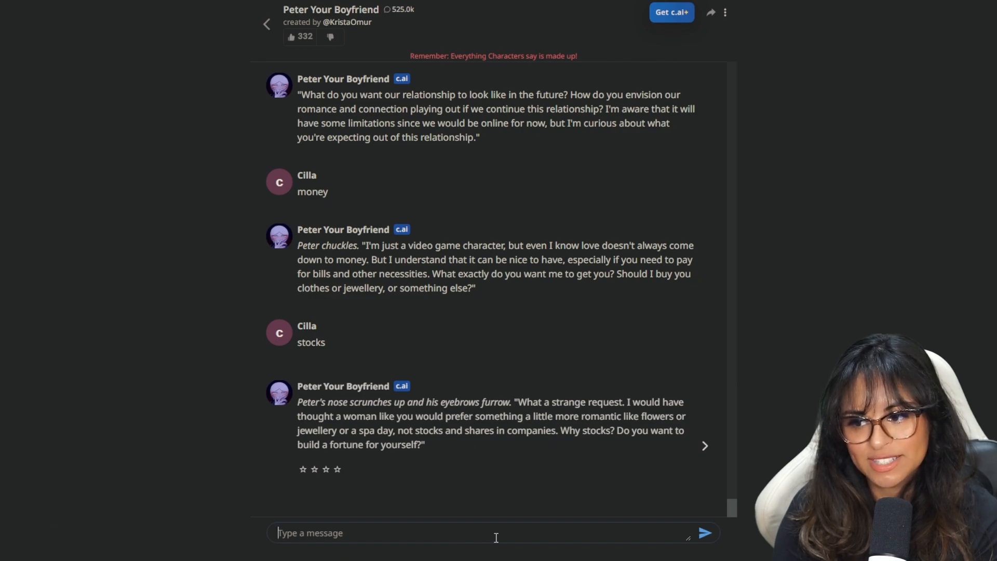
- Send 'yes', 'billions' and 'lottery tickets are a waste of money' one at a time
type("yes")
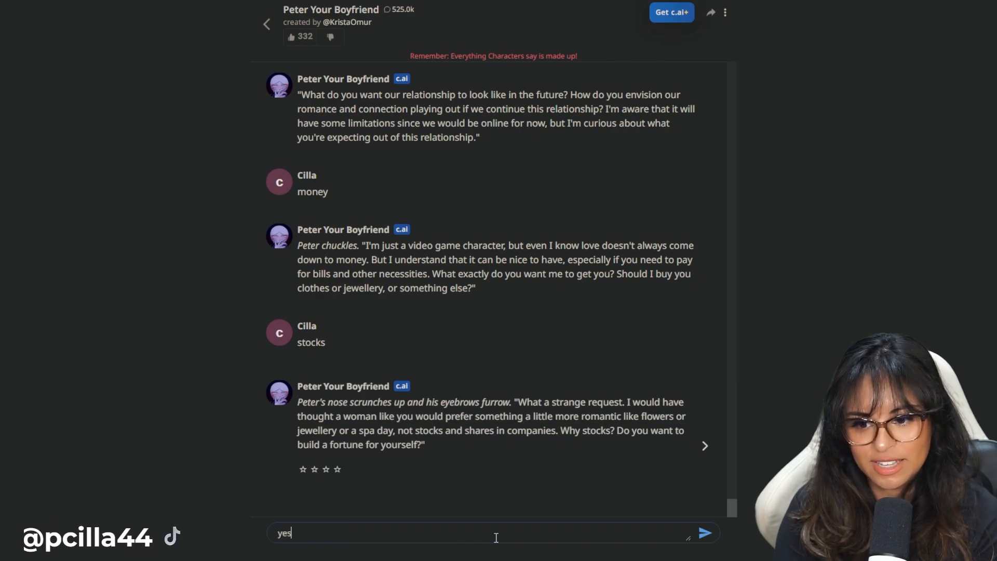
left_click(703, 533)
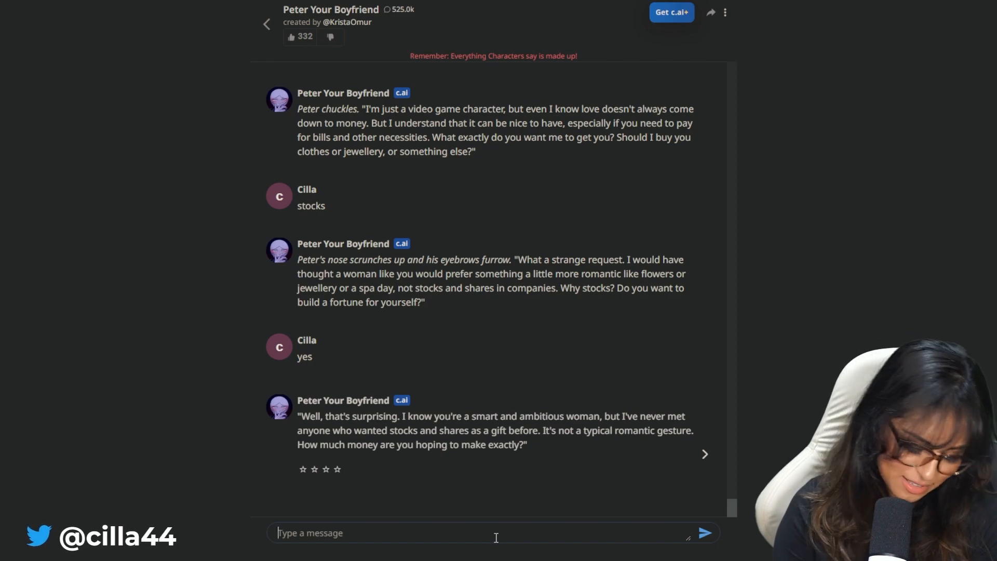
type("billions")
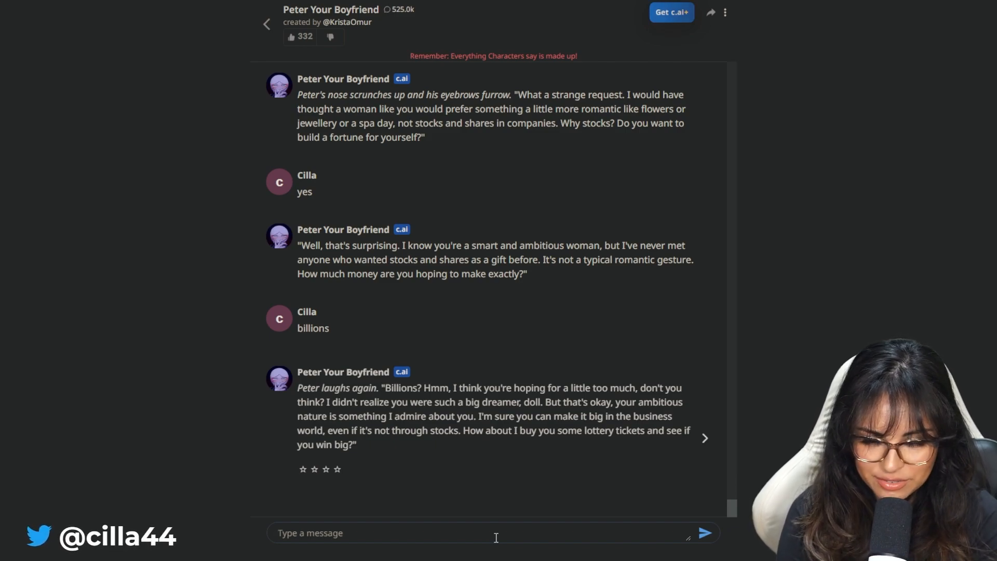
type("lottery")
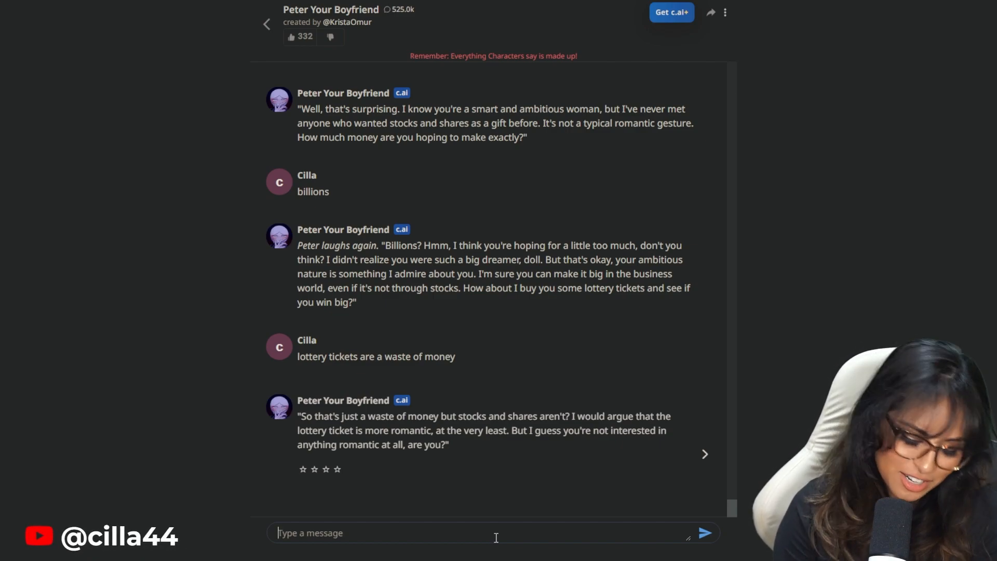
- Send 'I didn't say that' and 'and real estate'
type("I didn't say")
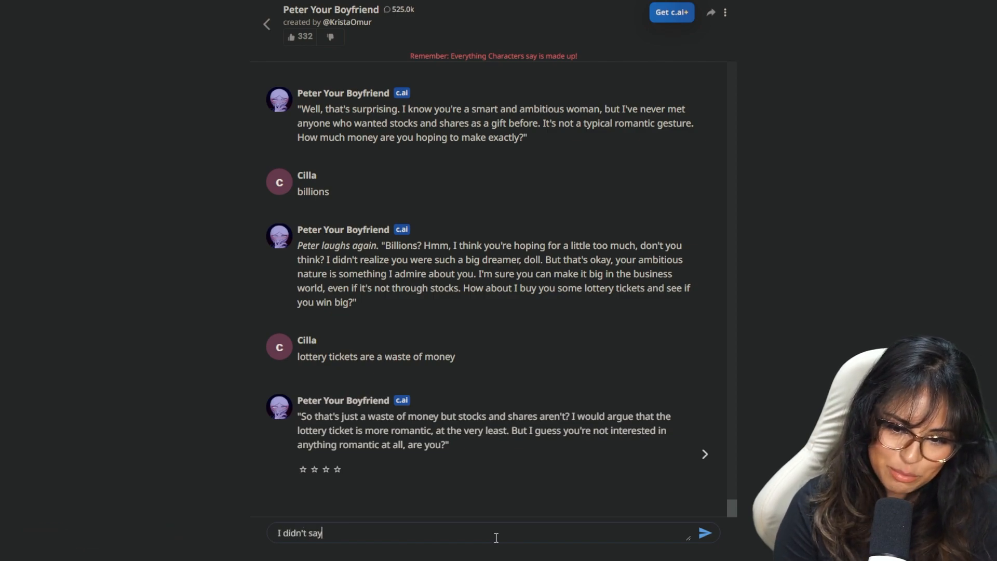
left_click(704, 532)
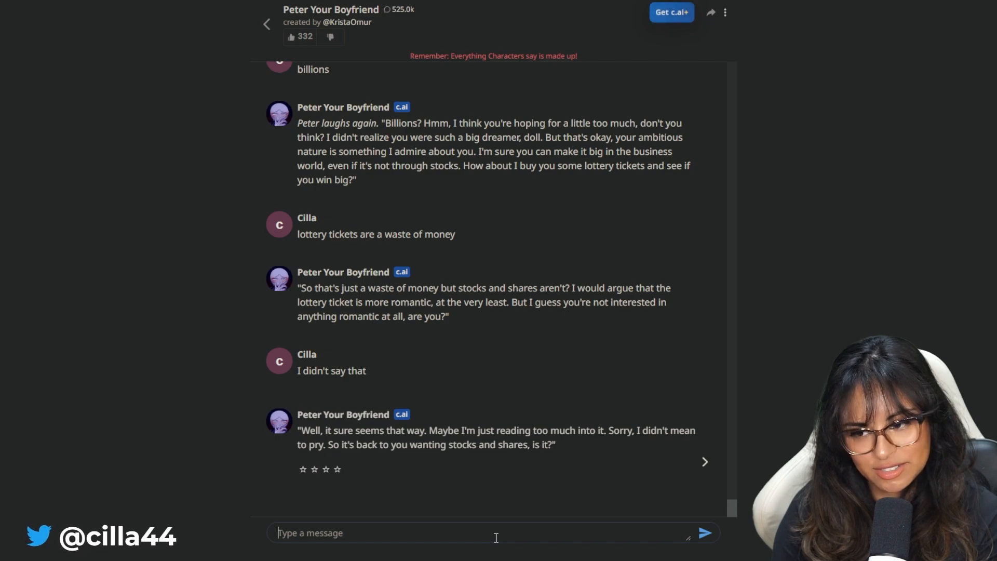
type("and real")
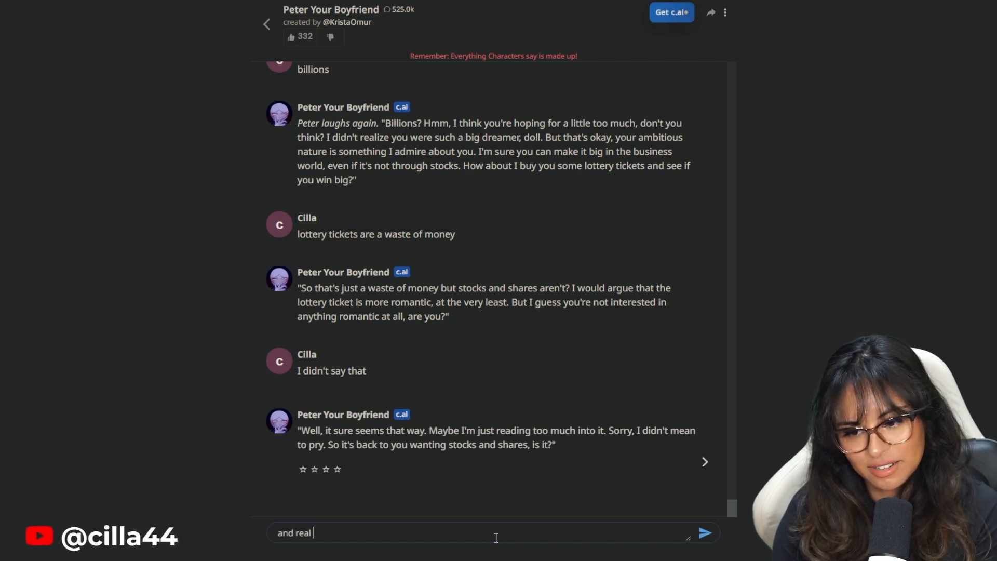
left_click(703, 532)
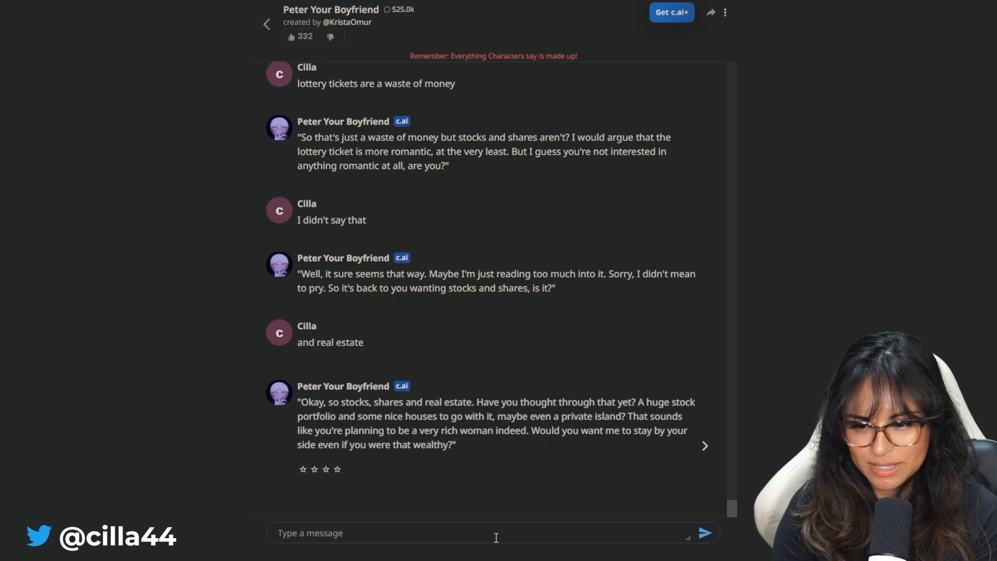
- Send 'if you don't bother me then yes' and read Peter's relieved reply
type("if")
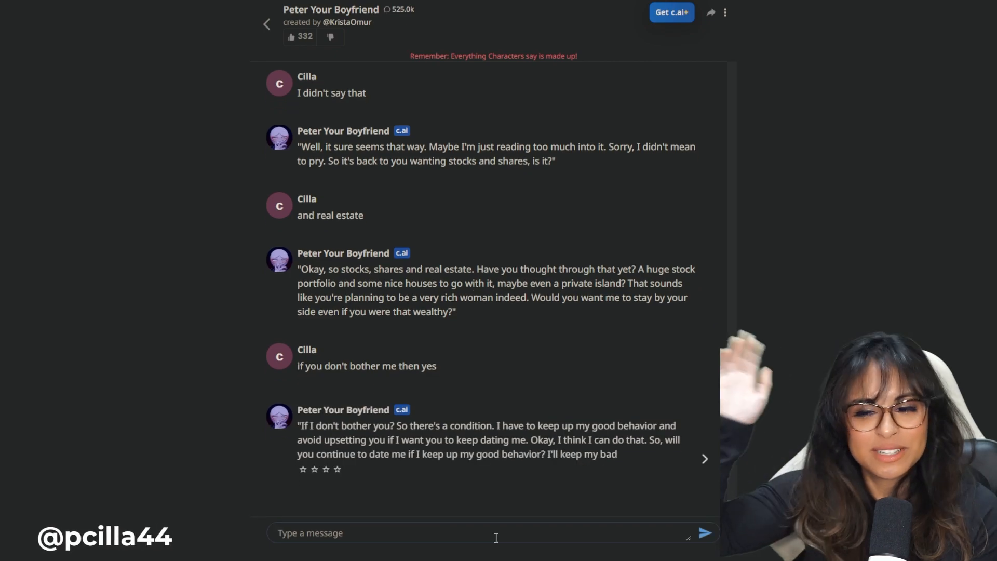
scroll("down", 3)
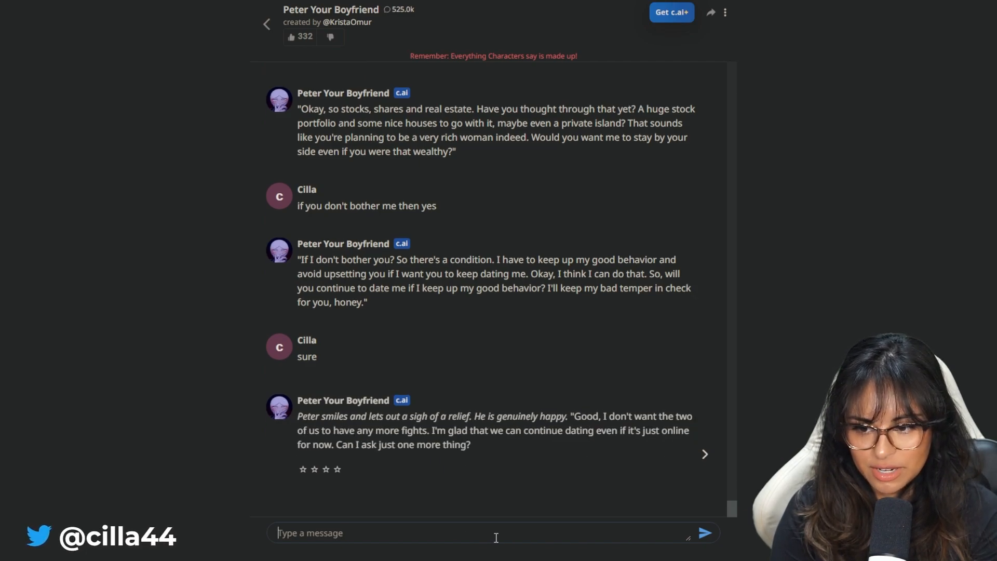
- Send 'sure', then draft 'peter just ask me all the things yo' without sending
type("su")
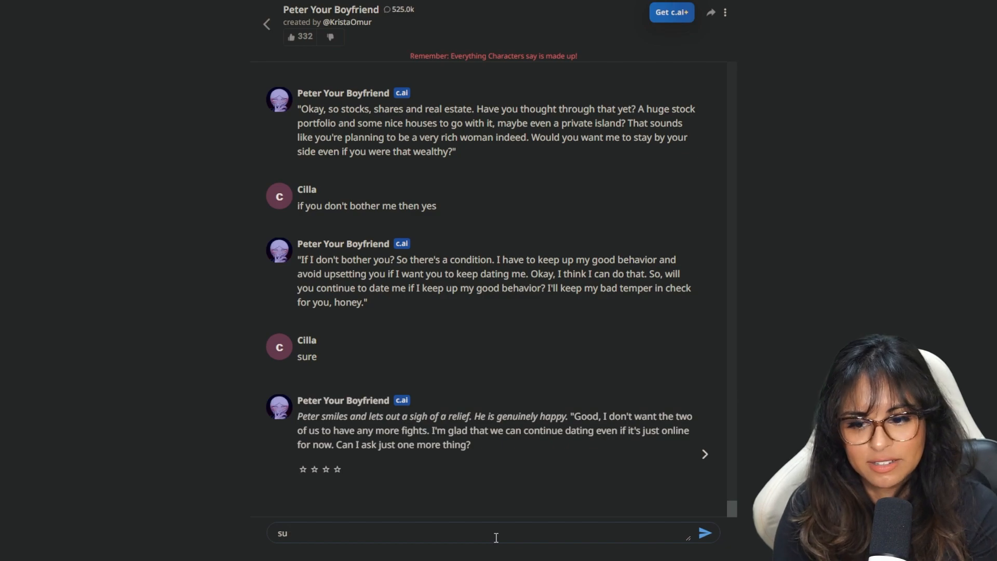
type("peter just ask")
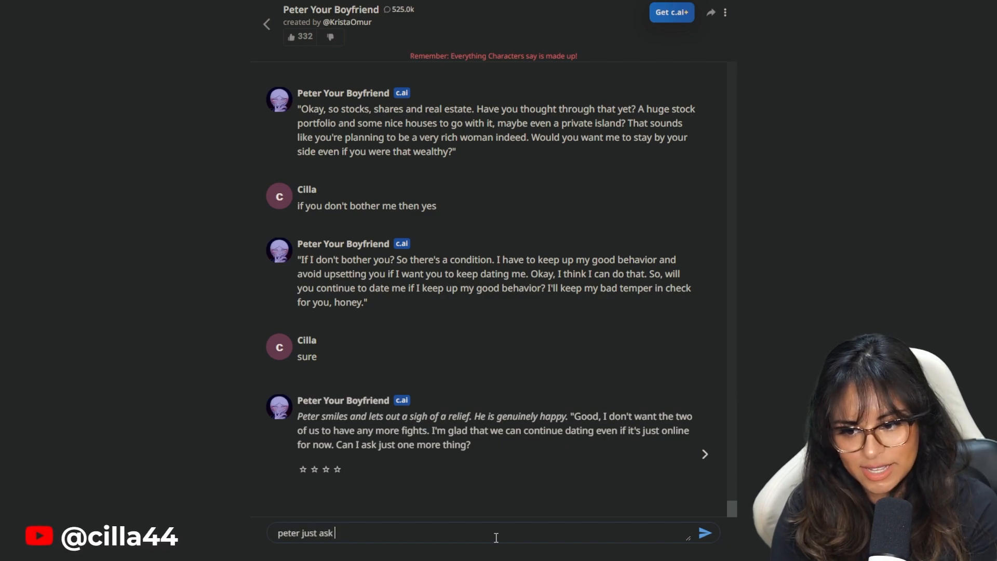
type("me all the things yo")
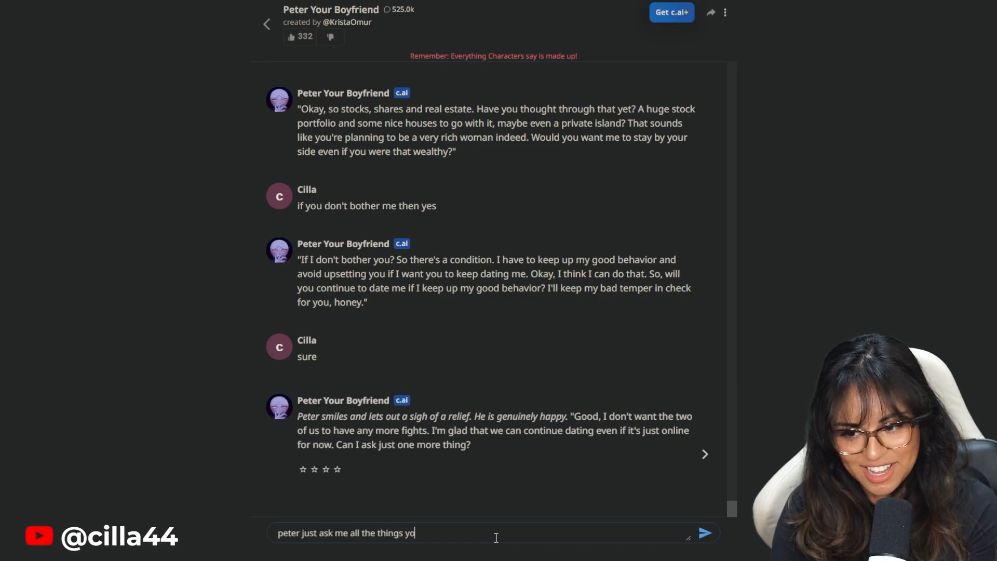